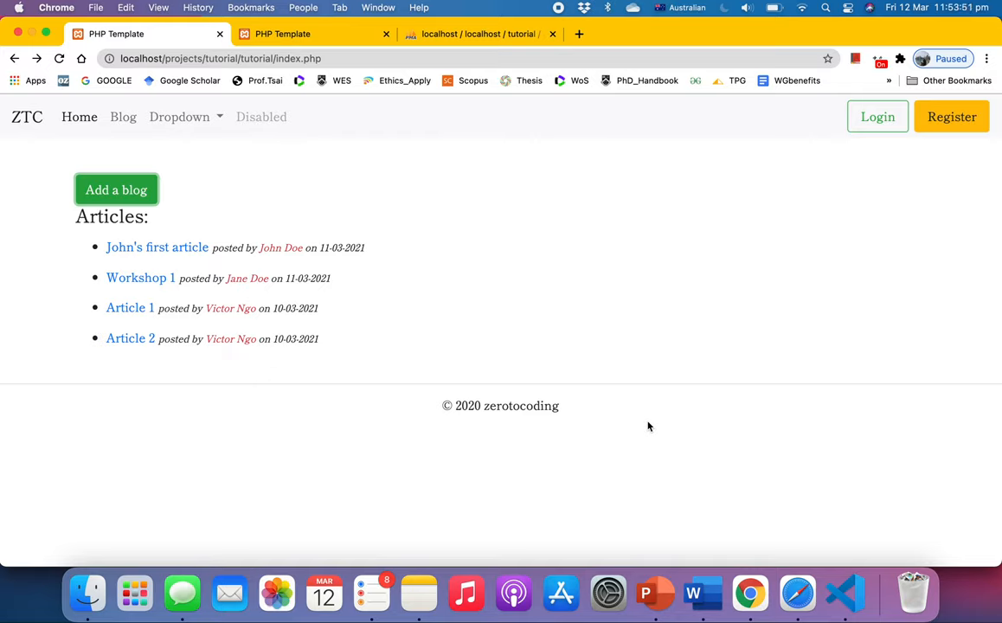
mouse_move(624, 106)
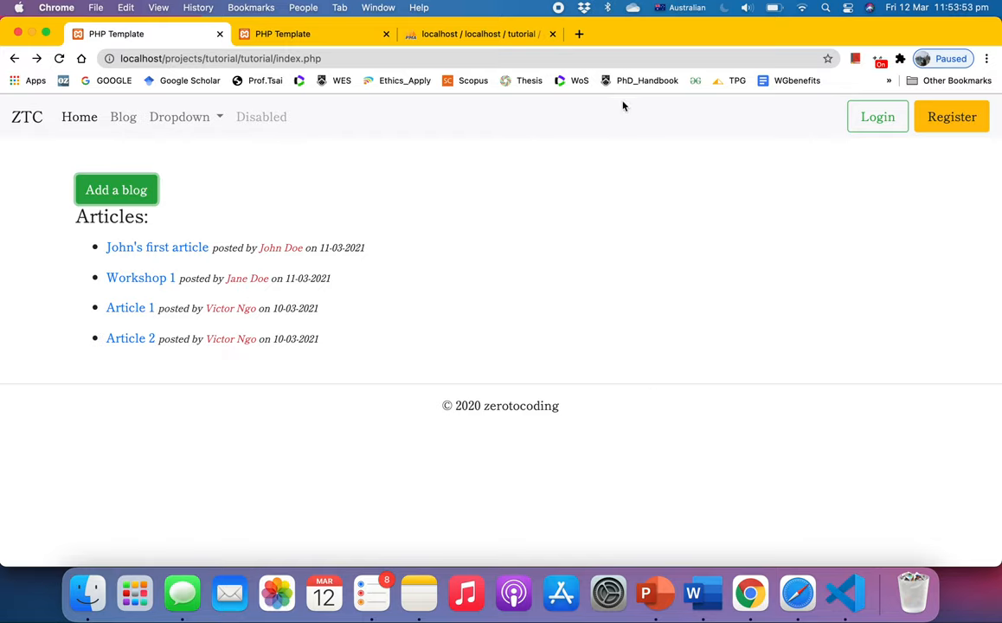
mouse_move(502, 200)
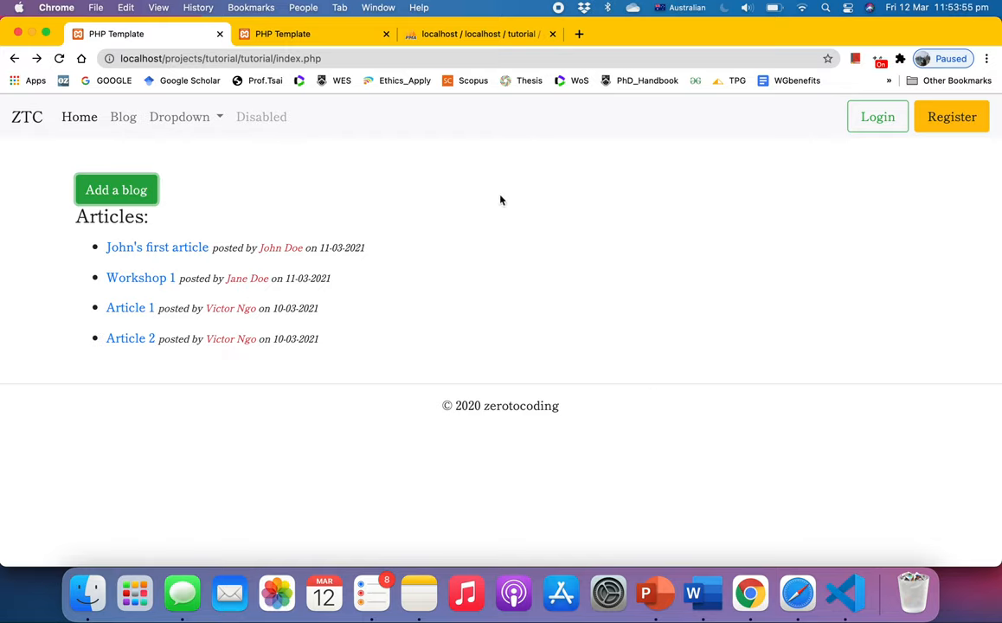
mouse_move(498, 199)
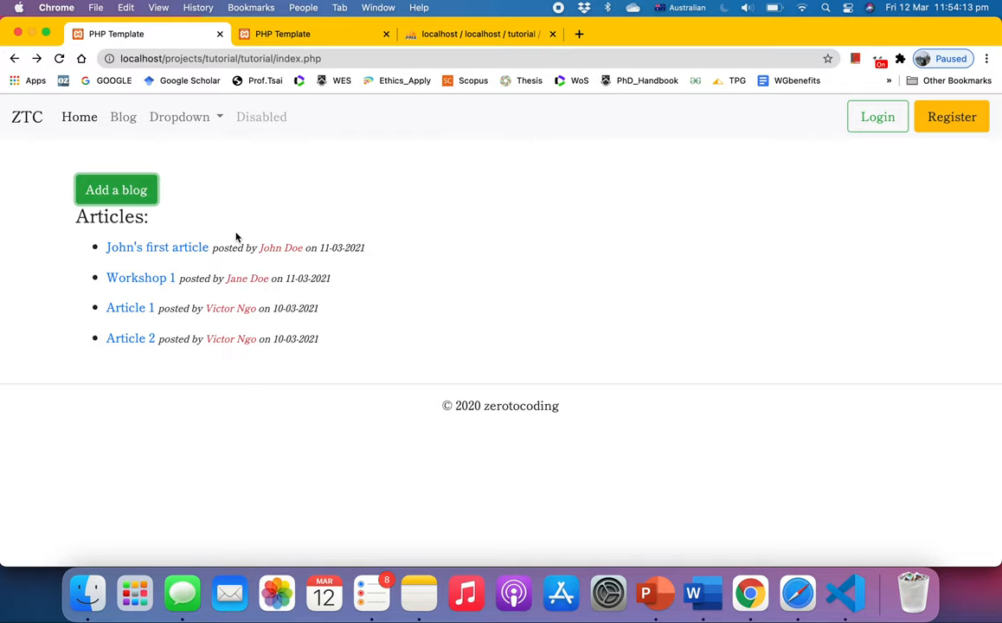
mouse_move(148, 293)
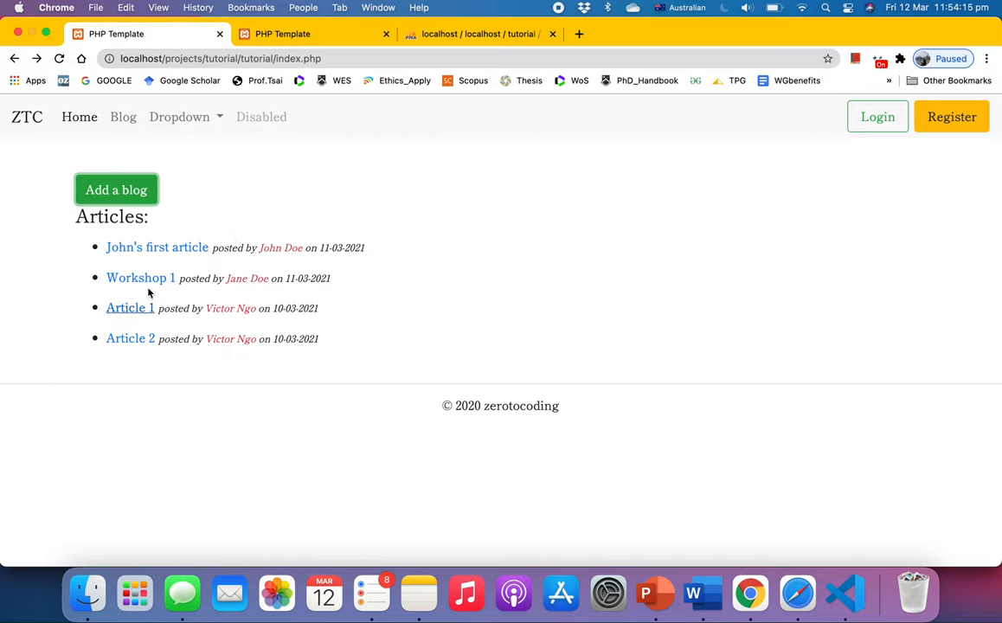
mouse_move(245, 268)
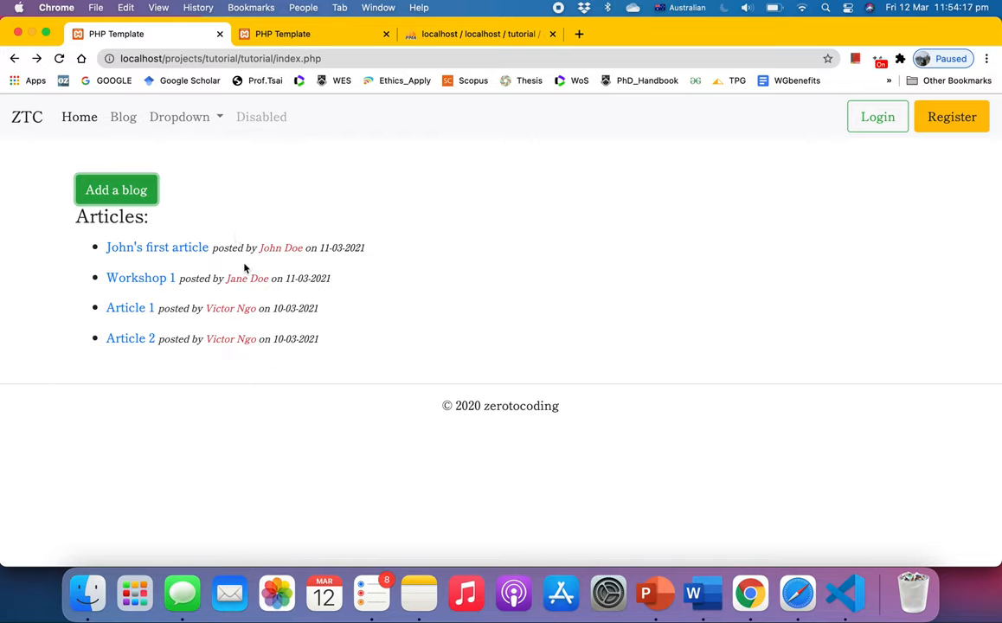
mouse_move(234, 260)
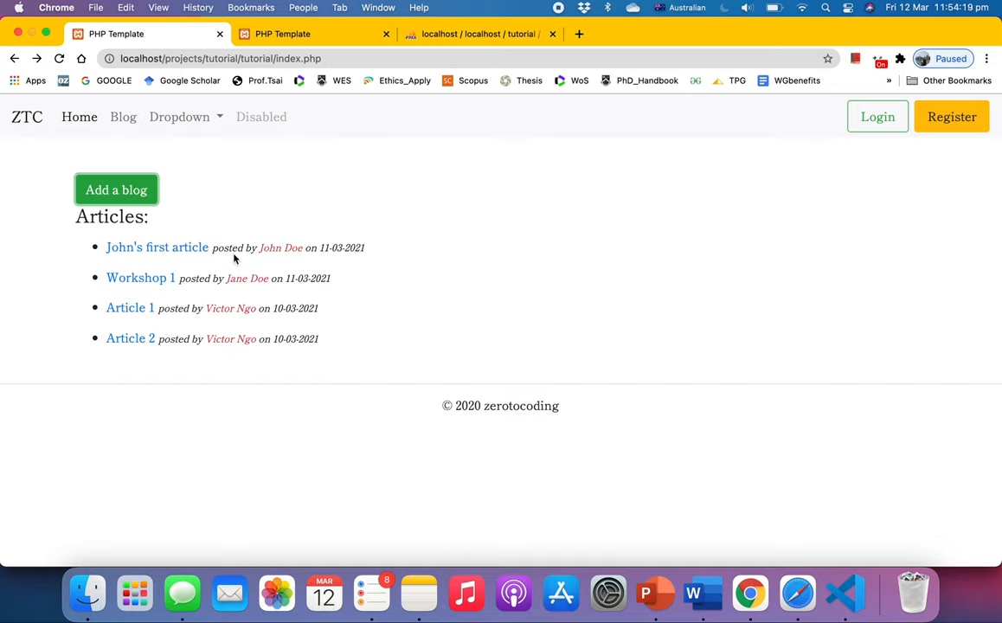
mouse_move(290, 264)
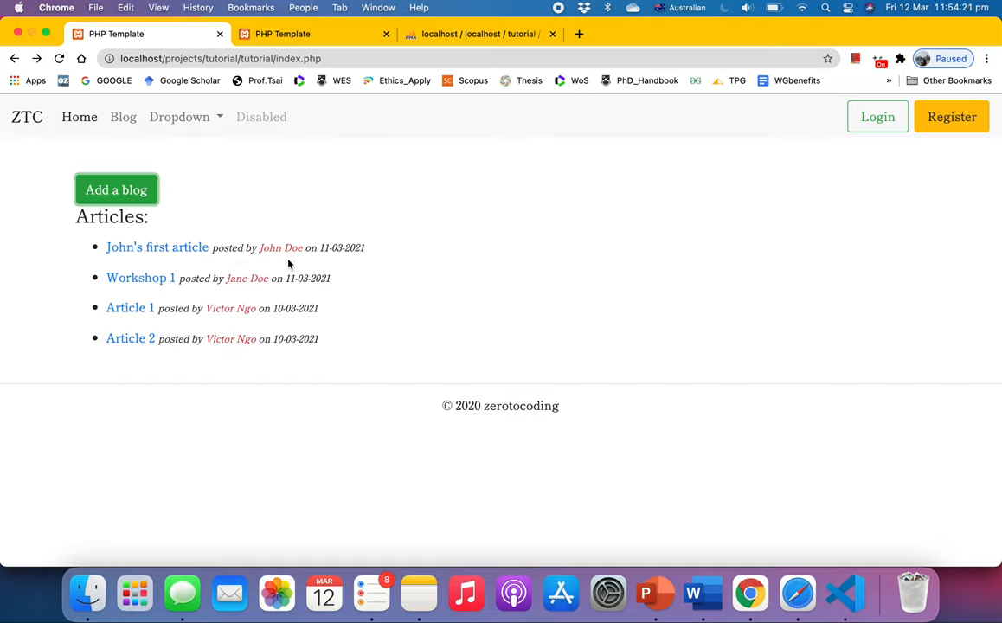
mouse_move(407, 262)
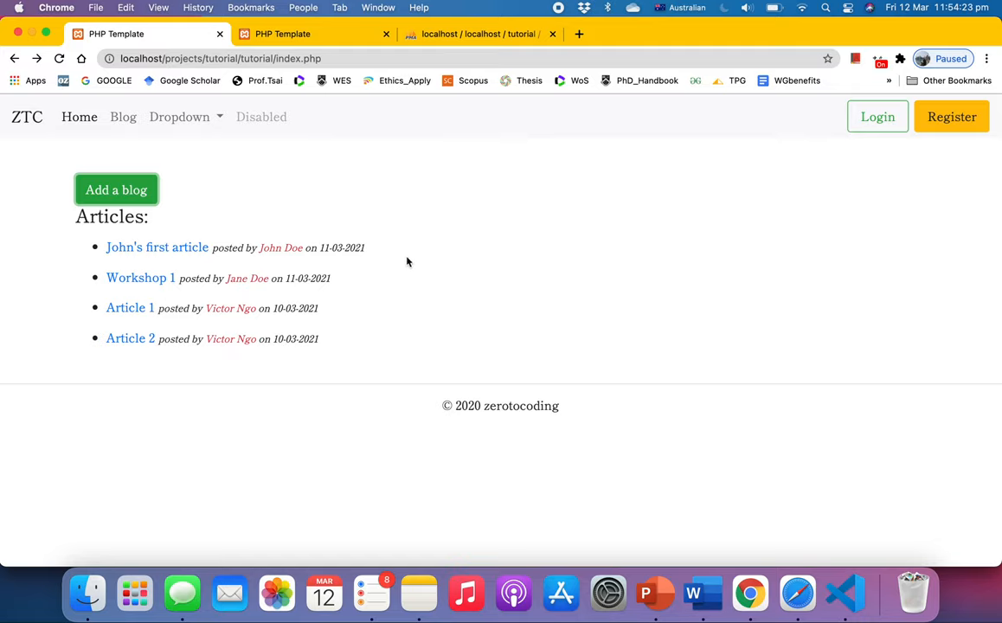
mouse_move(383, 216)
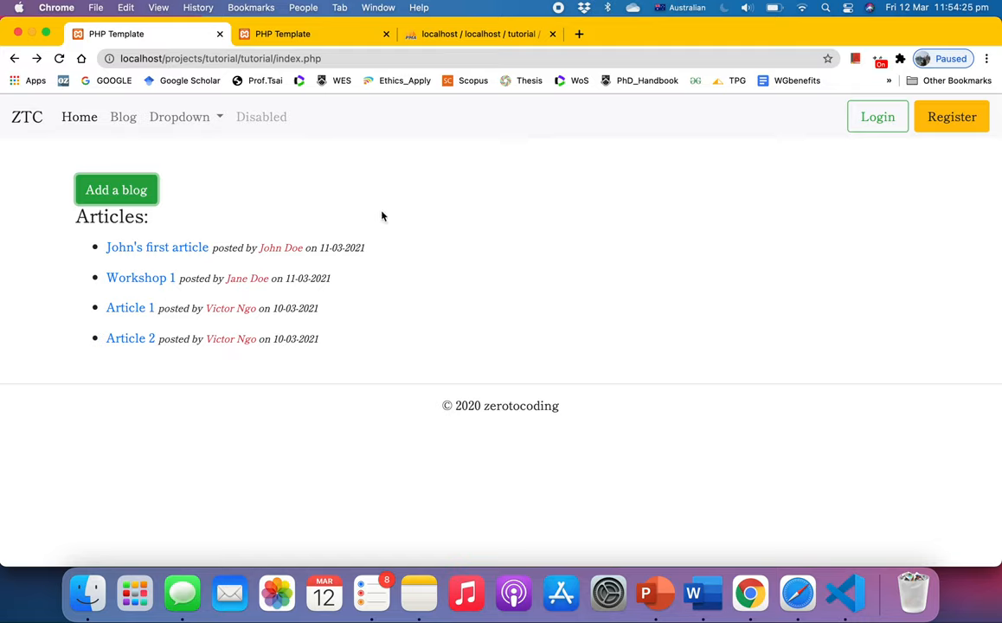
mouse_move(384, 146)
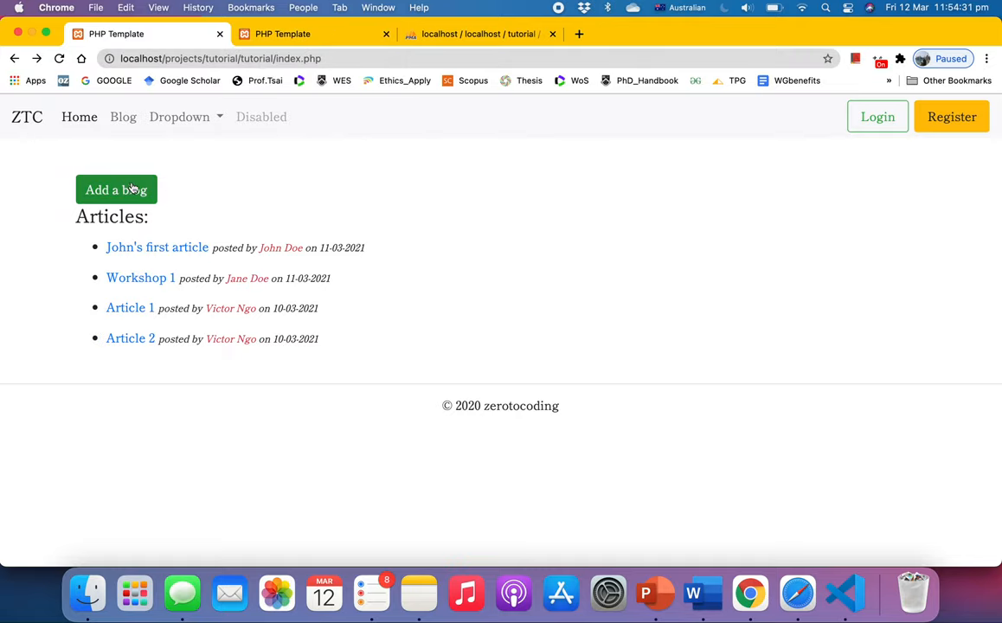
Load the add_blog.php form via the green 'Add a blog' button and inspect its editor
left_click(116, 190)
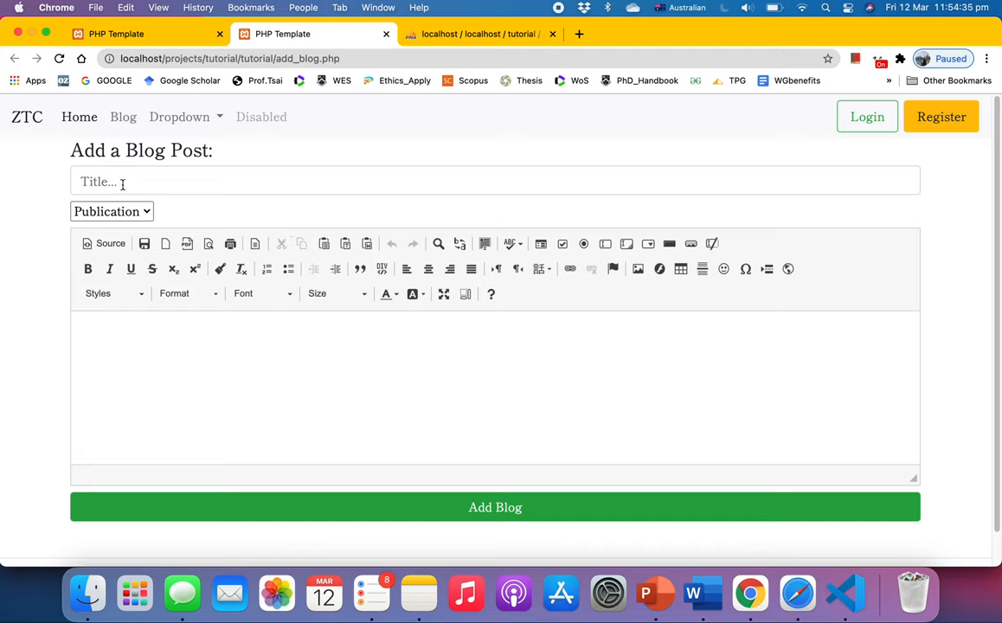
mouse_move(184, 170)
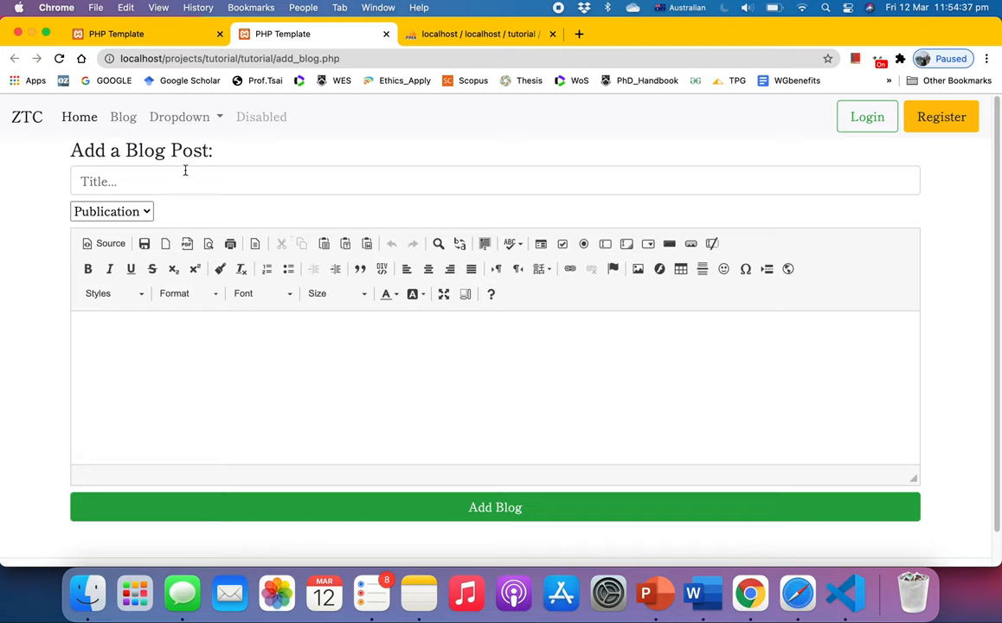
left_click(495, 507)
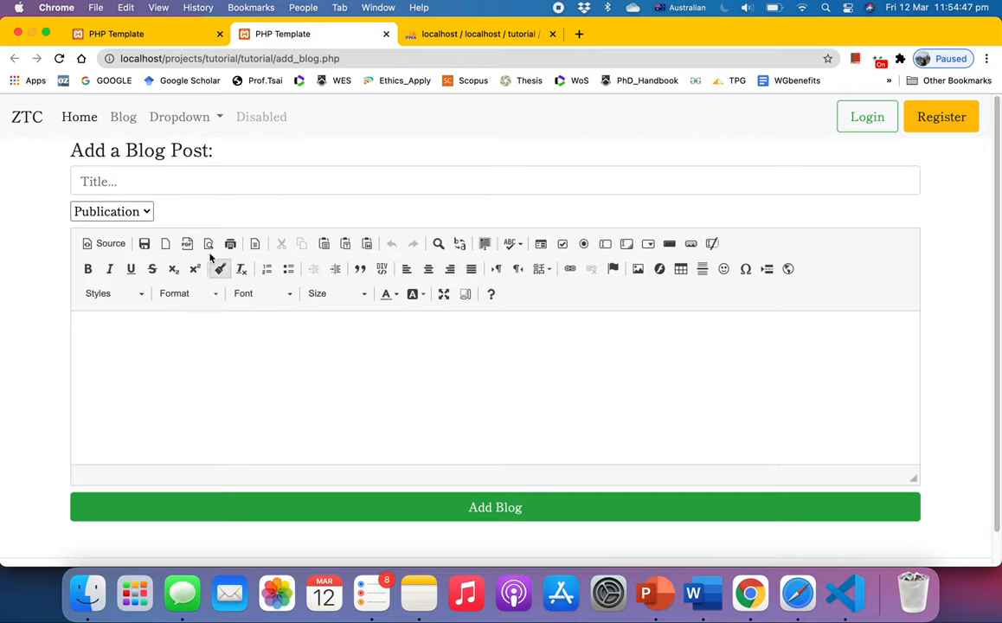
mouse_move(124, 223)
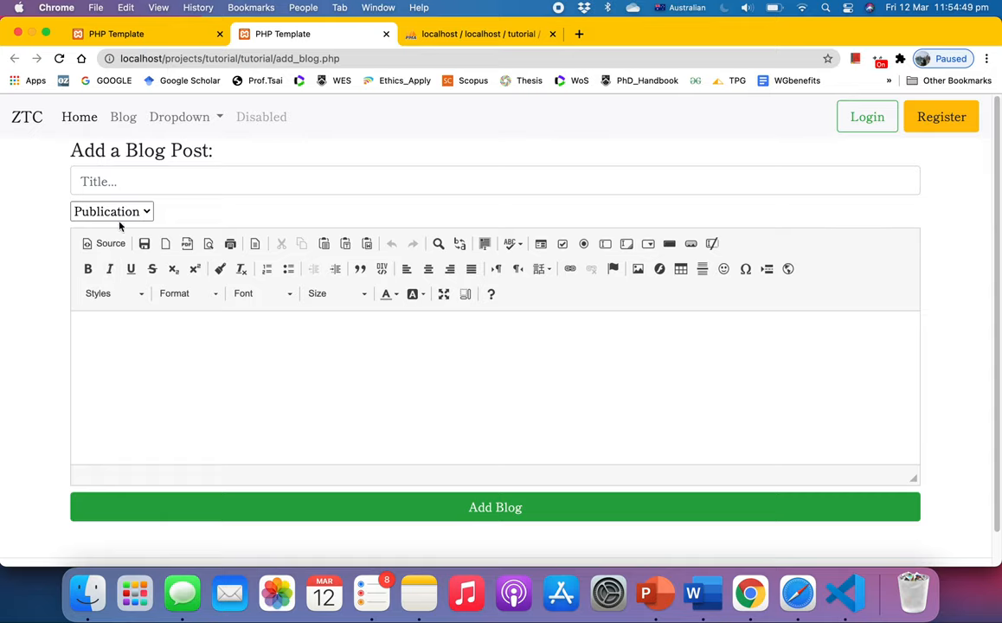
mouse_move(394, 529)
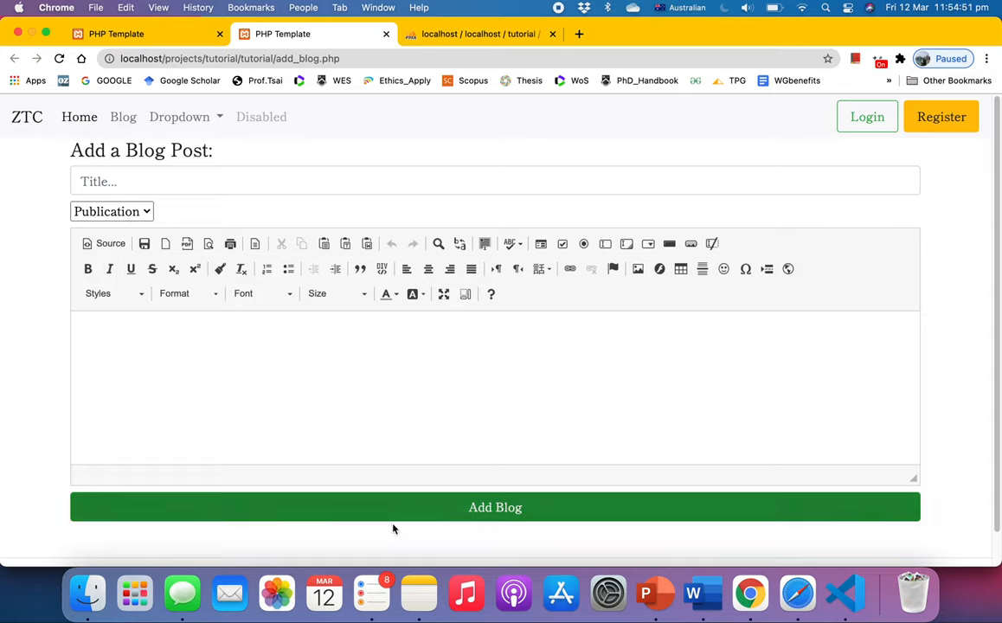
Browse the article table's rows, then view its eight column definitions under Structure
left_click(475, 34)
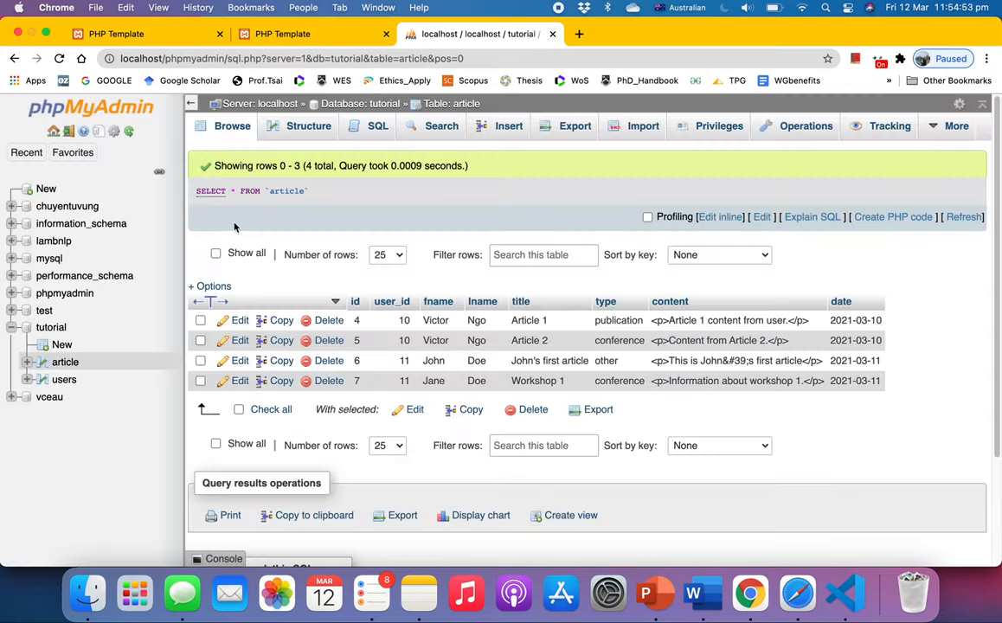
mouse_move(394, 251)
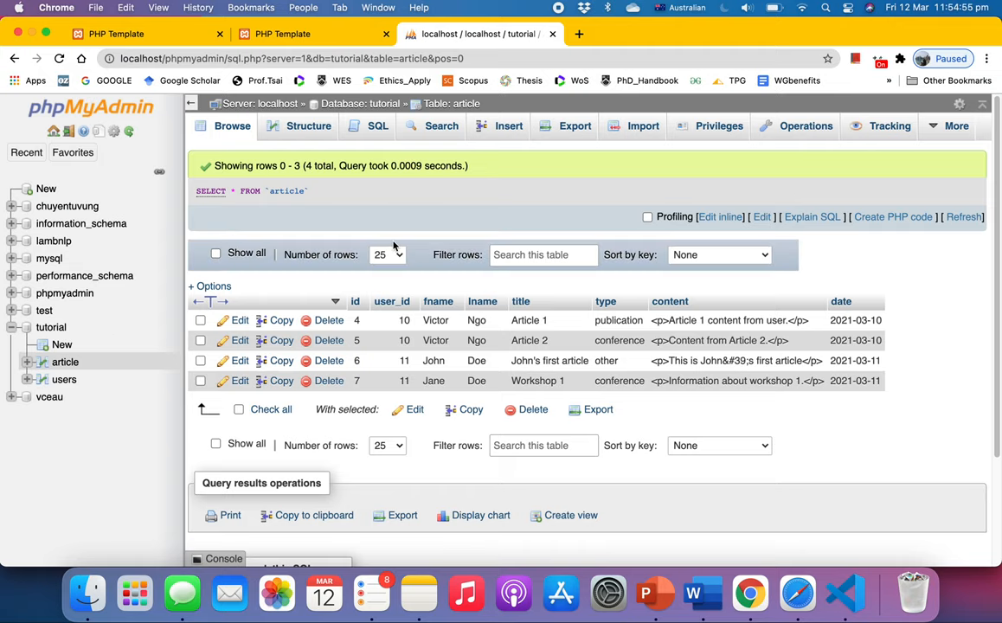
mouse_move(329, 340)
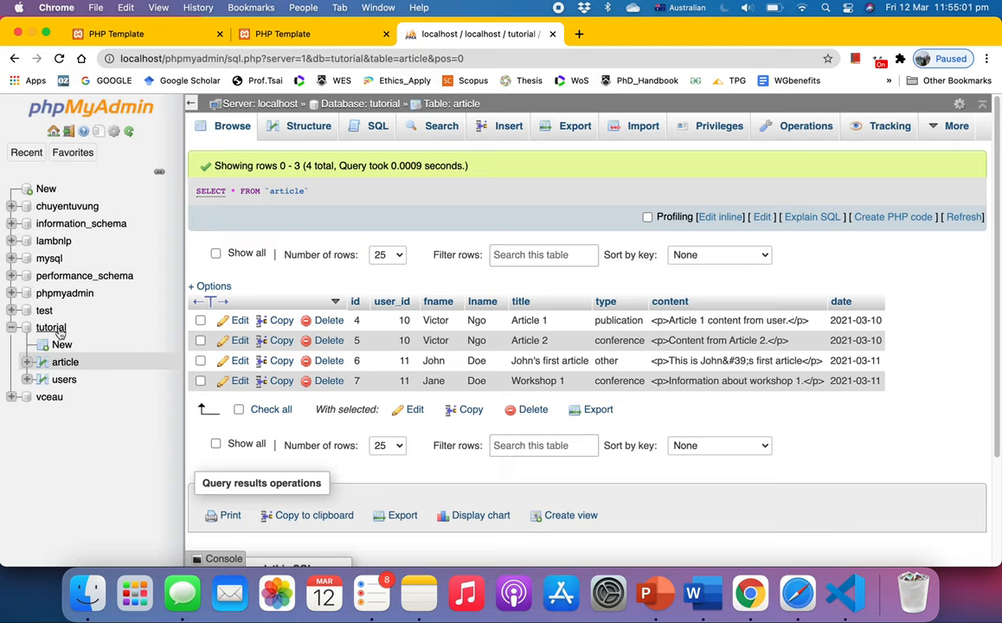
mouse_move(65, 362)
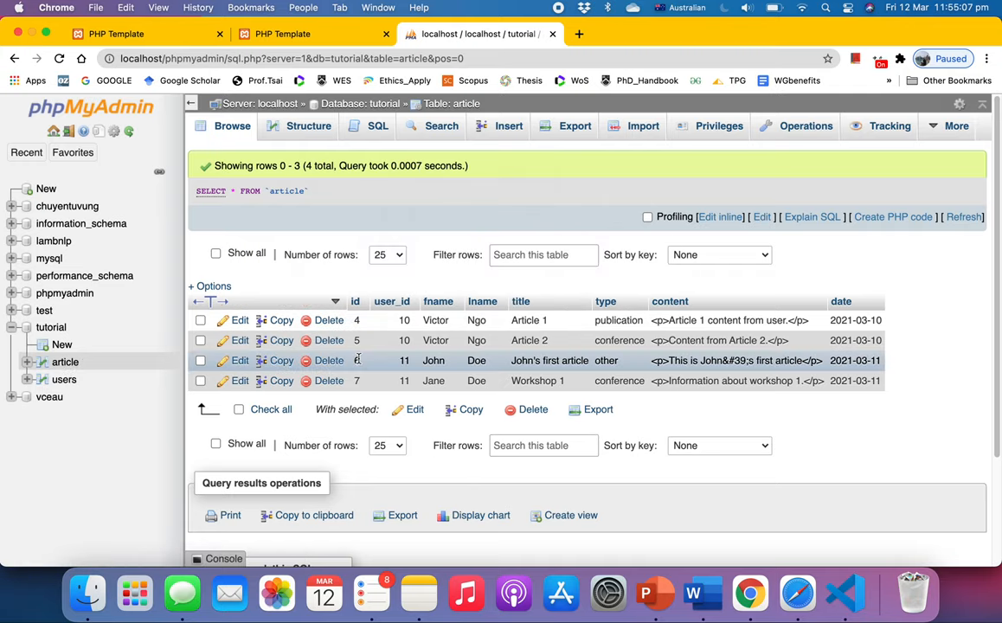
left_click(308, 126)
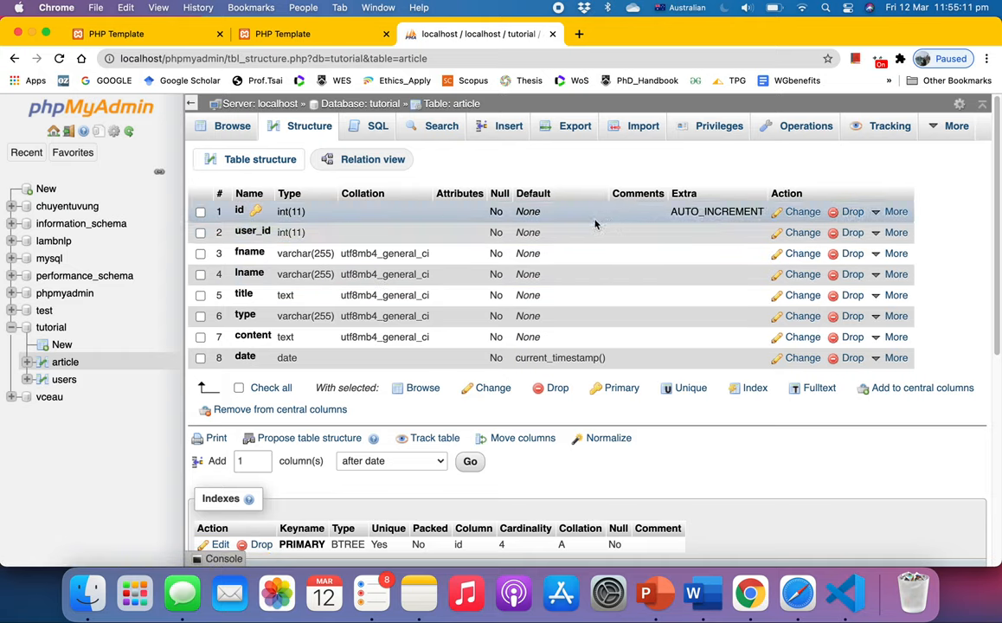
mouse_move(270, 241)
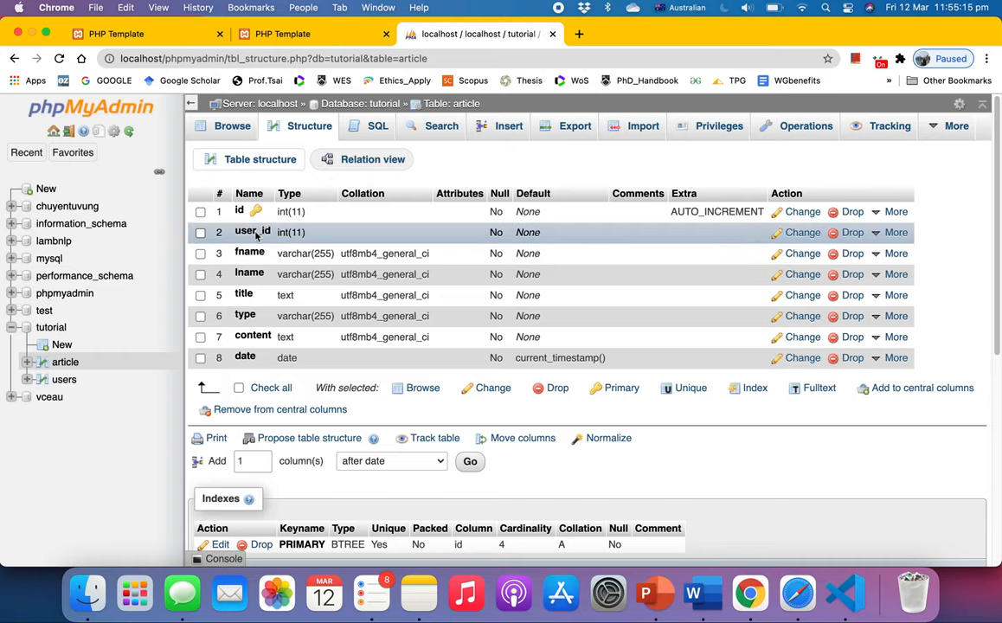
mouse_move(277, 273)
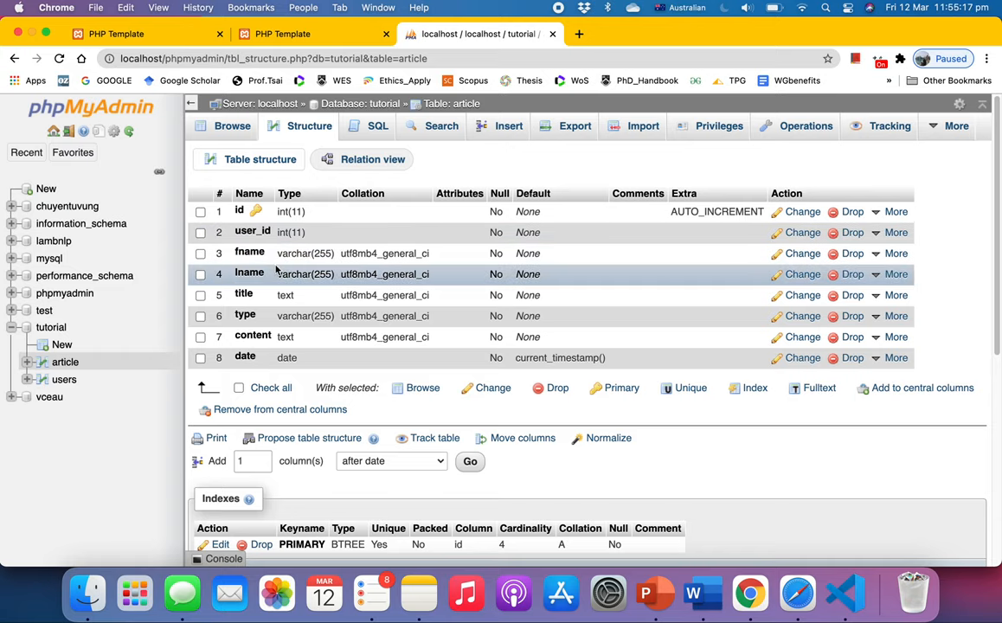
mouse_move(268, 316)
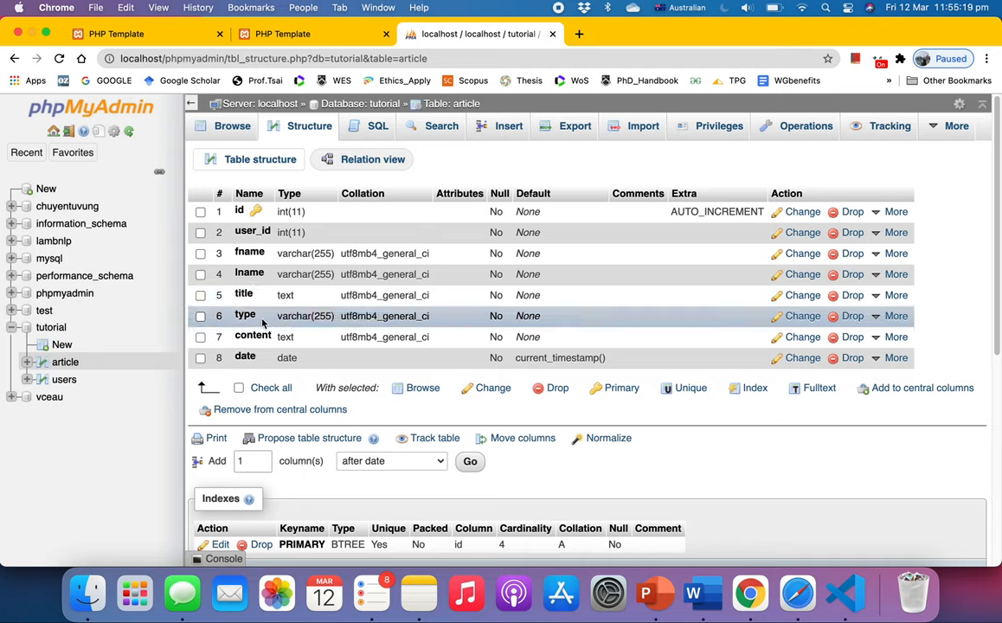
mouse_move(258, 357)
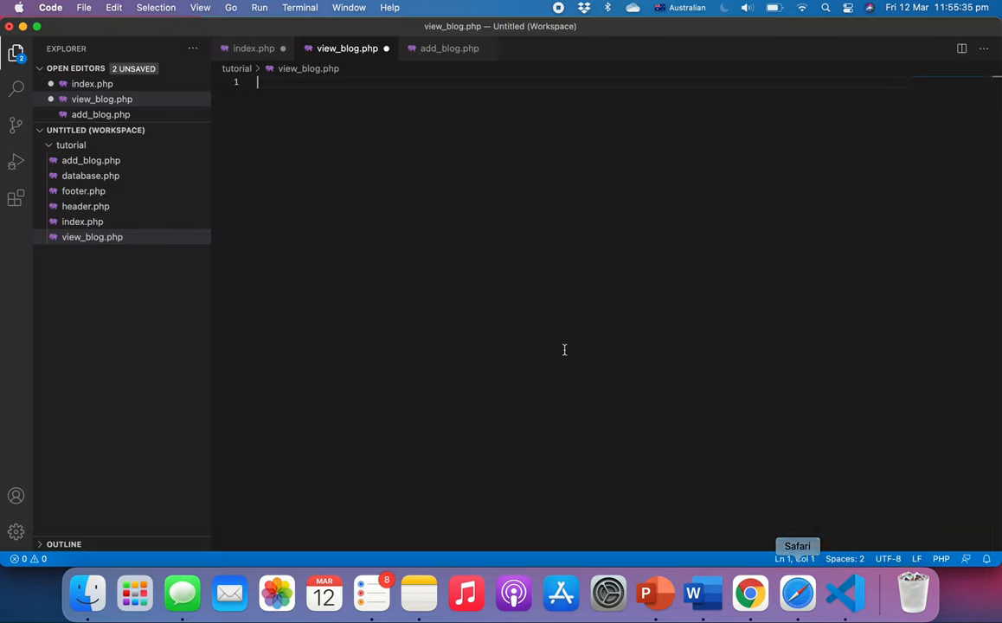
mouse_move(149, 268)
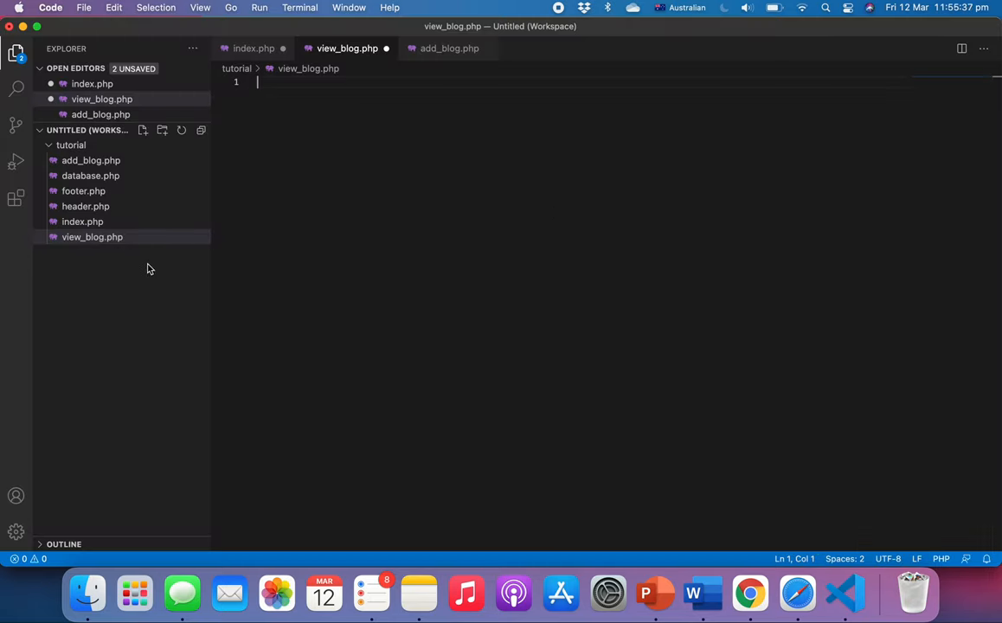
mouse_move(195, 127)
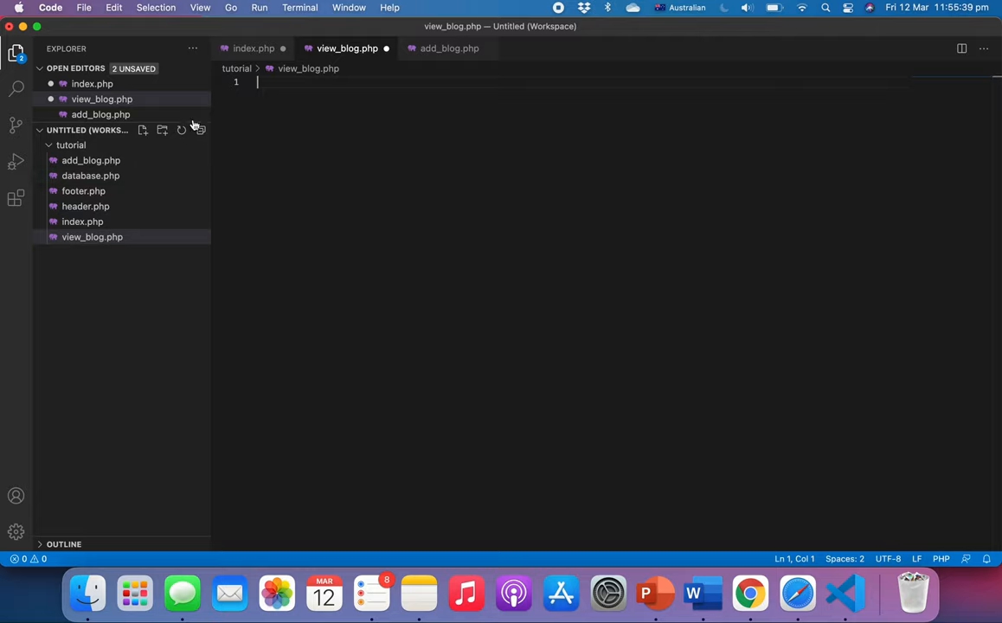
Bring up the empty index.php editor in the tutorial workspace
left_click(256, 48)
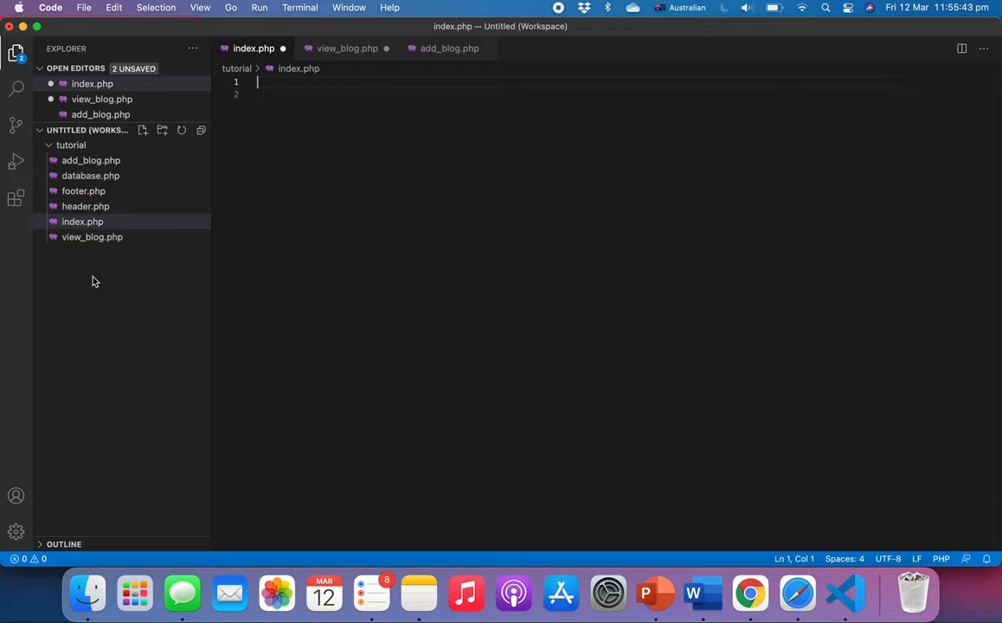
mouse_move(113, 209)
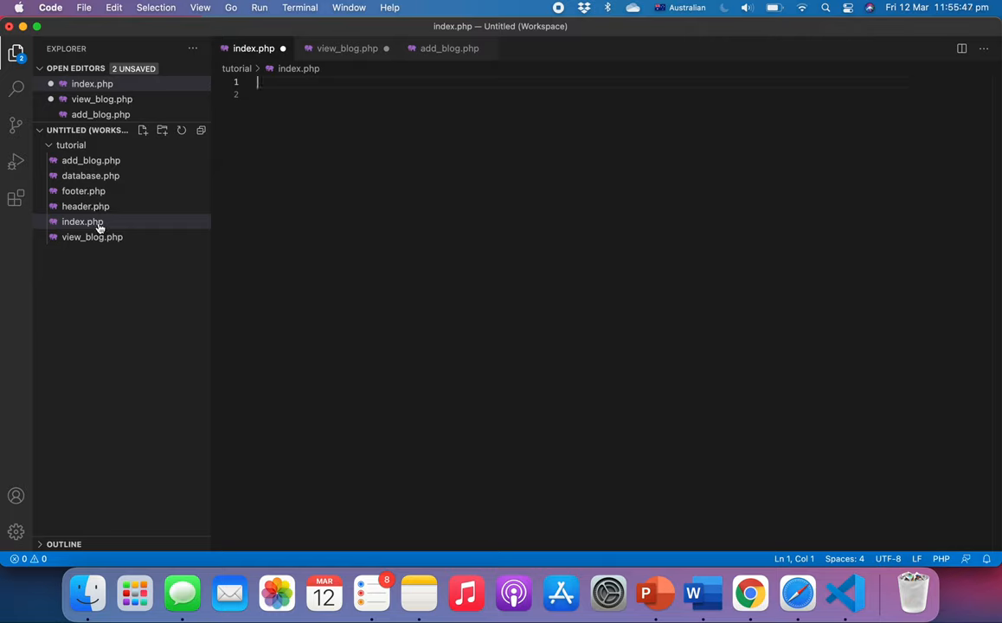
mouse_move(100, 224)
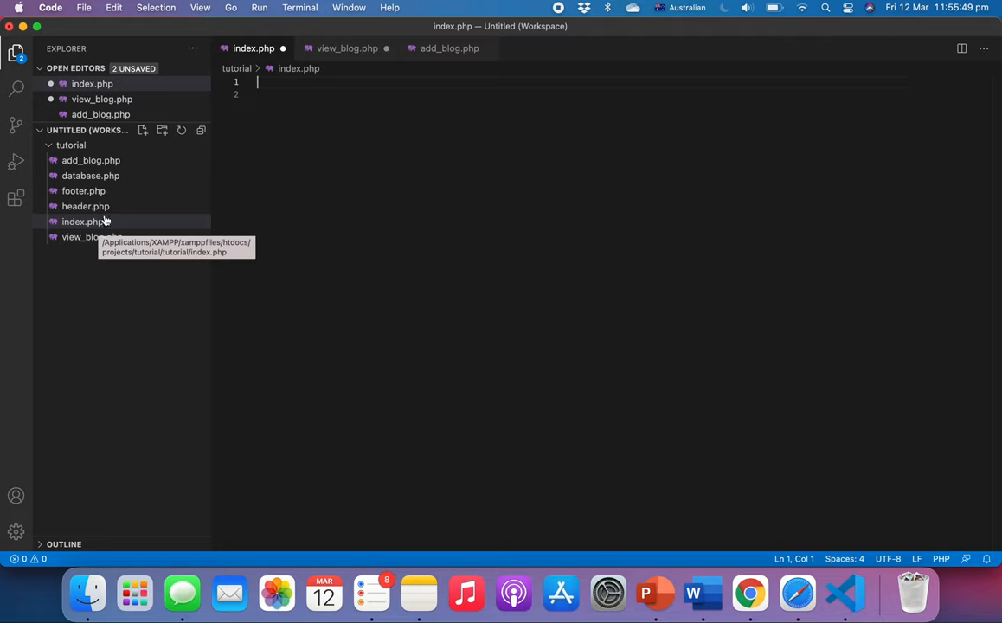
mouse_move(111, 194)
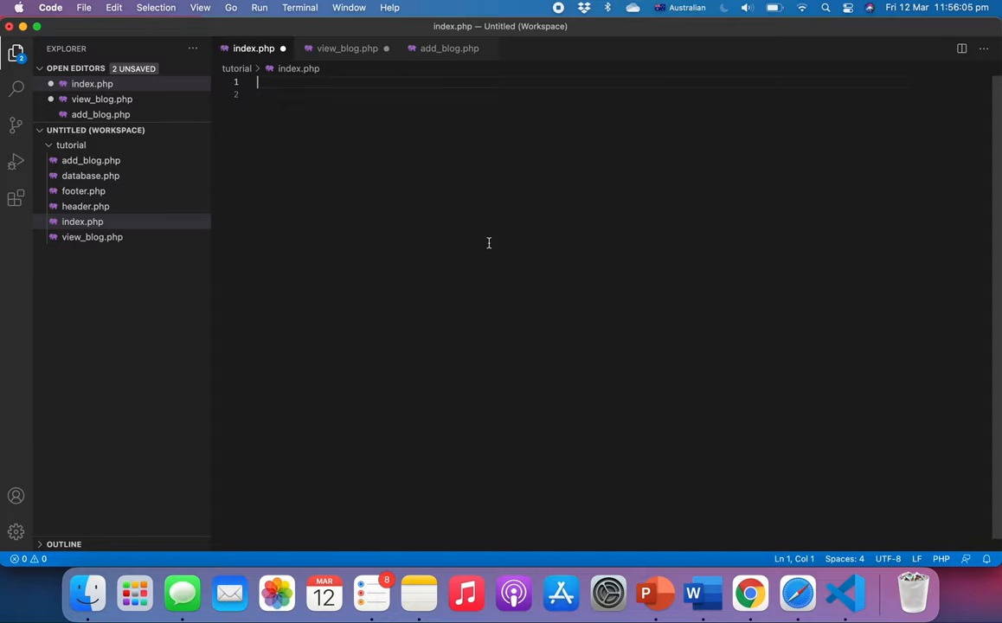
Write <?php include 'header.php' ?> as the first line of index.php and save
key("Enter")
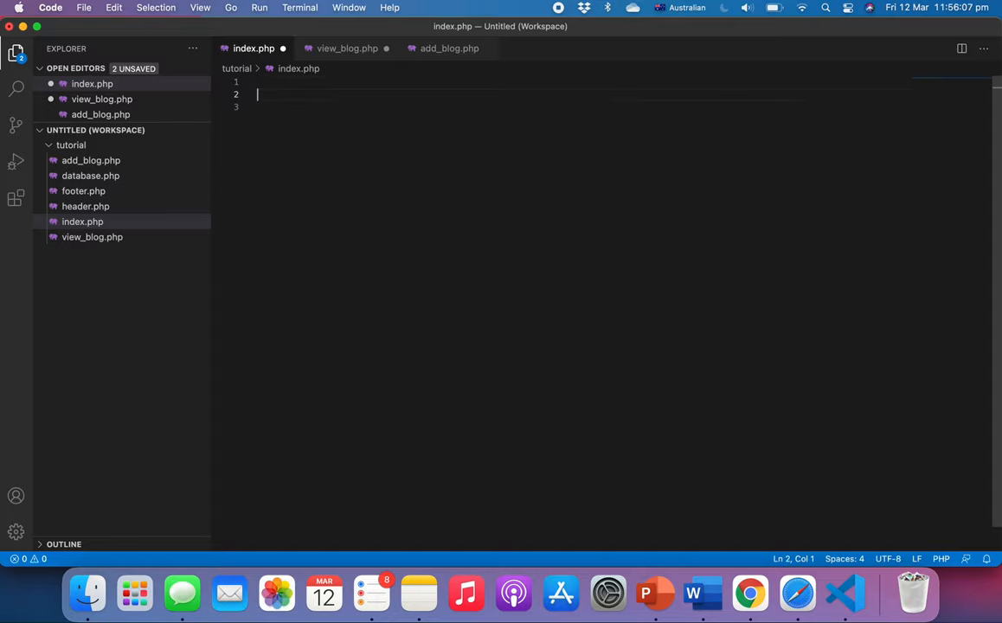
type("<")
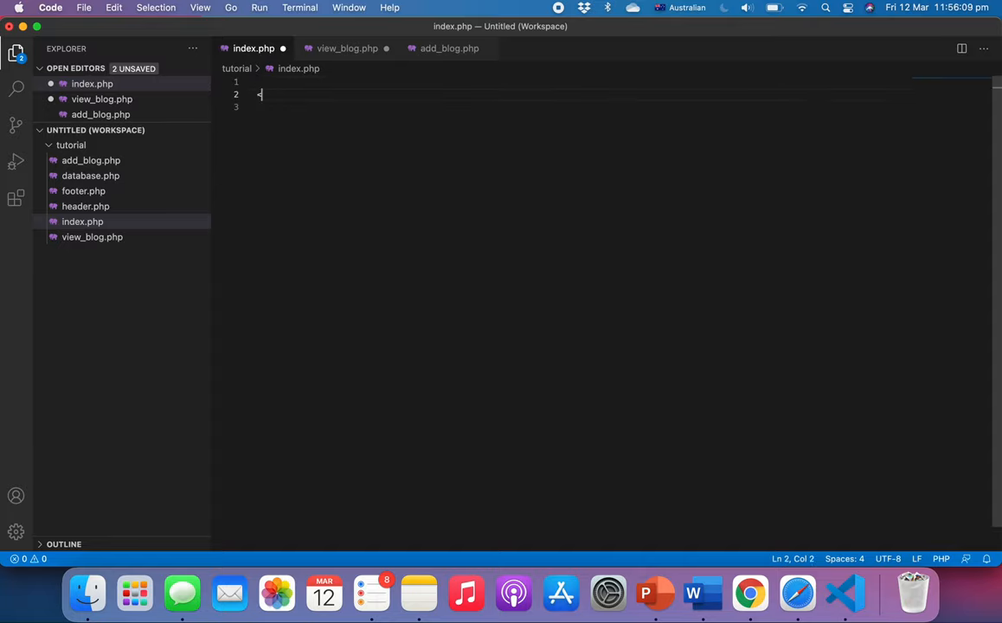
type("php ?>")
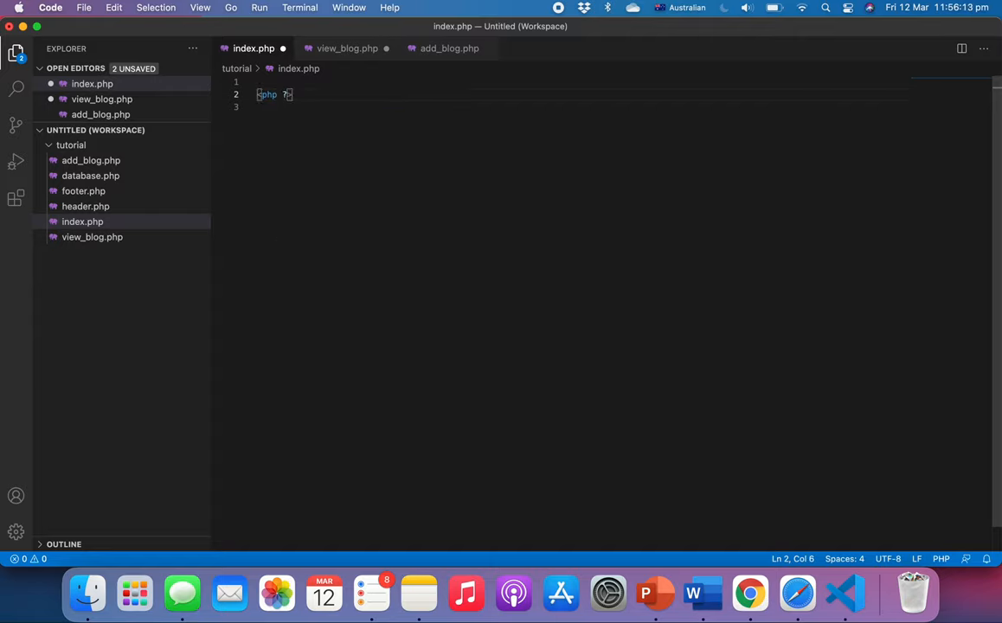
type("include '")
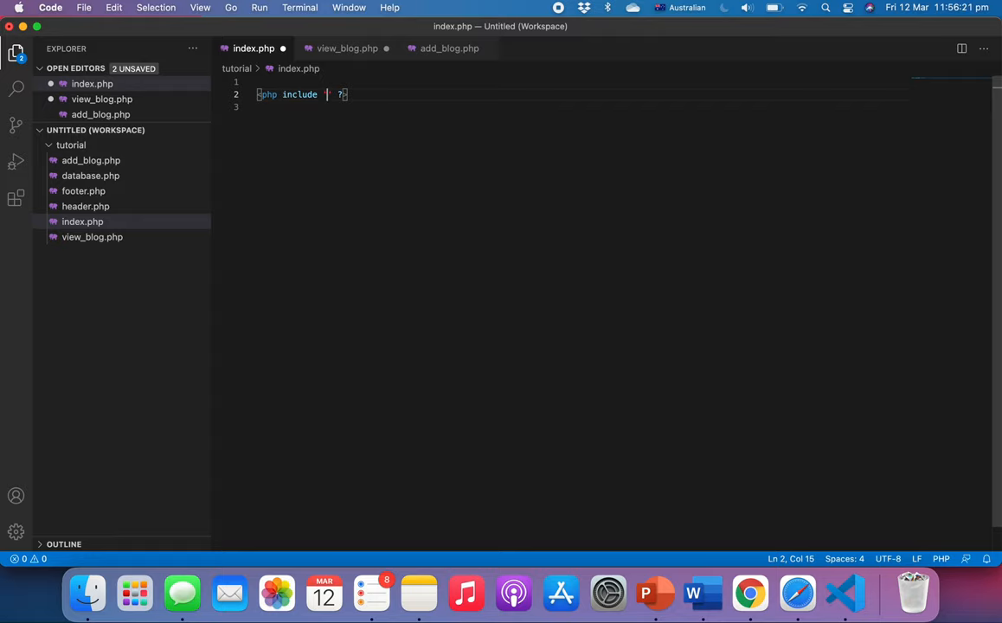
type("'header.php")
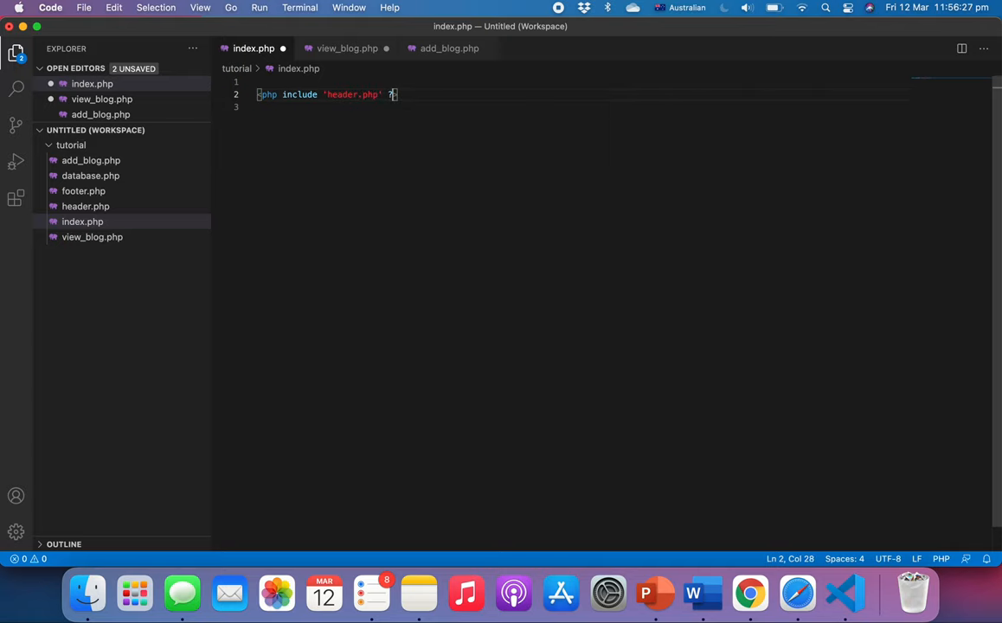
type("?")
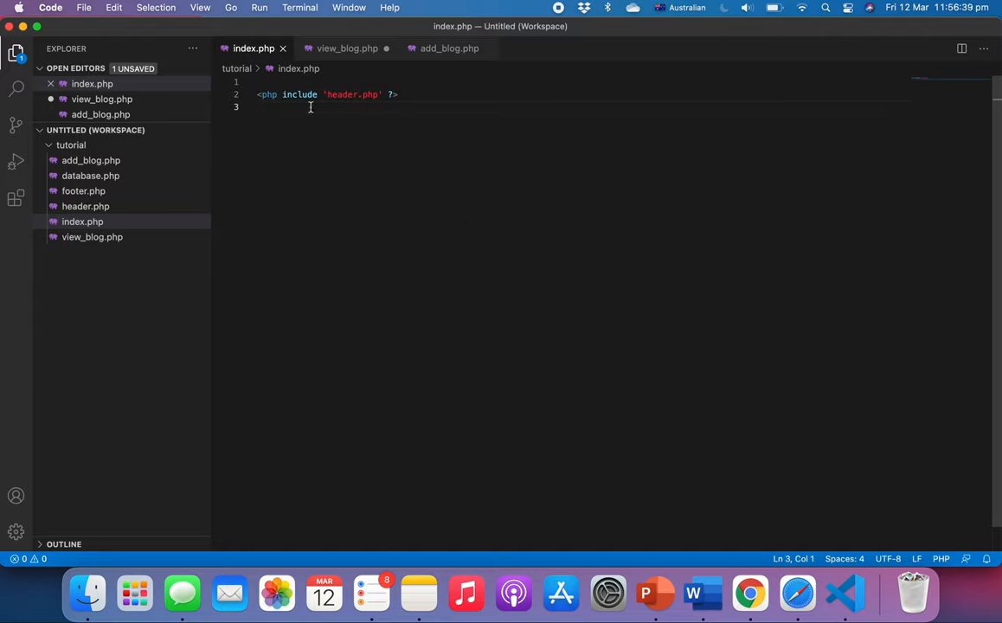
Add include 'footer.php' below the header include, save, and switch to Chrome
left_click(398, 94)
type("?")
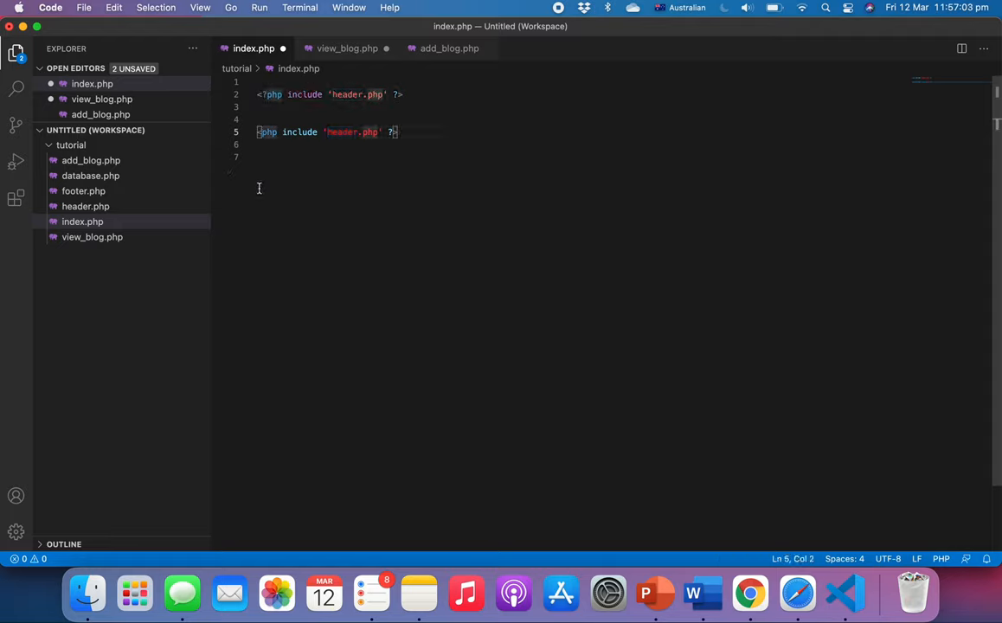
left_click(402, 132)
type("foot")
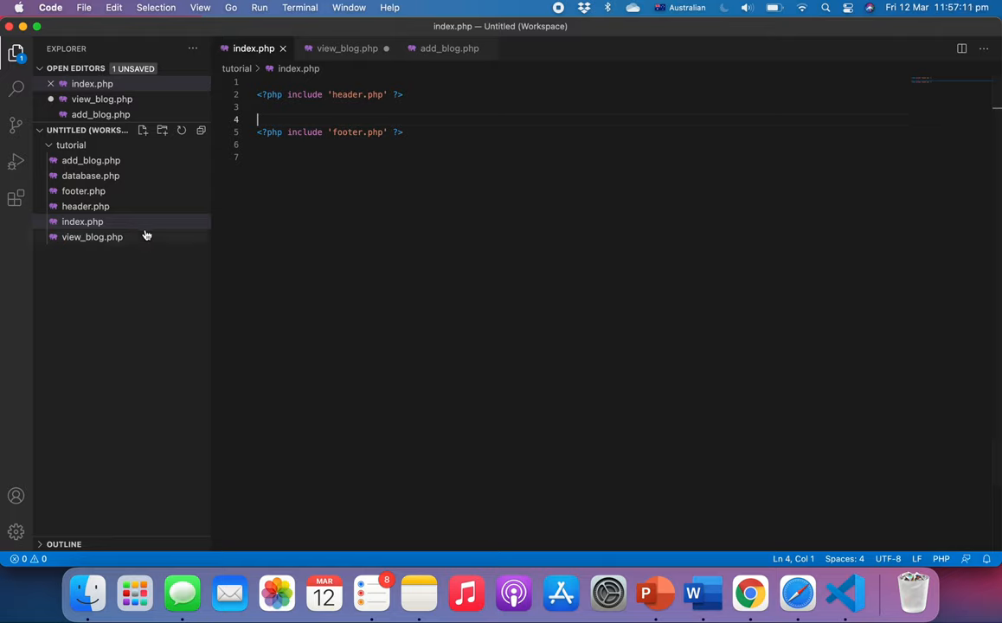
mouse_move(183, 165)
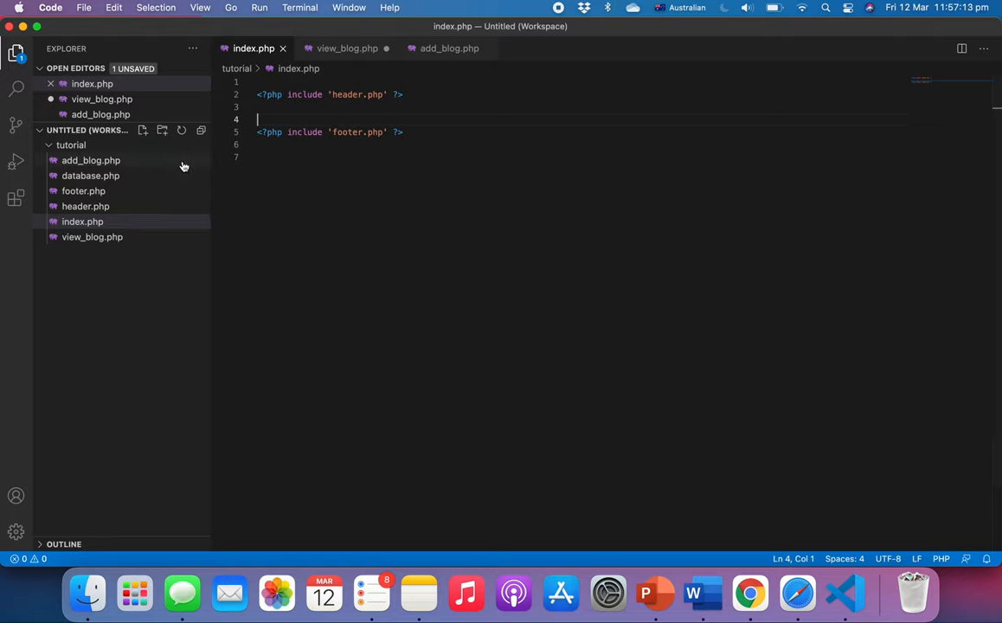
mouse_move(136, 191)
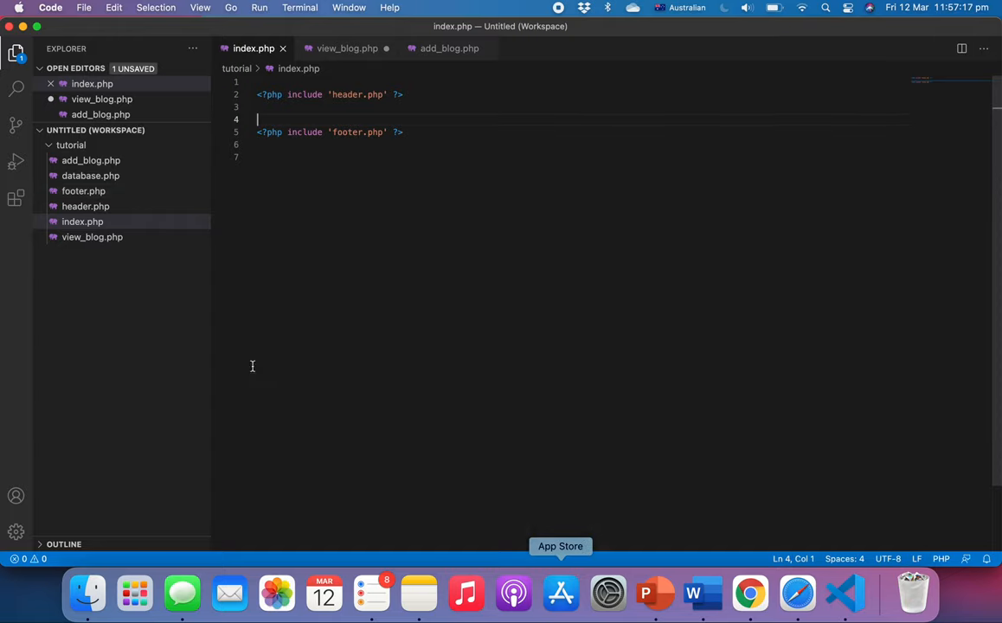
left_click(85, 206)
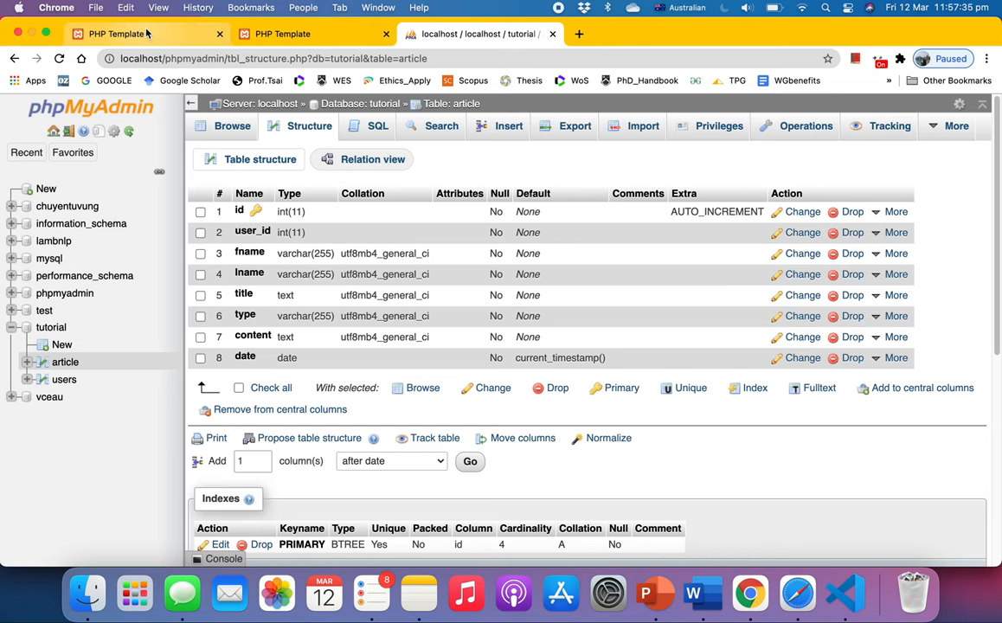
Reload the index page tab to confirm the header navigation and footer appear
left_click(138, 34)
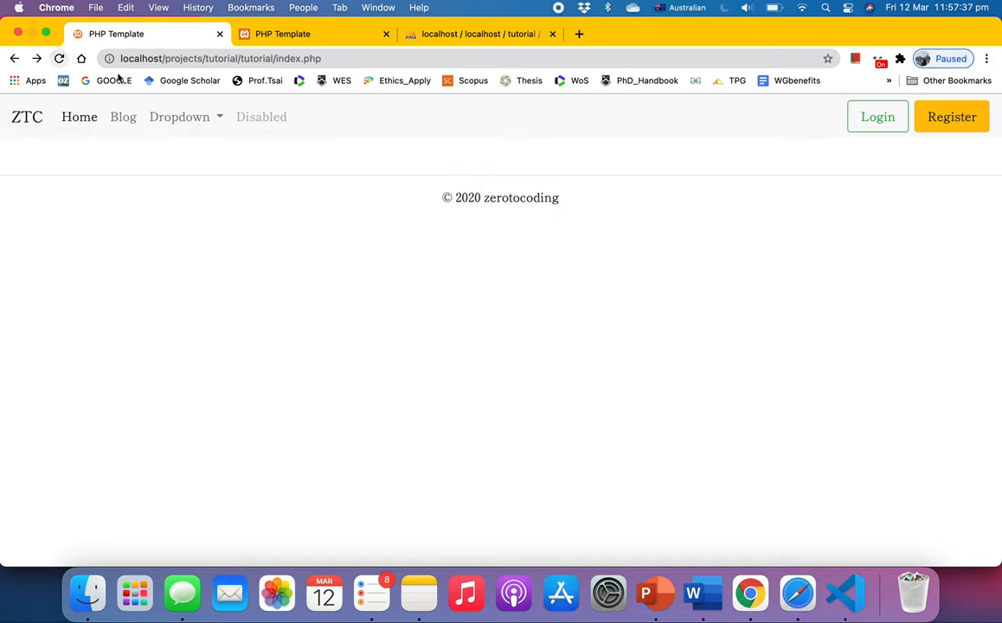
mouse_move(325, 179)
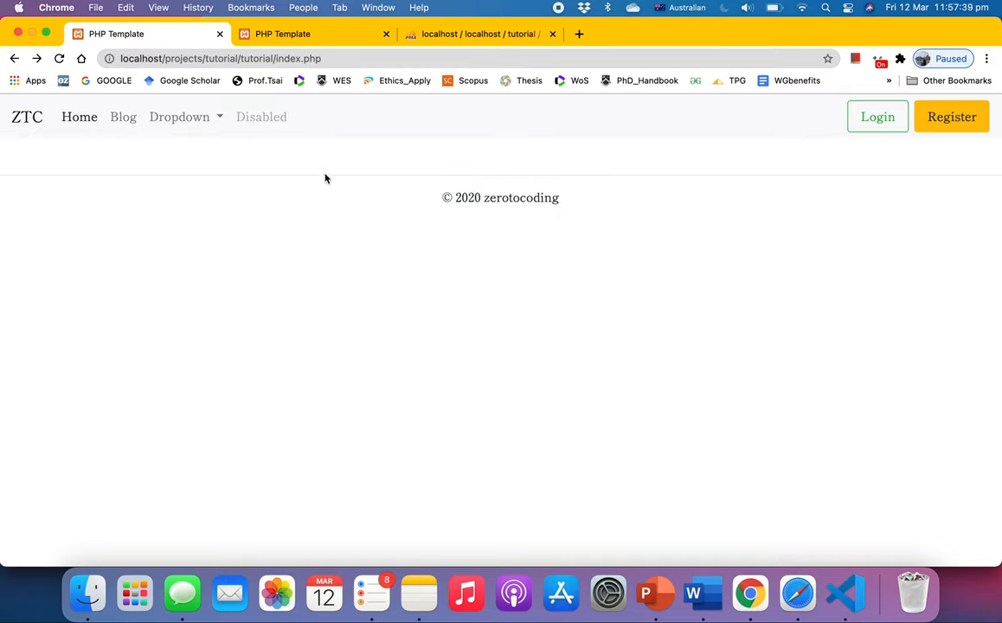
mouse_move(586, 312)
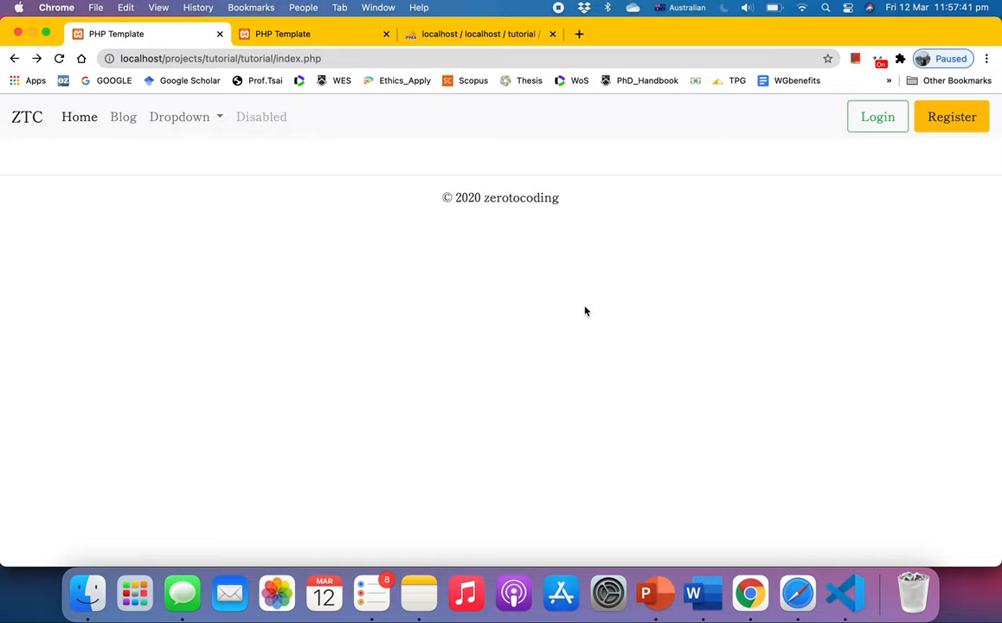
mouse_move(648, 425)
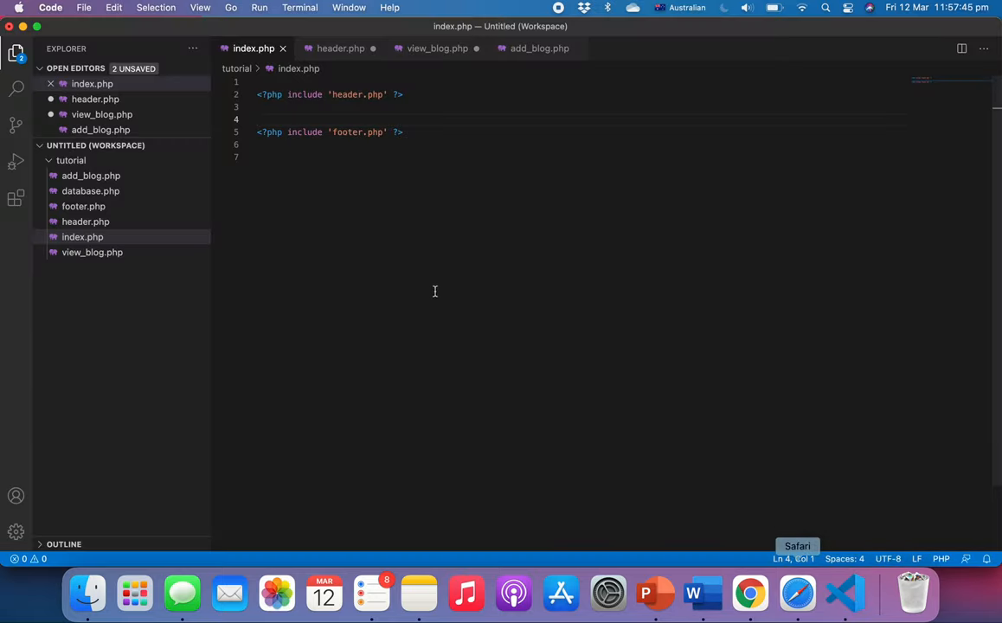
mouse_move(421, 251)
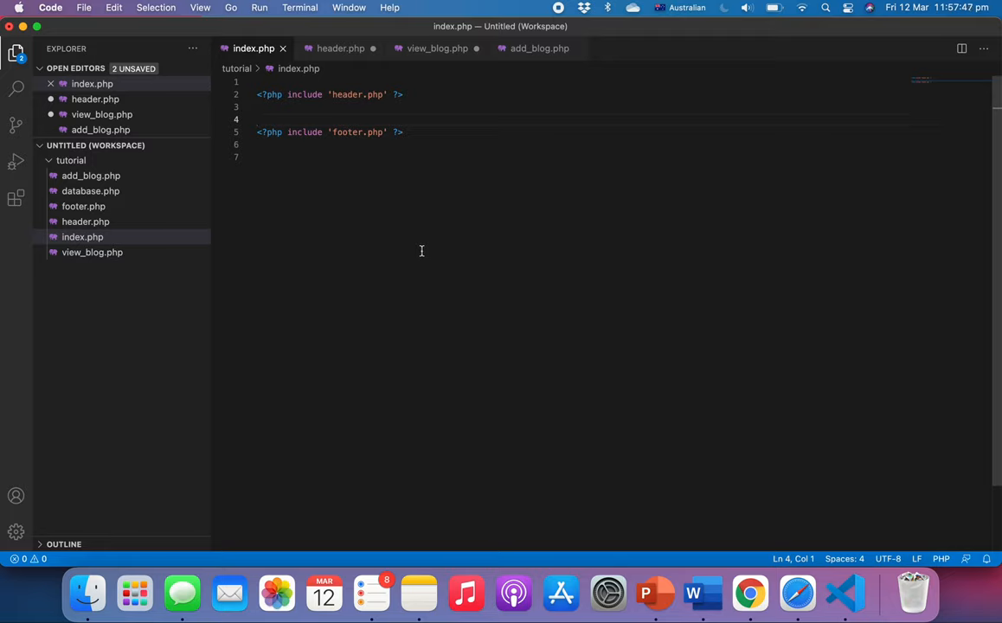
mouse_move(520, 324)
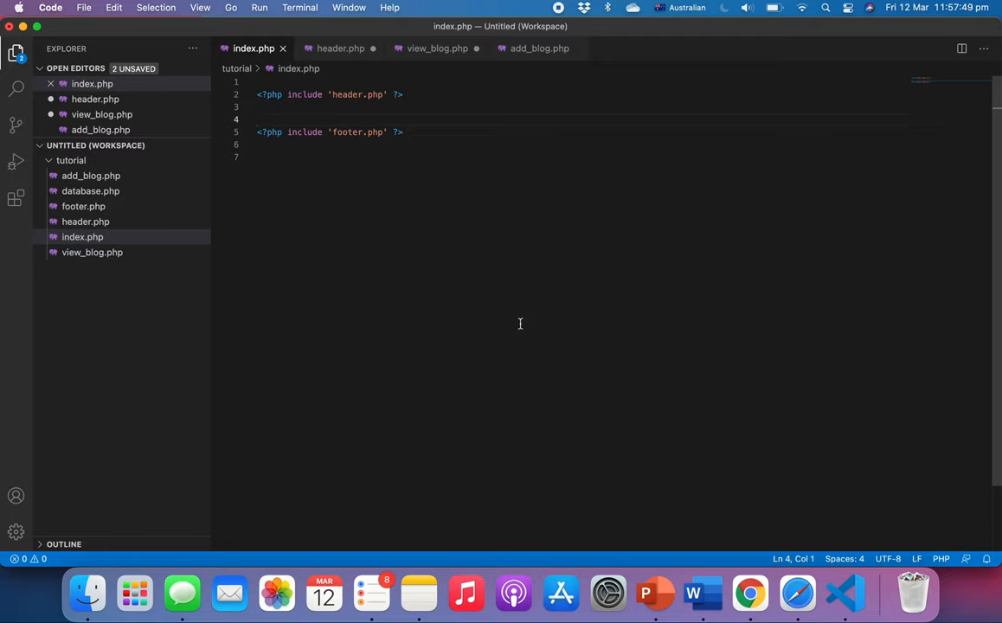
Insert a container div between the header and footer includes
key("Enter")
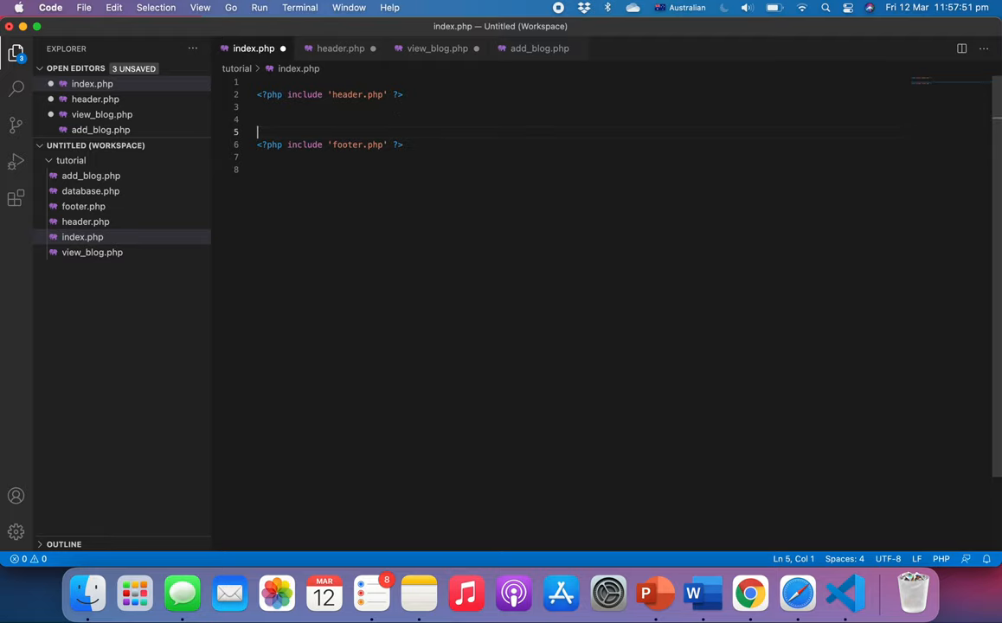
type(".co")
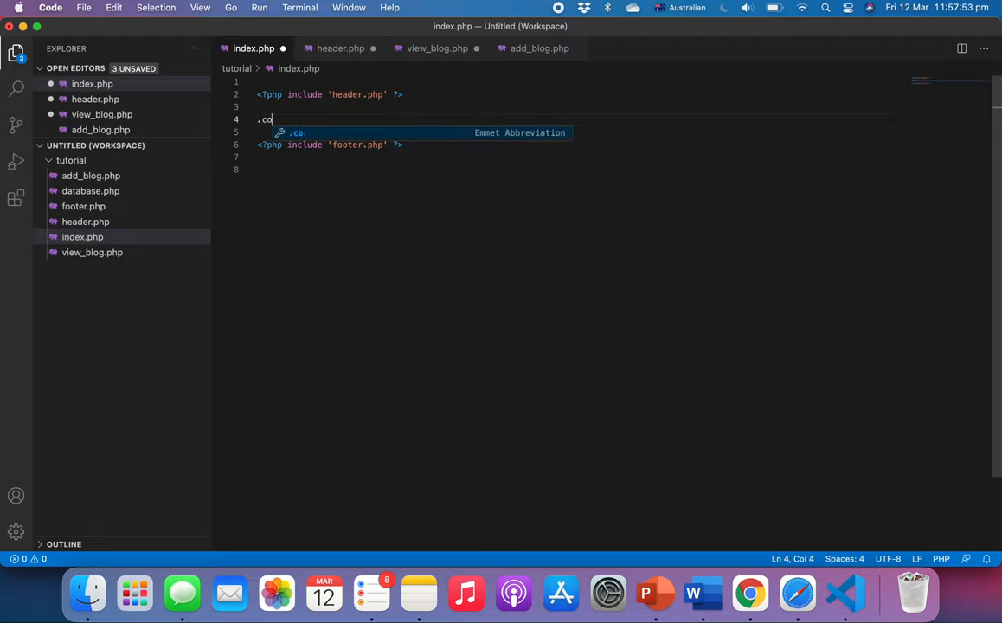
key("Tab")
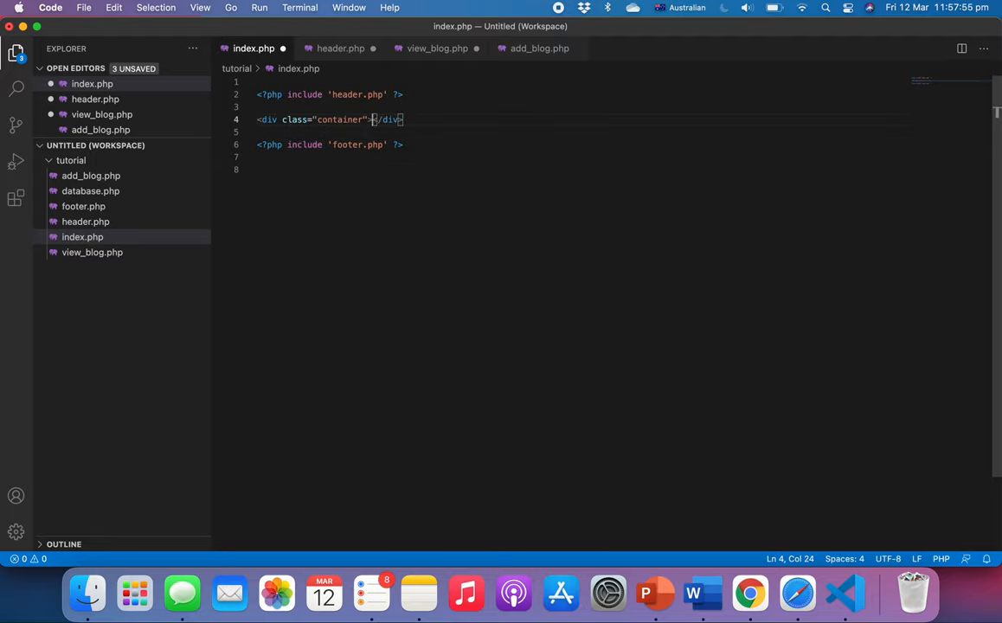
key("Enter")
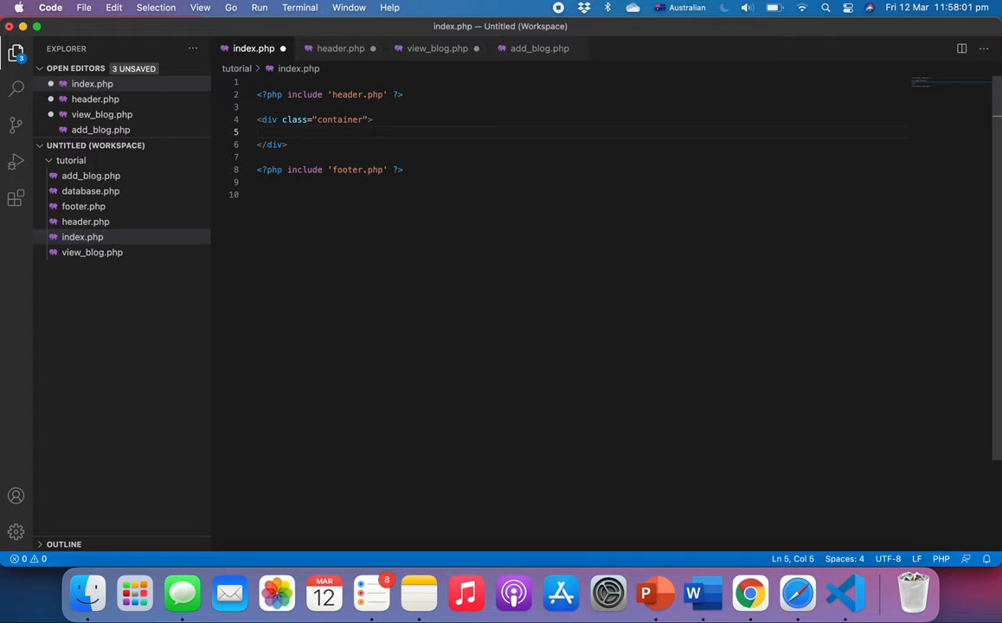
Add an Add Blog link to add_blog.php with class btn btn-success, save, and check in Chrome
type("<a href=\"add\"></a>")
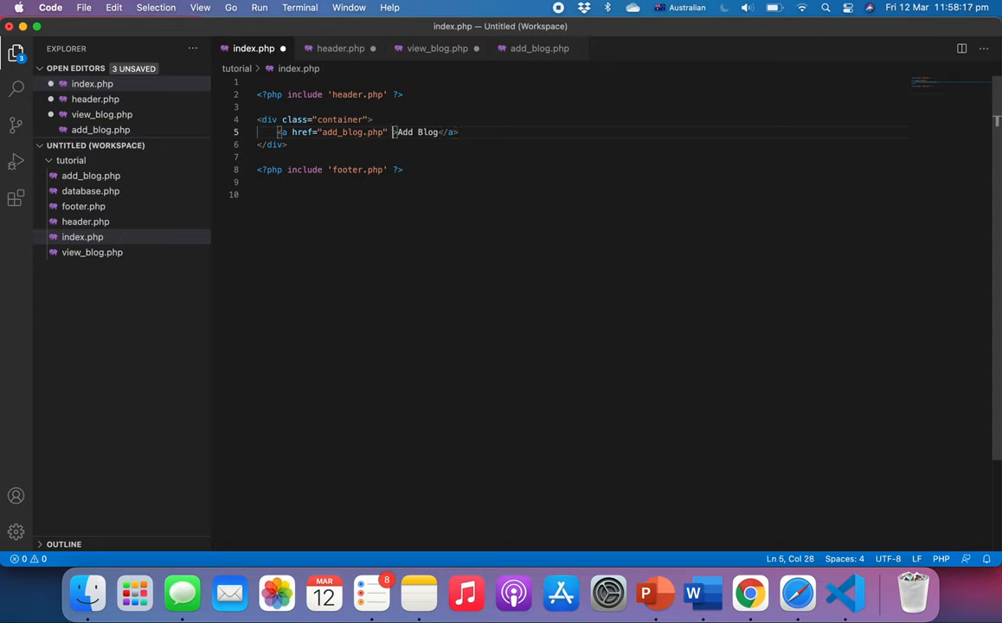
type("class=\"\"")
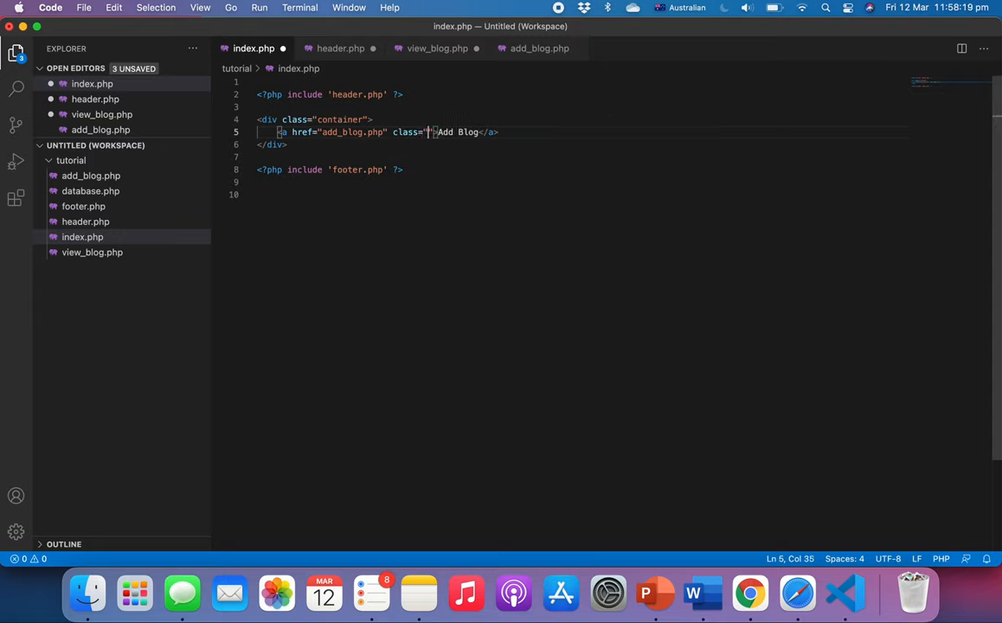
type("btn btn-")
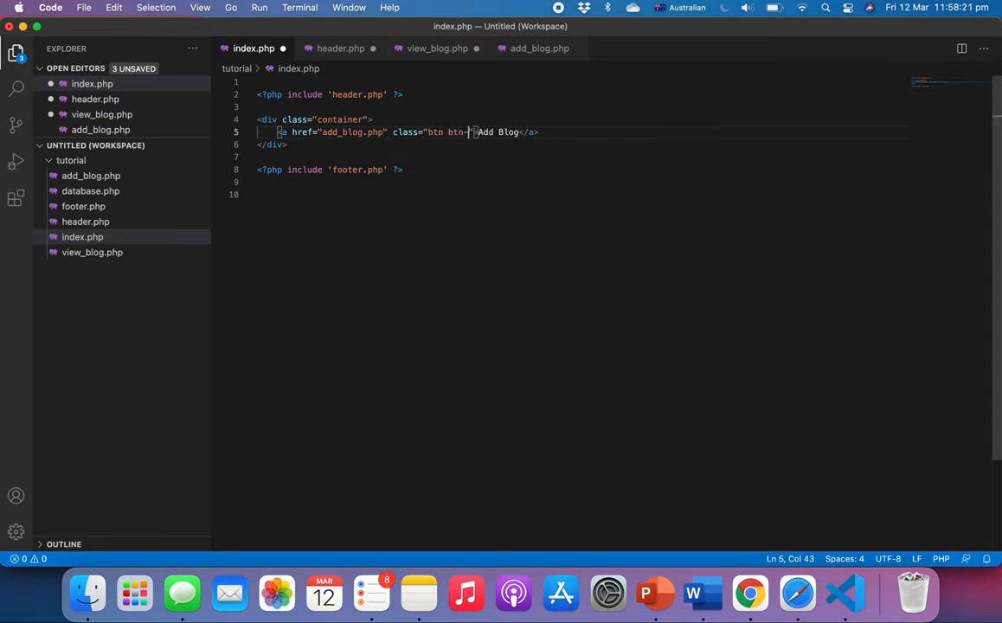
type("success")
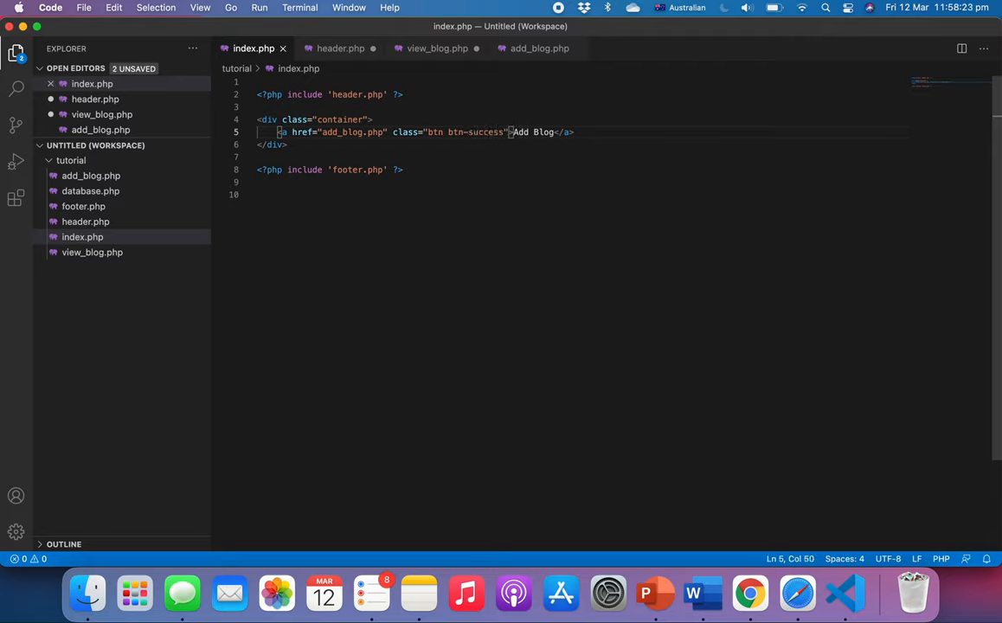
mouse_move(750, 594)
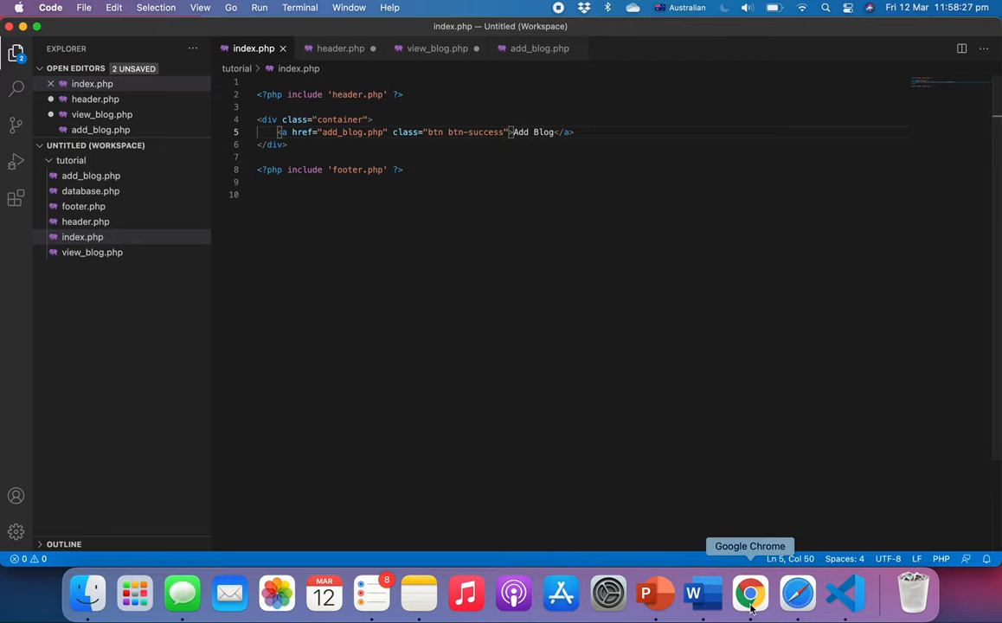
left_click(749, 593)
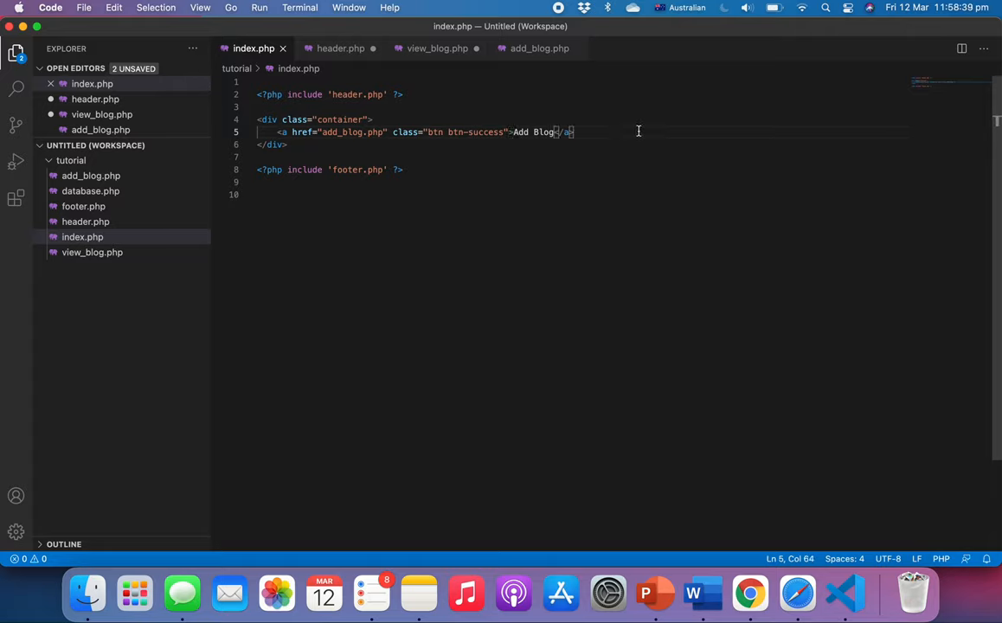
Add an <h4>Articles:</h4> heading below the Add Blog button
type("<h4></h4>")
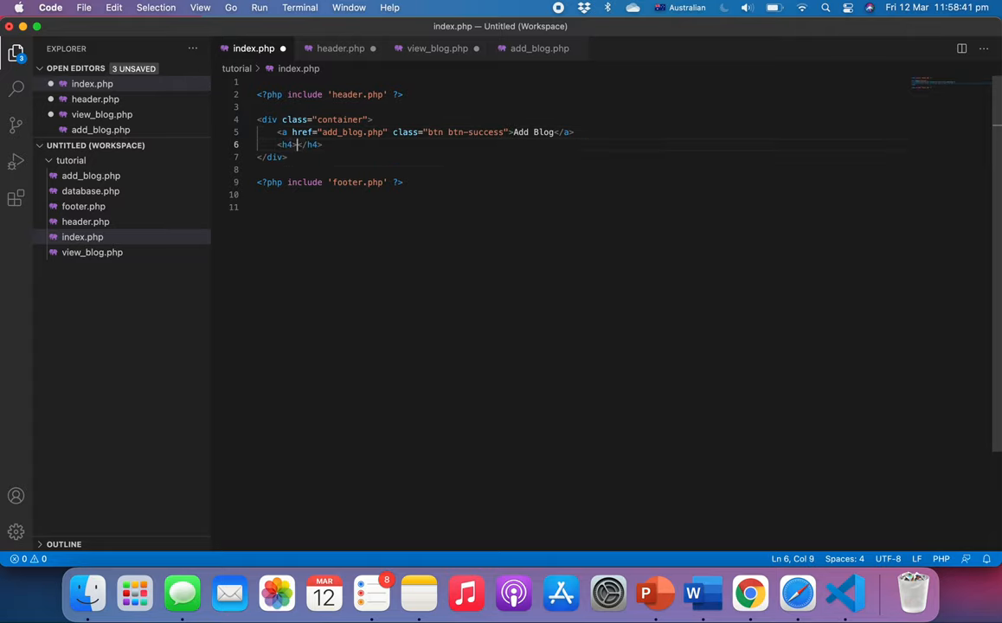
type("Ar")
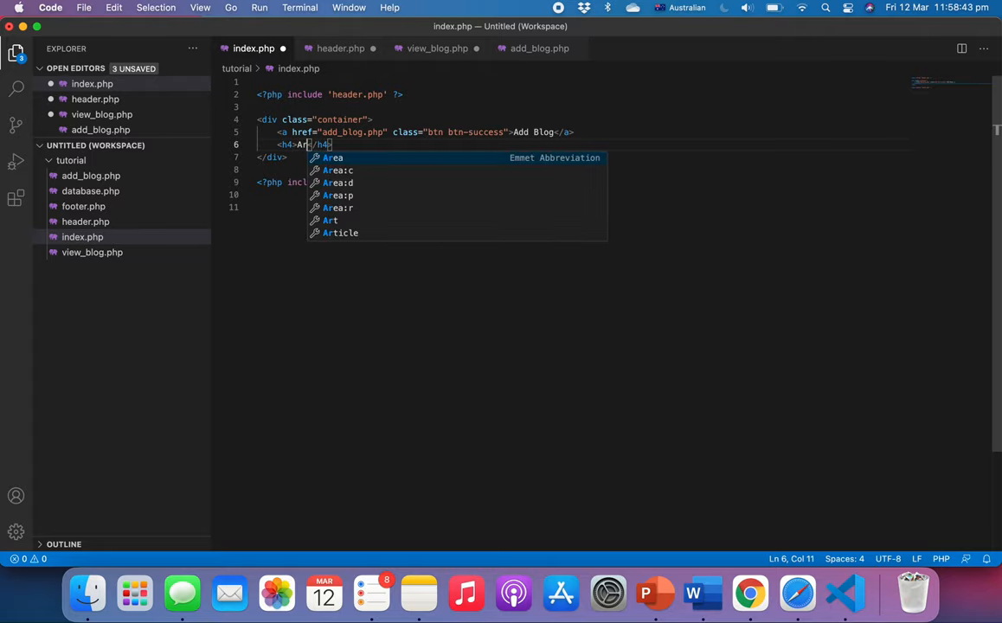
type("rticles")
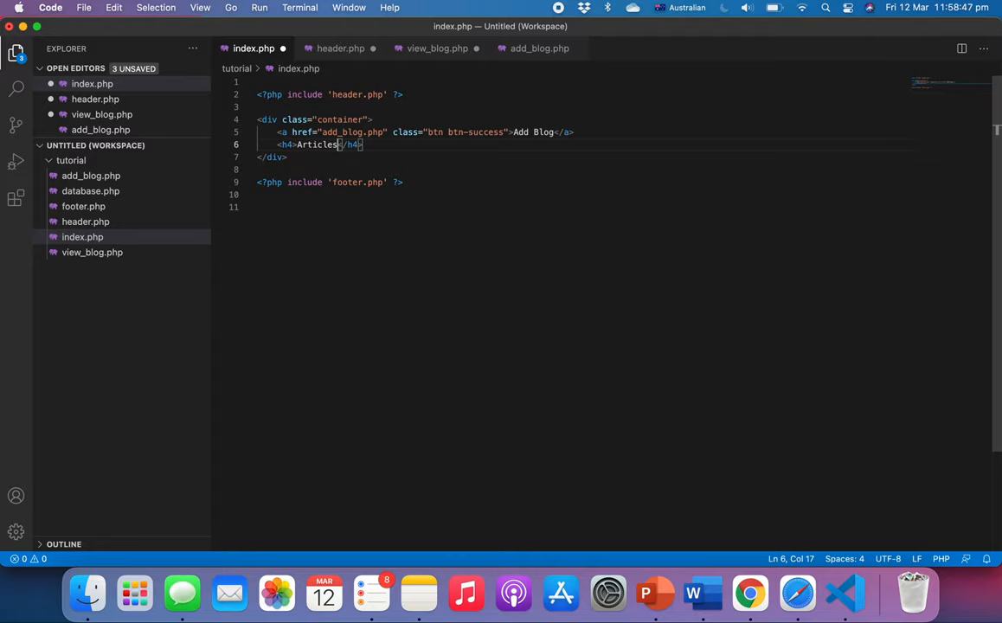
type(":")
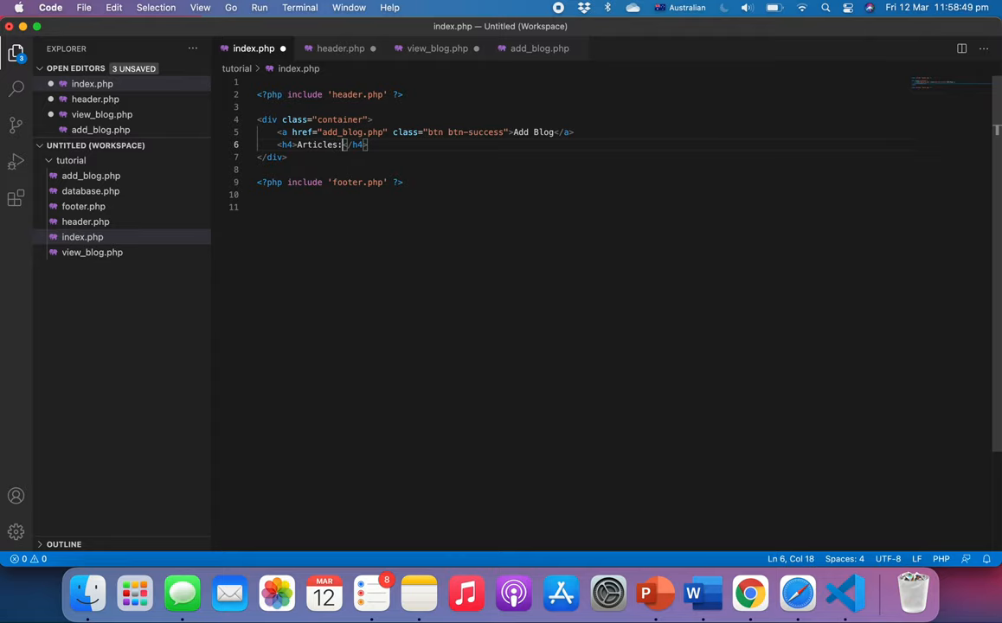
key("Enter")
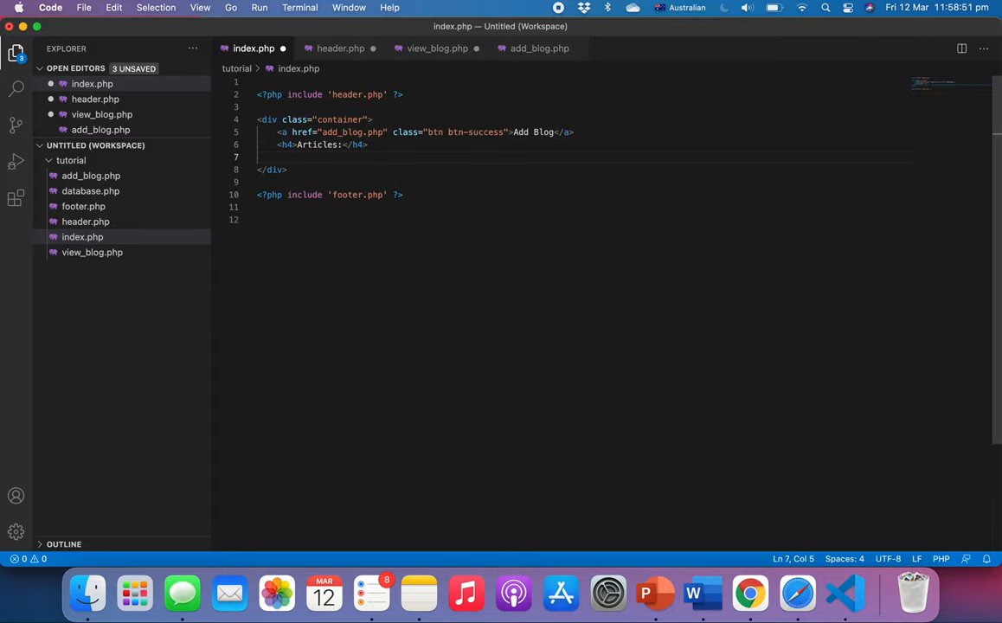
Write the HTML comment <!-- Ouputting Blog Articles --> with blank lines beneath
type("o")
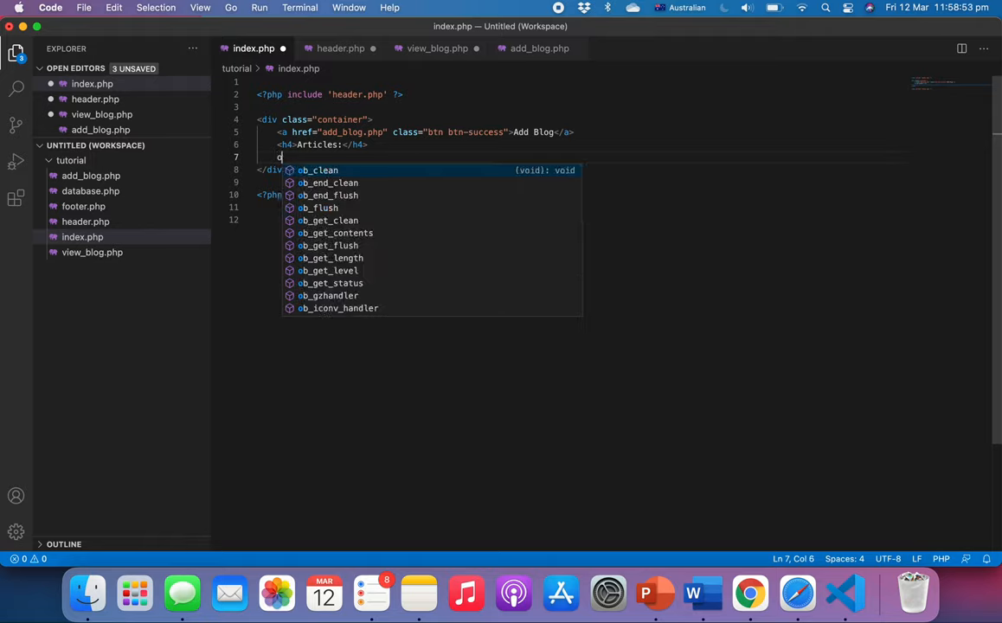
key("Escape")
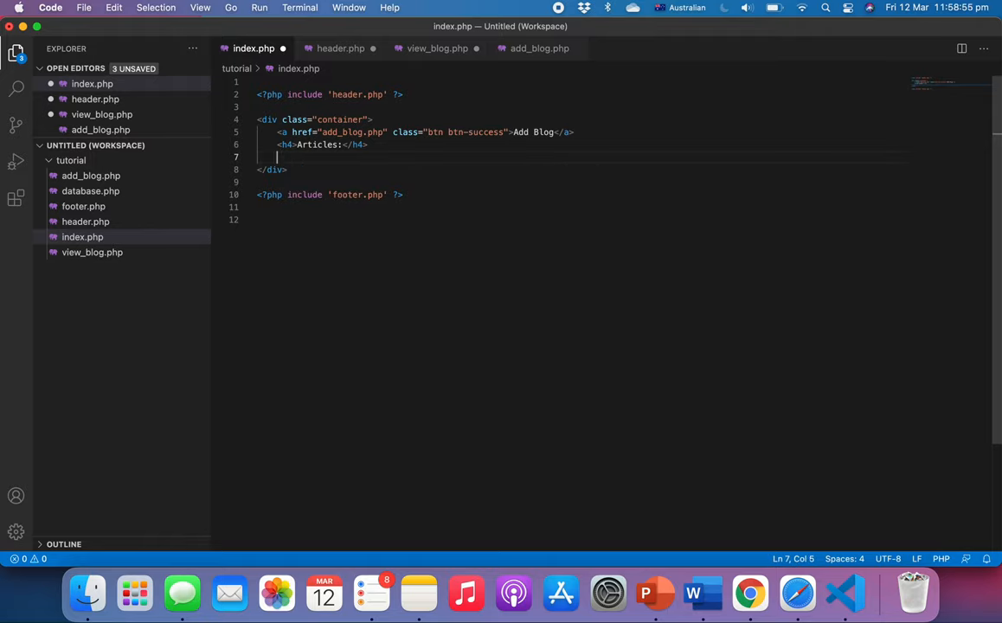
type("<!-- Blog -->")
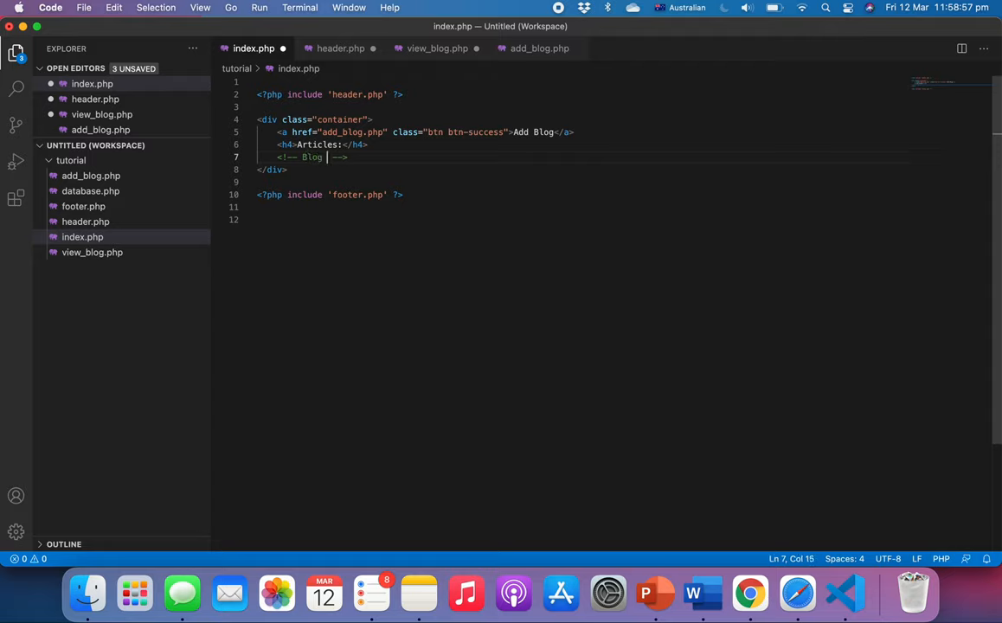
type("Articles")
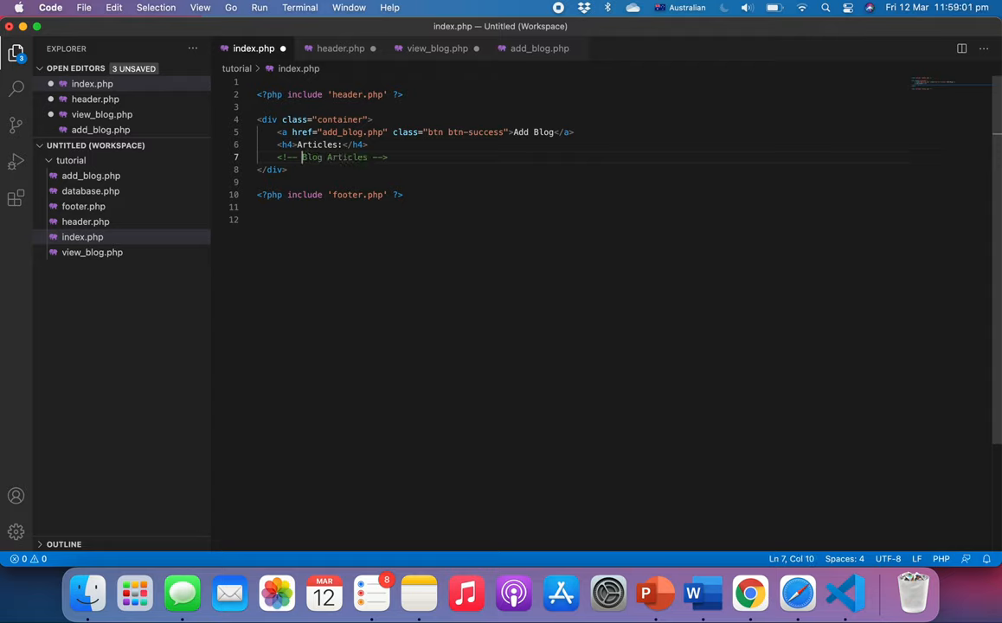
type("Ouput")
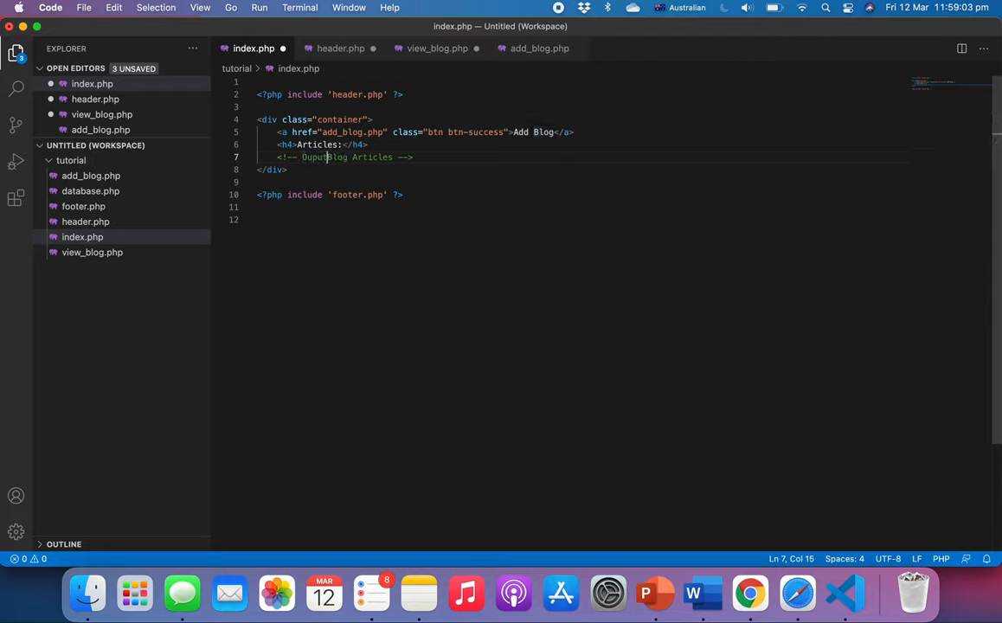
type("ting")
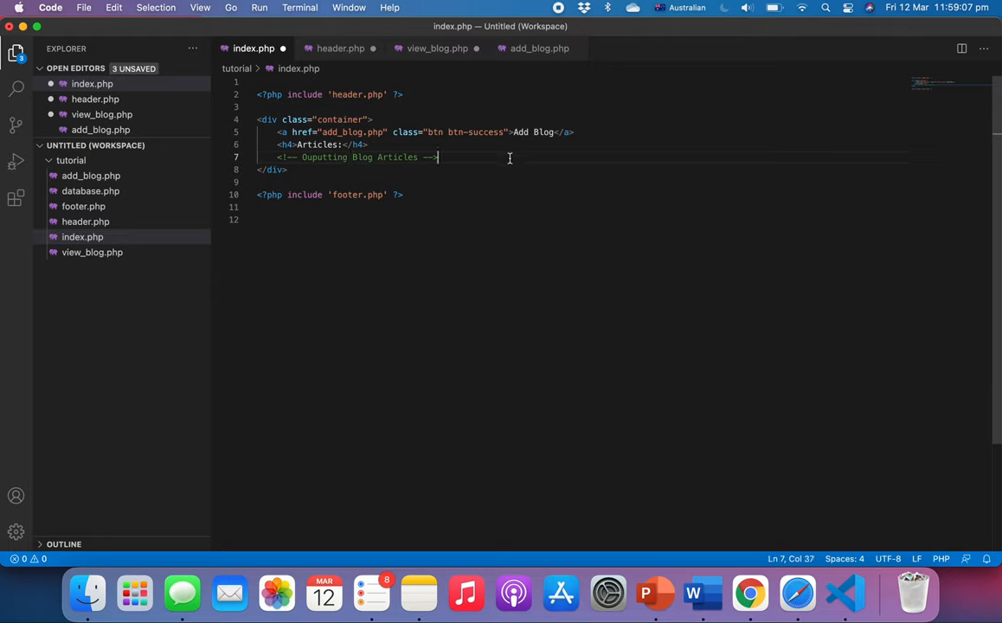
key("Enter")
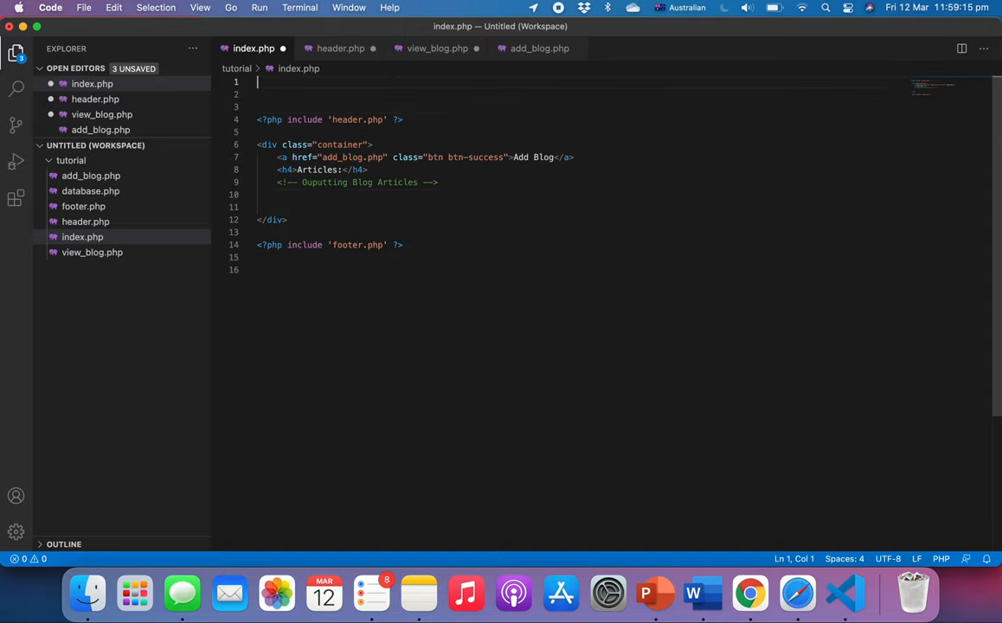
Start an empty PHP block at the top of index.php, save, and view database.php's connection code
type("<?php")
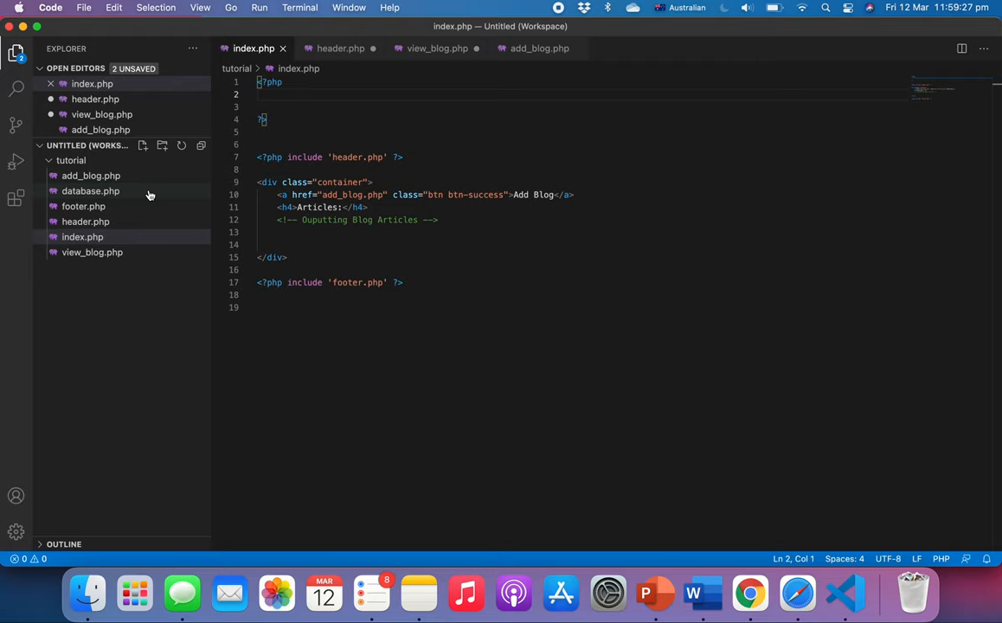
left_click(90, 191)
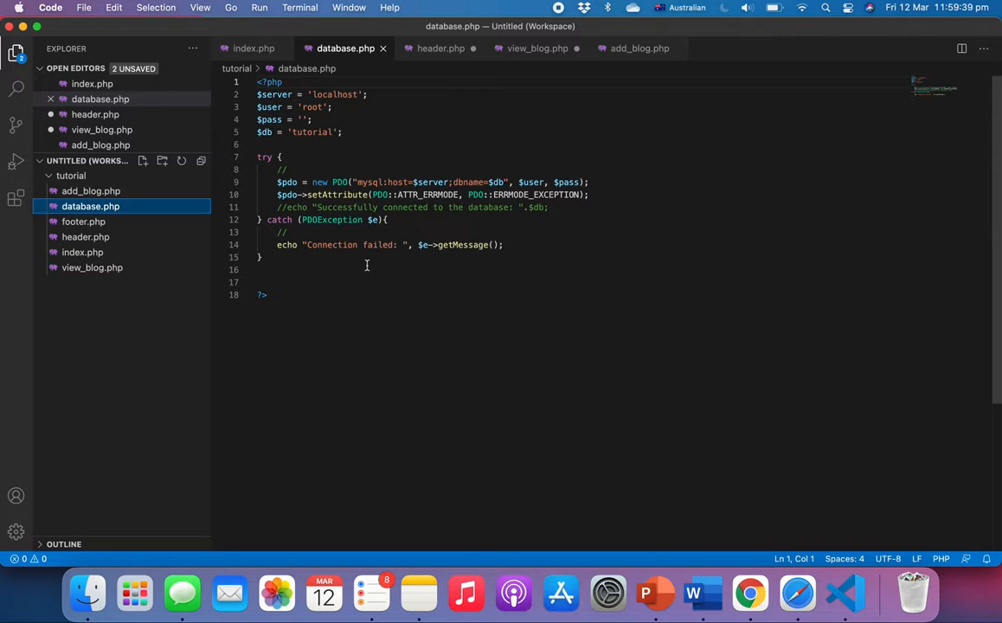
mouse_move(356, 264)
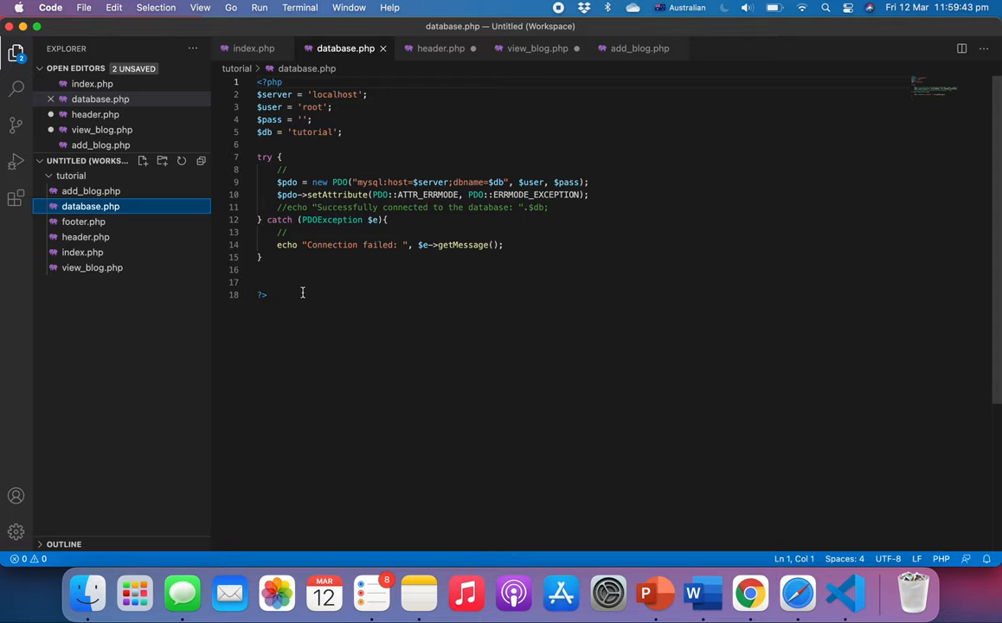
Add require 'database.php'; to index.php, save, then reopen database.php to uncomment its echo
left_click(82, 252)
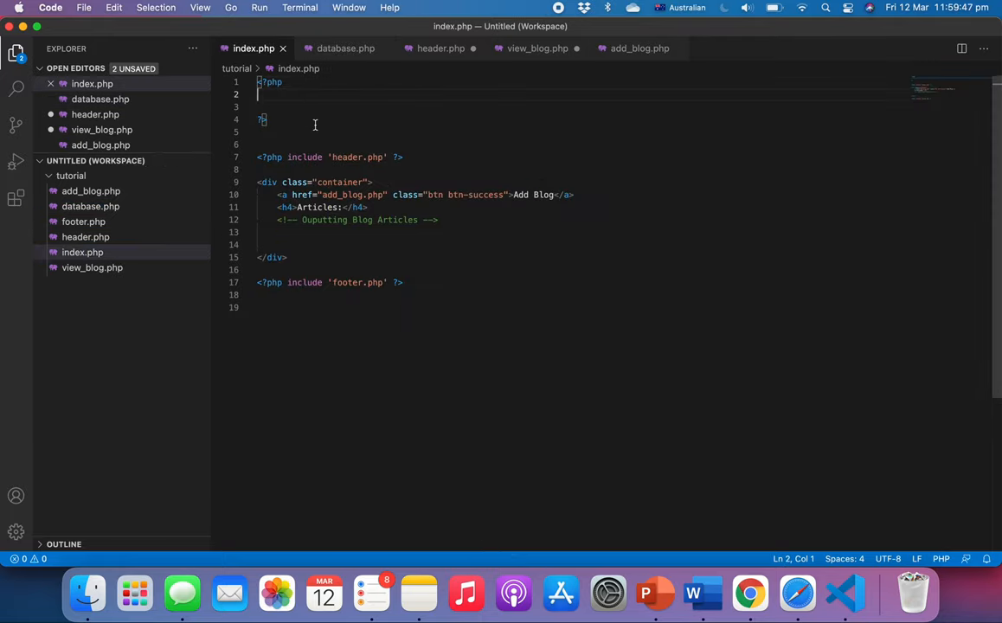
type("require")
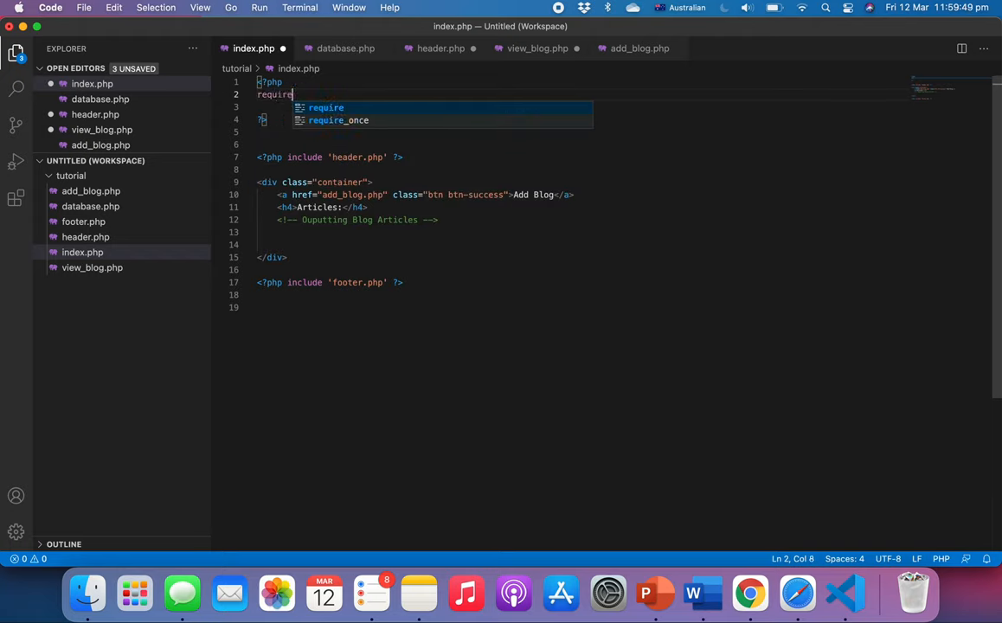
type("'database.php';")
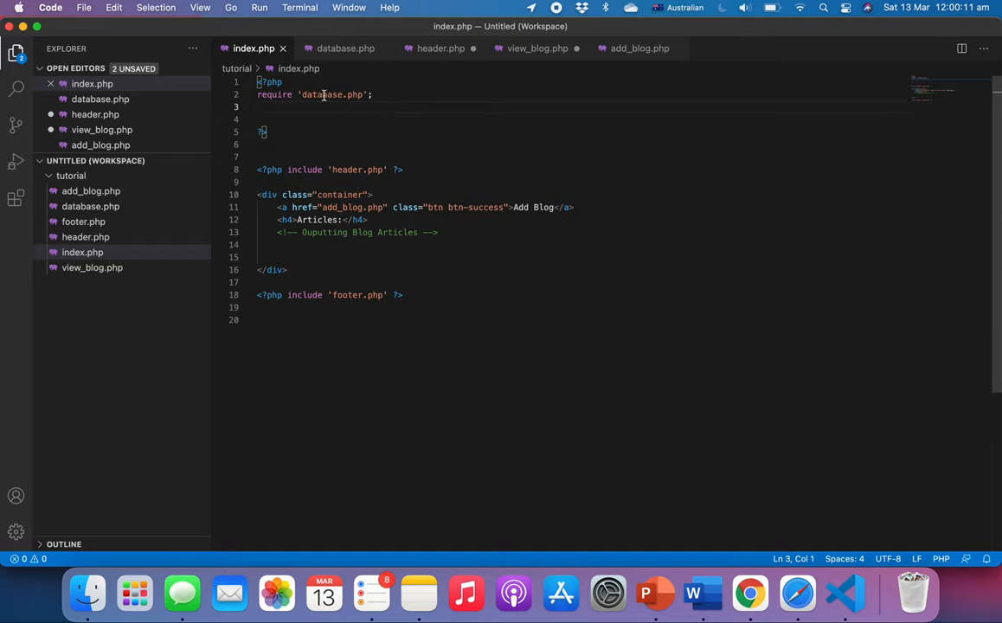
left_click(341, 48)
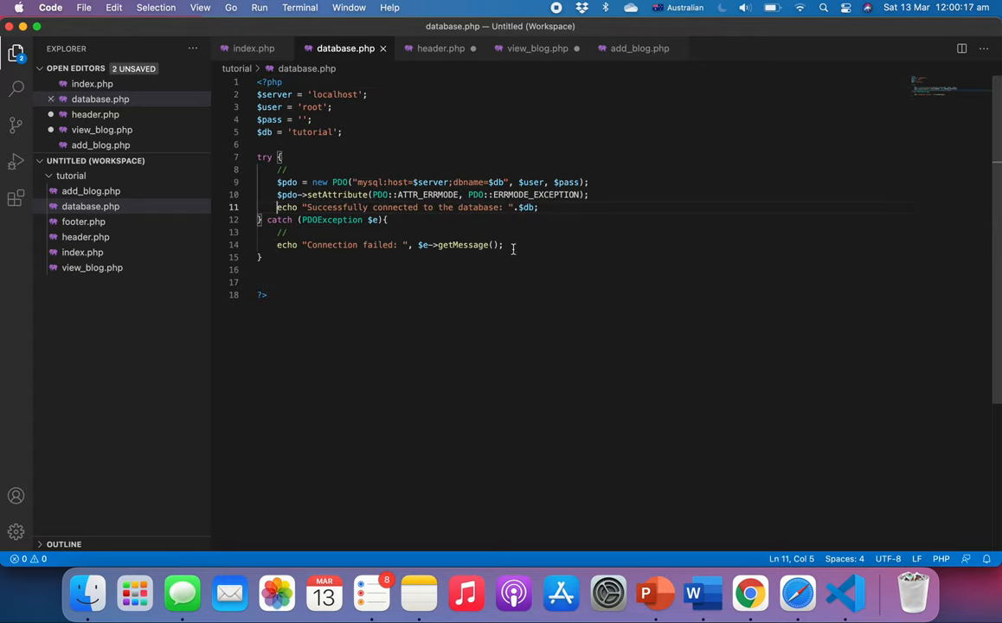
mouse_move(751, 593)
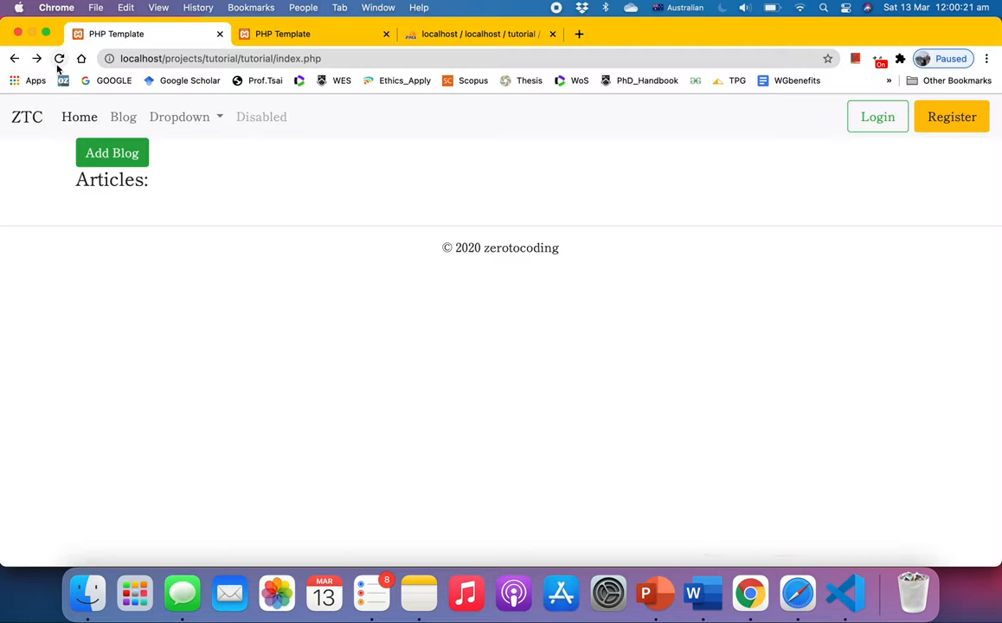
Reload the index page to see the connection message, then switch to the add_blog.php tab
left_click(60, 58)
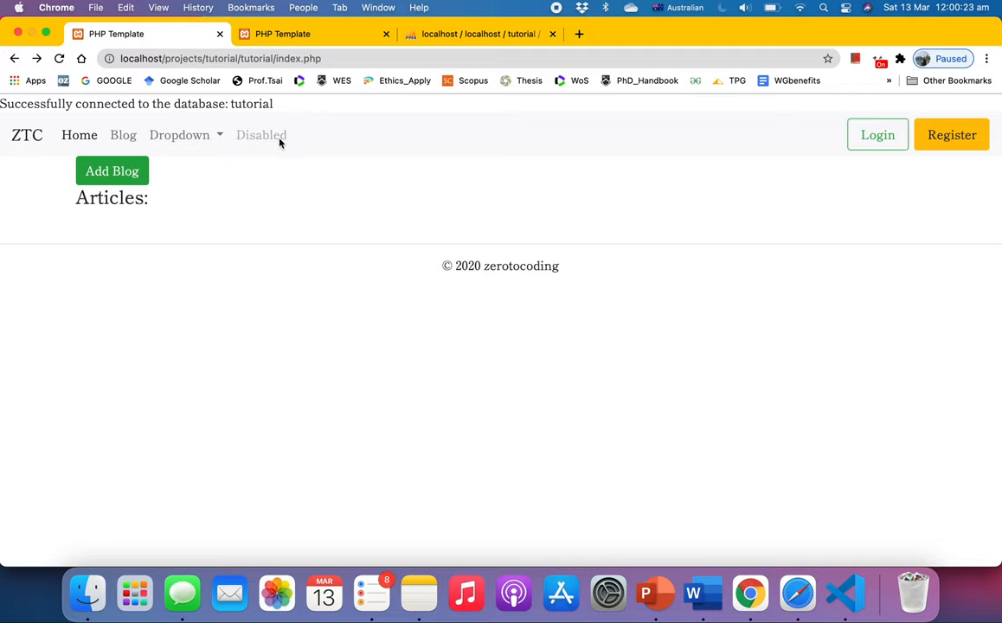
mouse_move(443, 403)
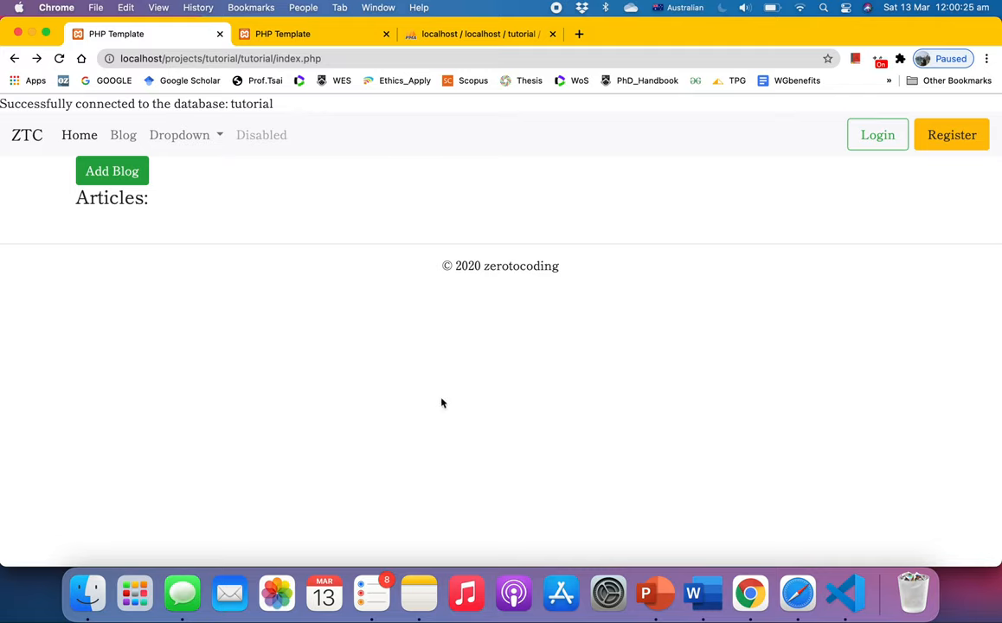
mouse_move(797, 594)
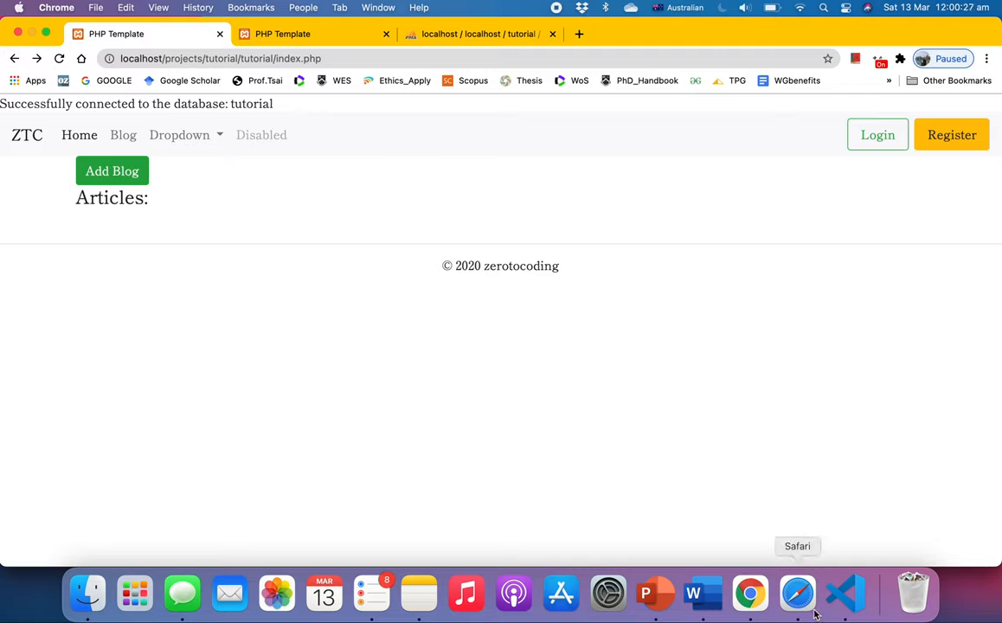
mouse_move(843, 593)
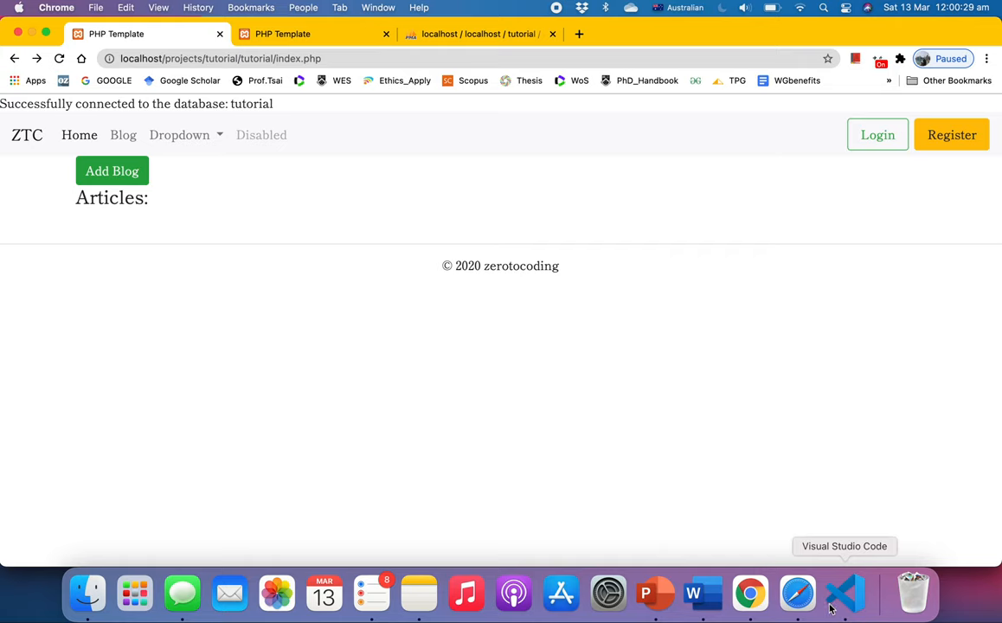
left_click(111, 170)
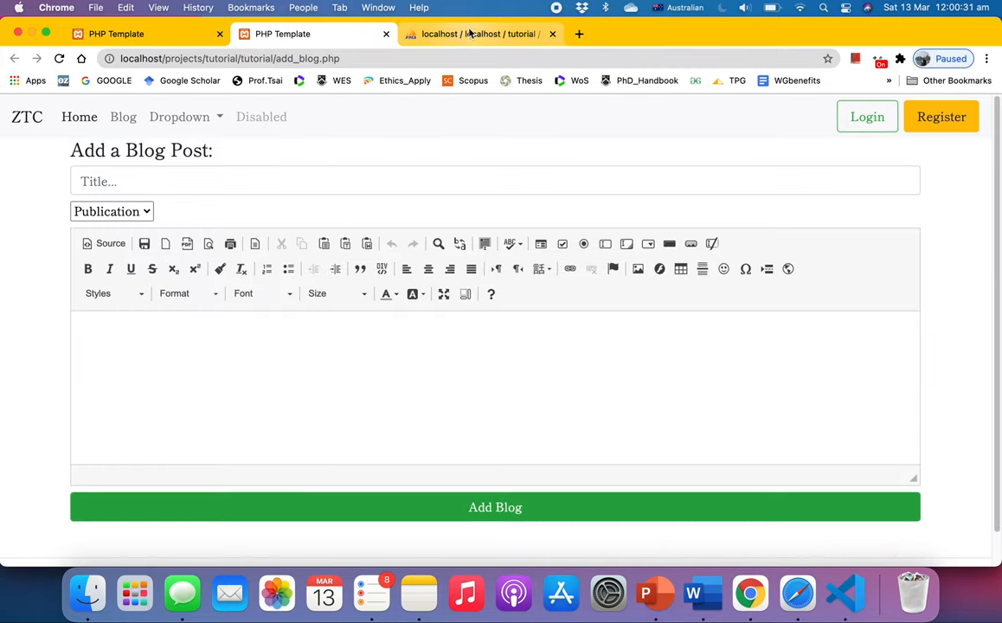
Browse the article table's four rows in phpMyAdmin, revisit the index tab, and return to VS Code
left_click(476, 33)
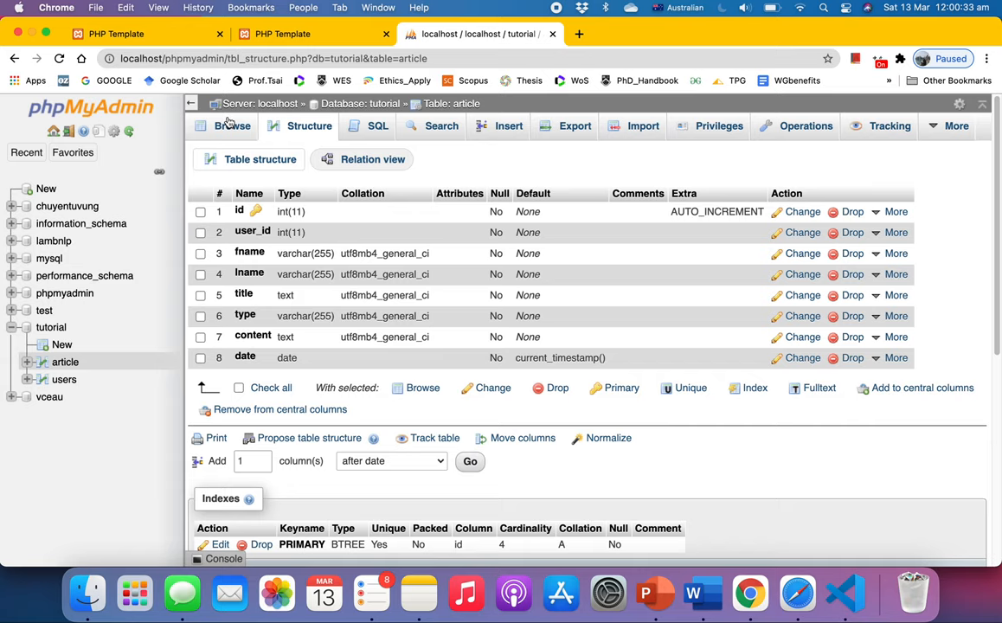
left_click(231, 126)
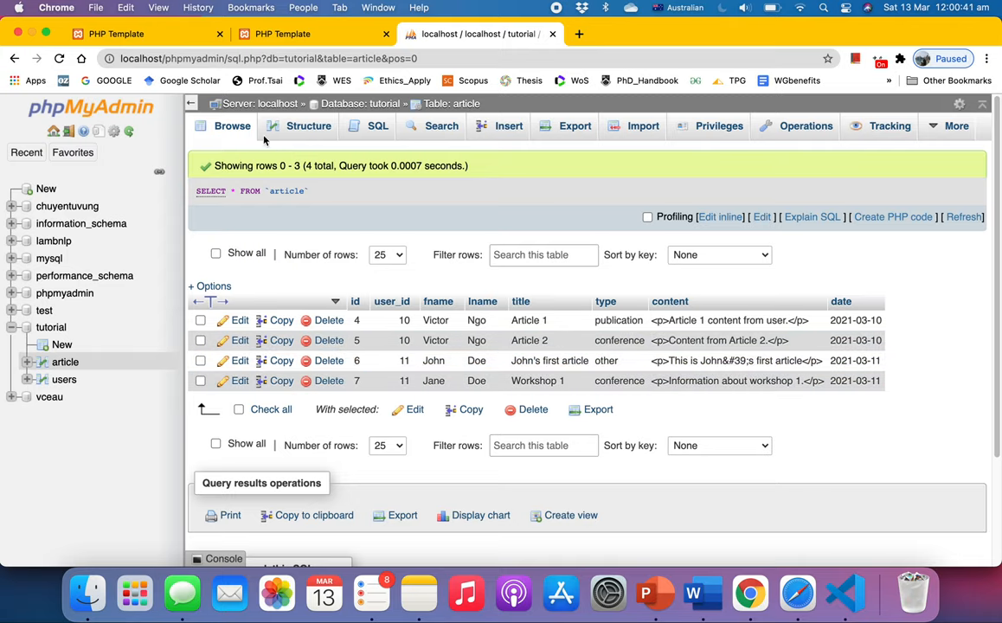
left_click(130, 36)
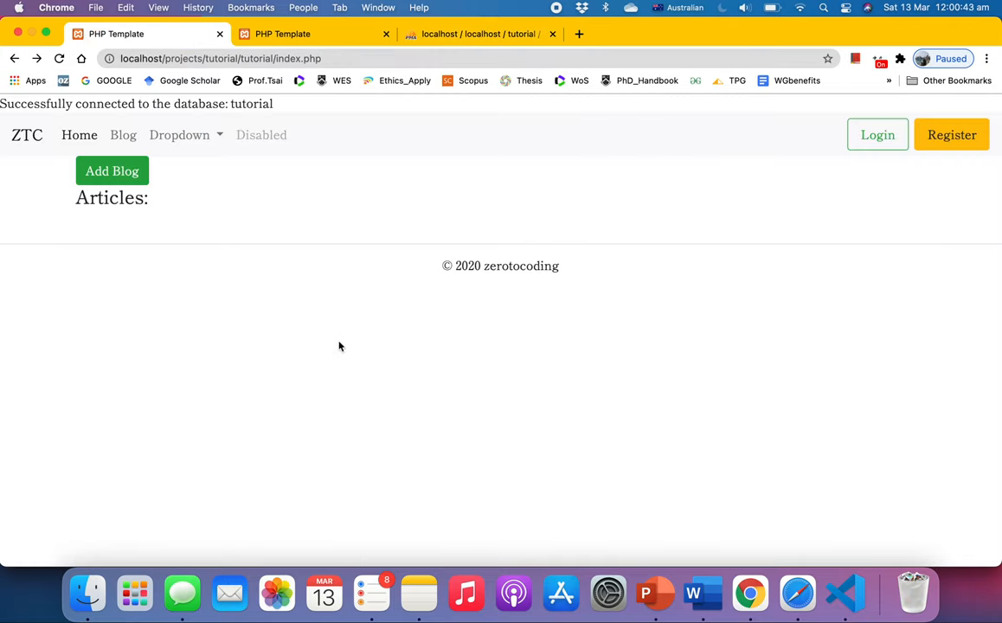
mouse_move(798, 593)
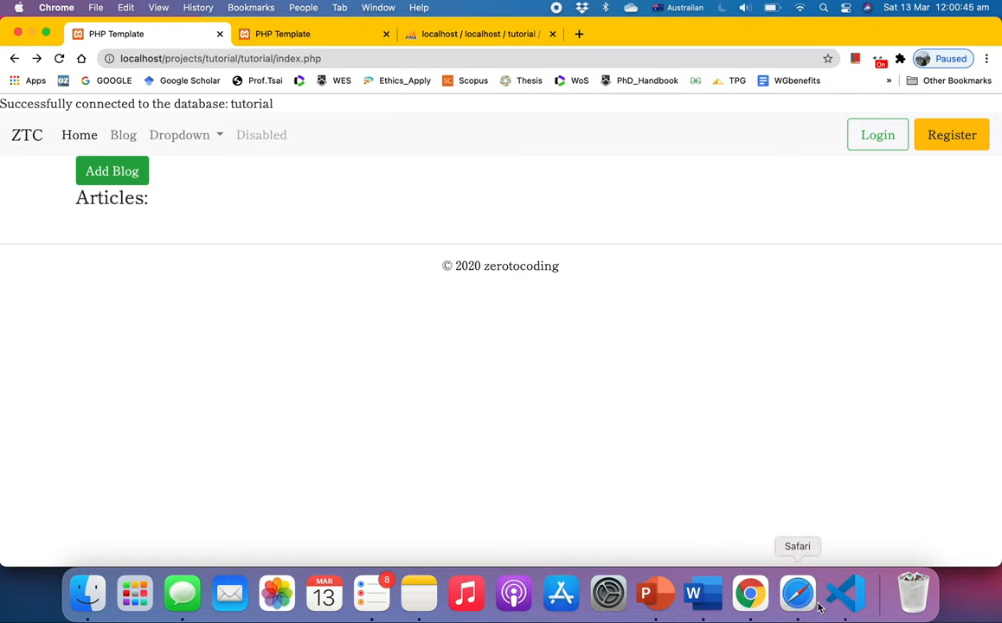
left_click(844, 597)
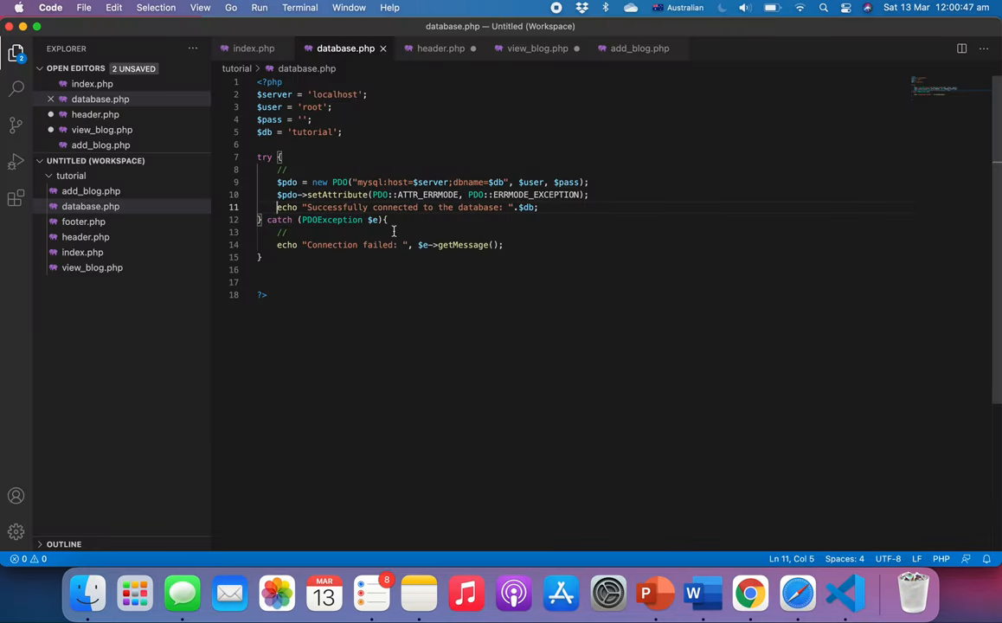
mouse_move(249, 66)
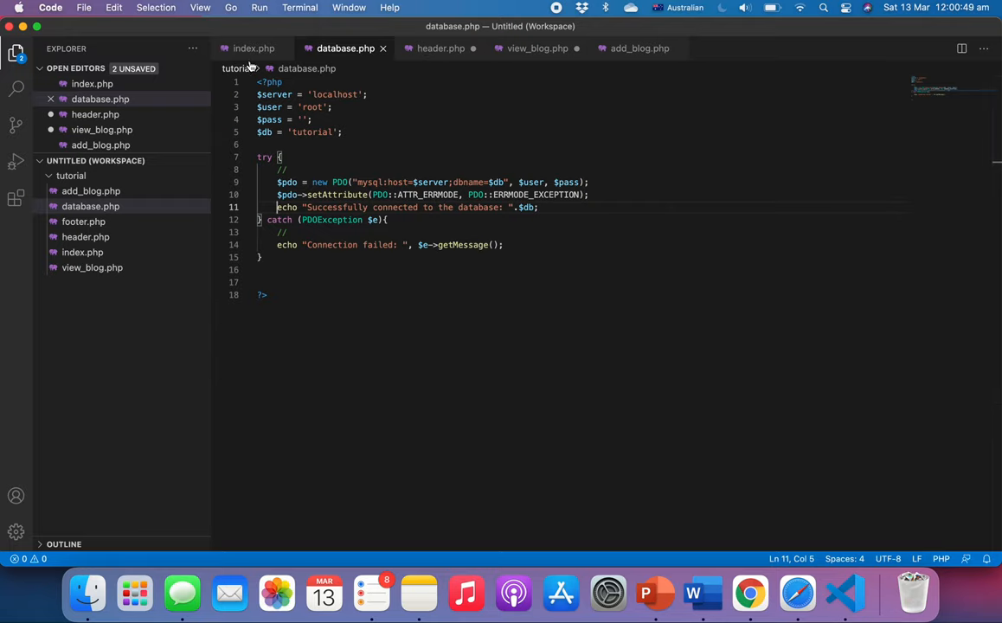
In index.php add a 'Fetch all articles' comment and start $query = $pdo->prepare()
left_click(253, 48)
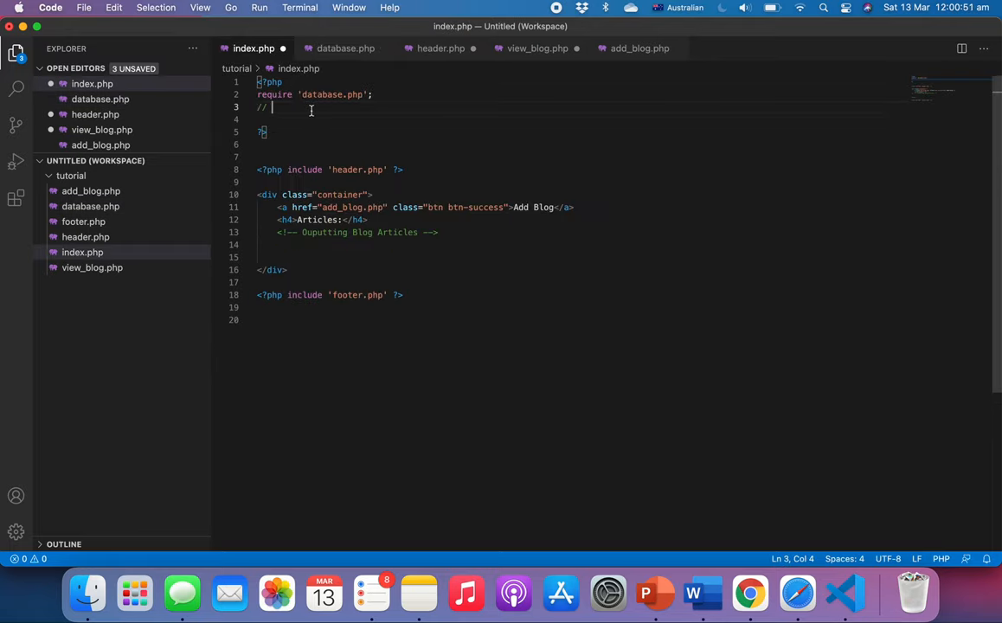
type("Fetch")
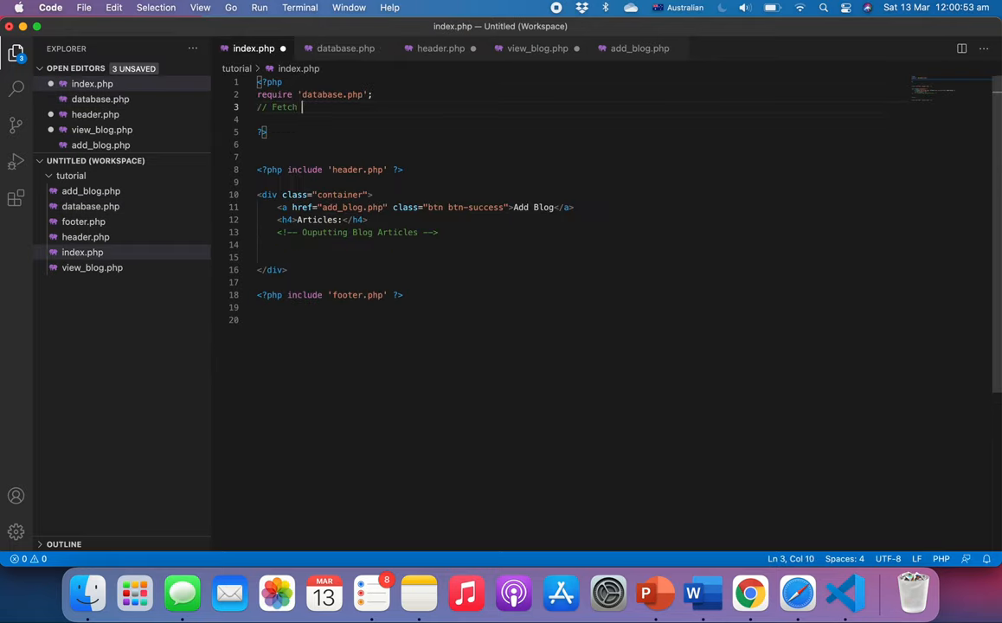
type("all articles")
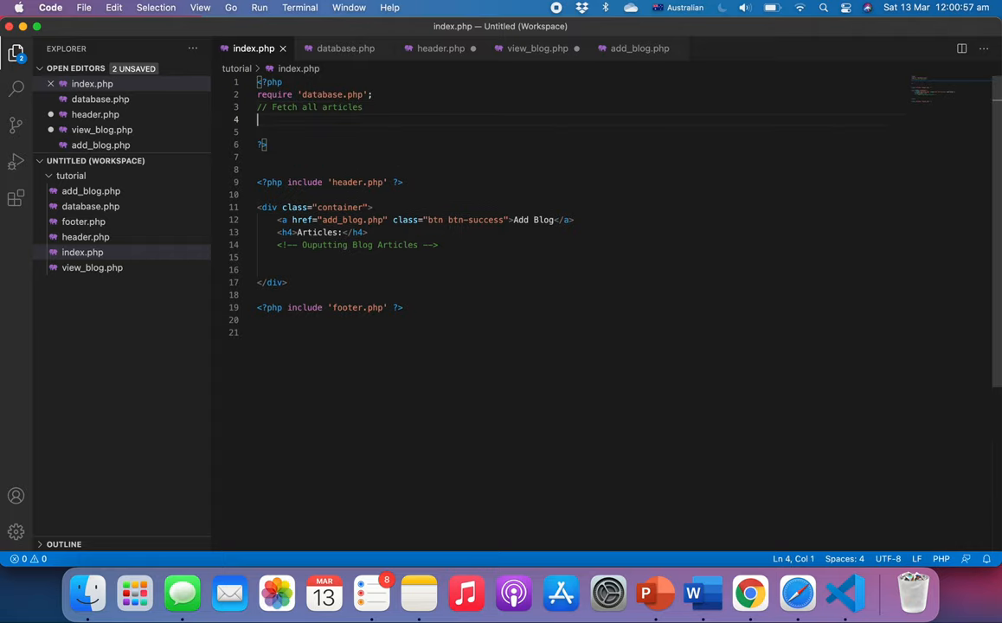
type("$query")
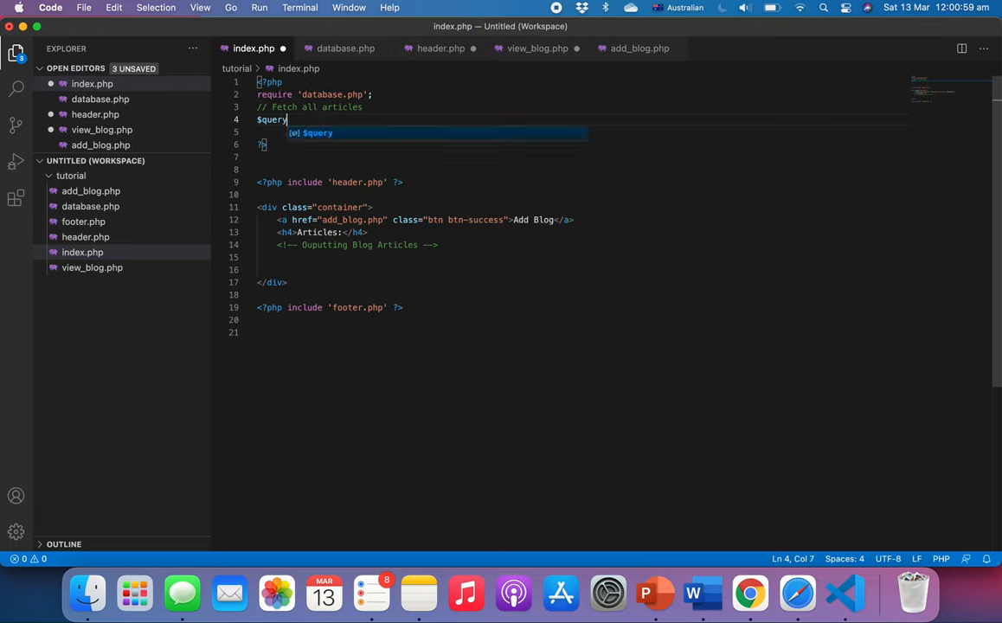
type("=")
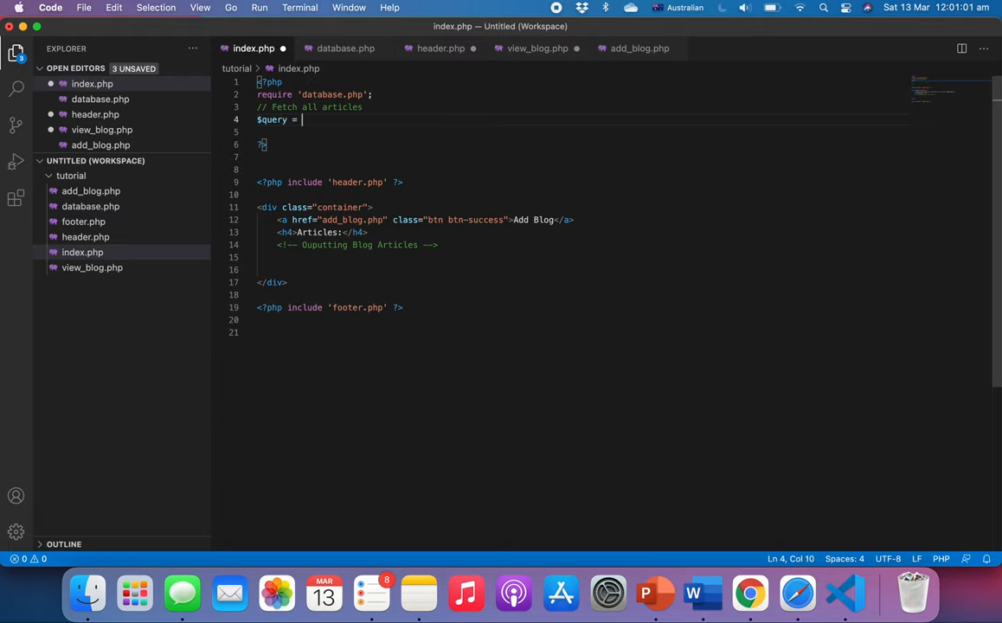
type("$pdo-")
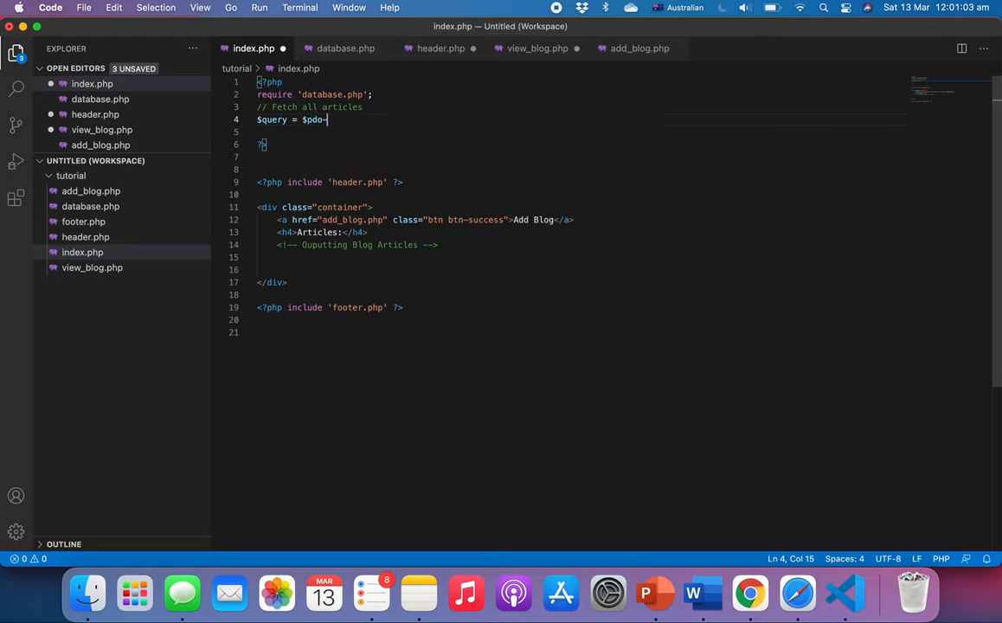
type("prepa")
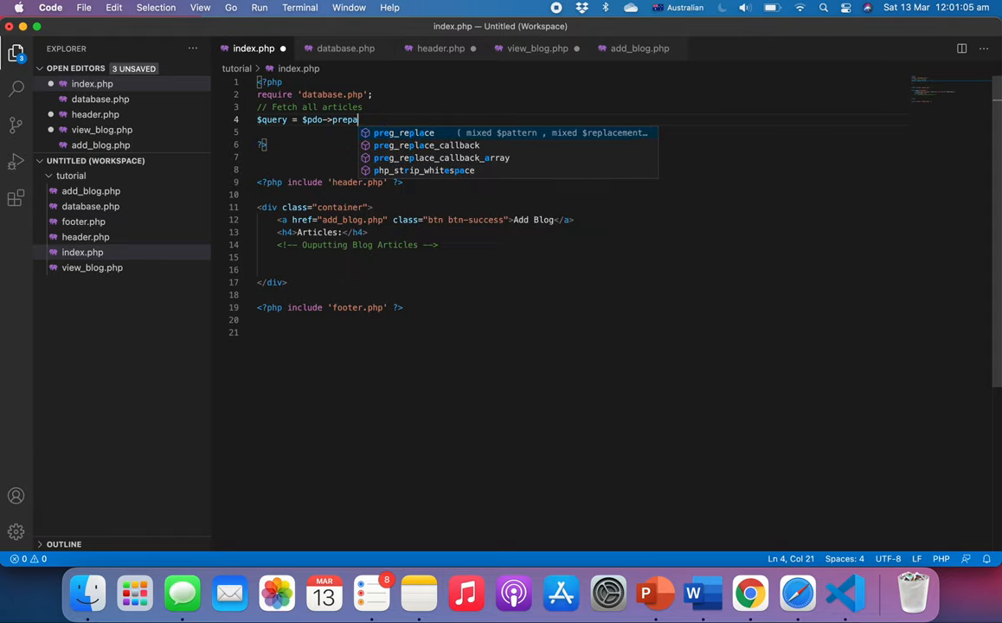
type("prepare()")
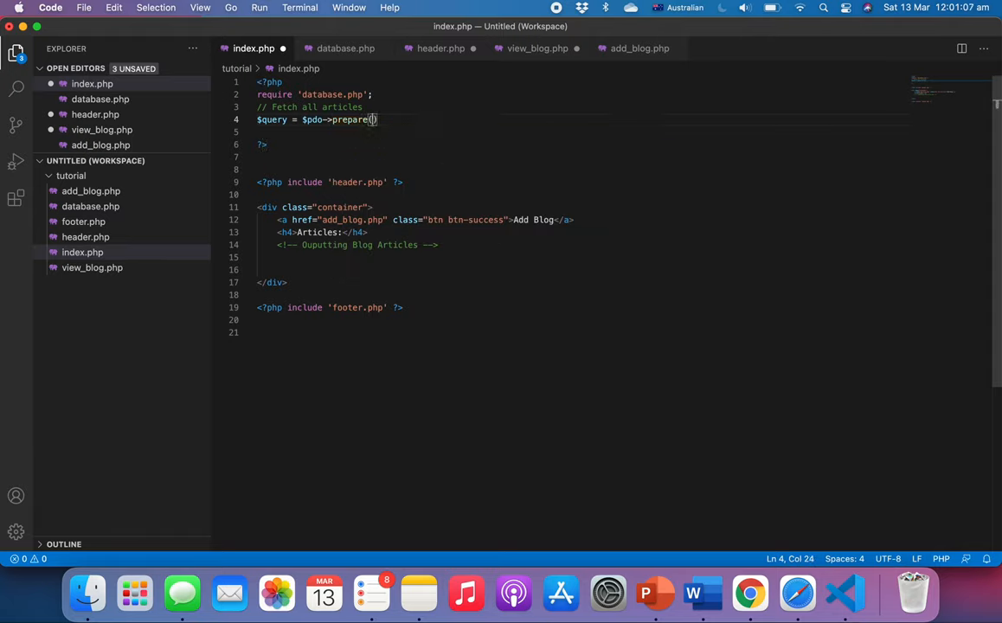
Write the SQL "SELECT * FROM article ORDER BY date DESC LIMIT 5" inside prepare
type("\"SELECT\"")
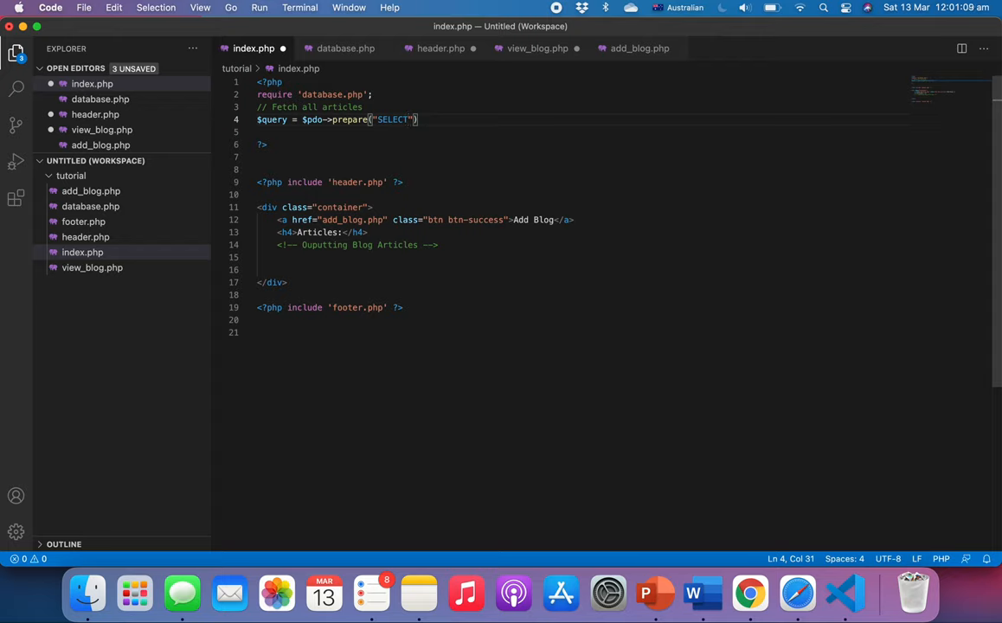
type("* FROM art")
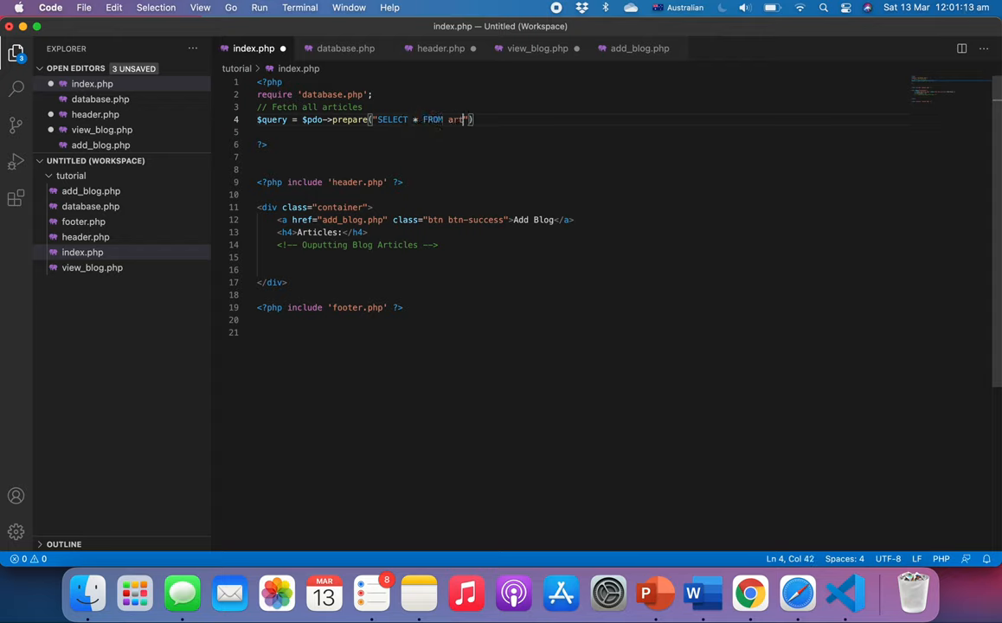
type("icle")
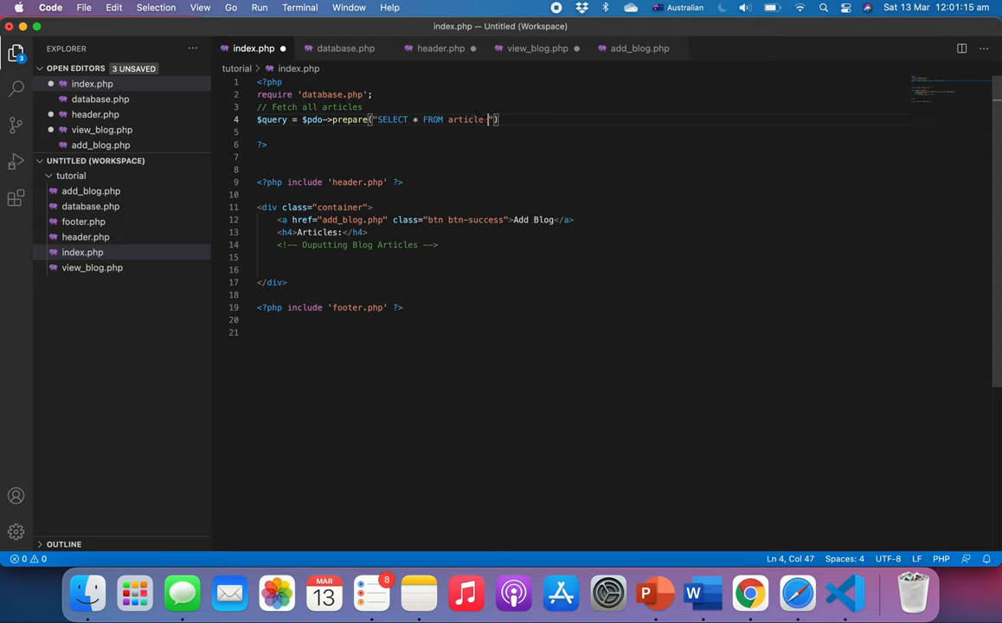
type("ORDE")
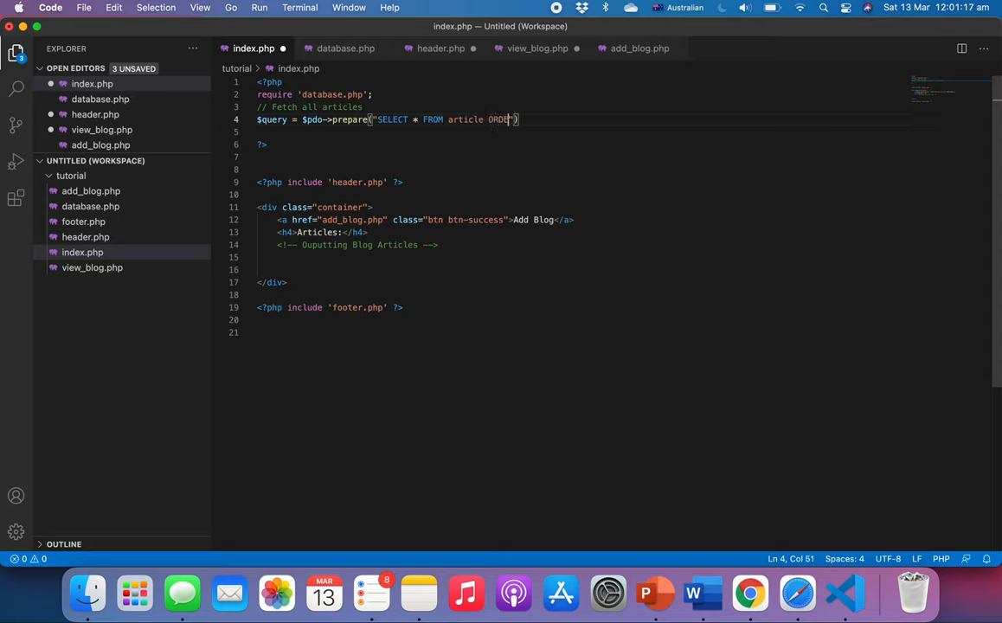
key("Backspace")
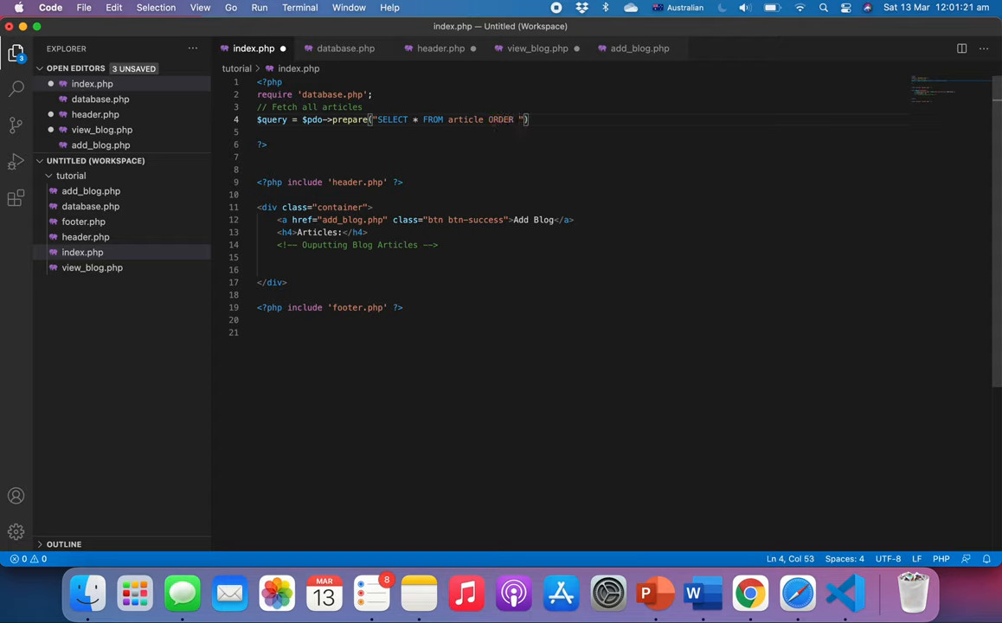
type("BY")
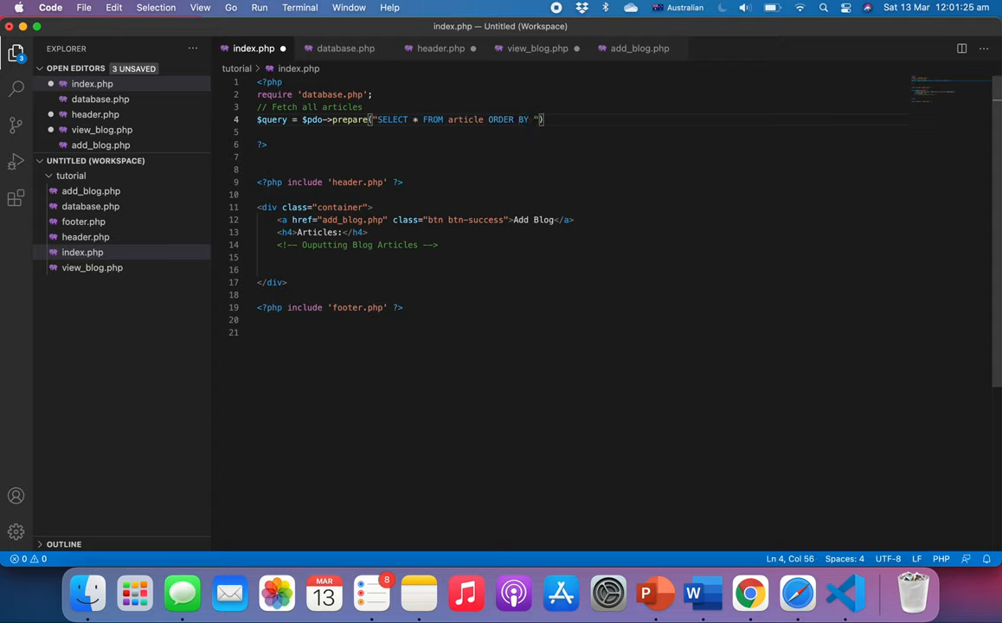
type("d")
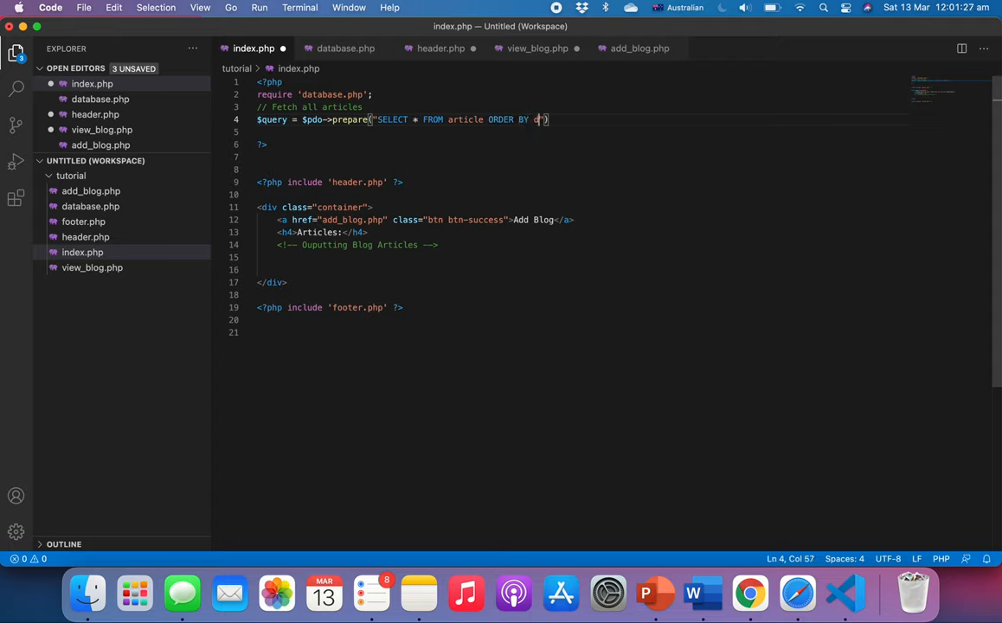
type("ate")
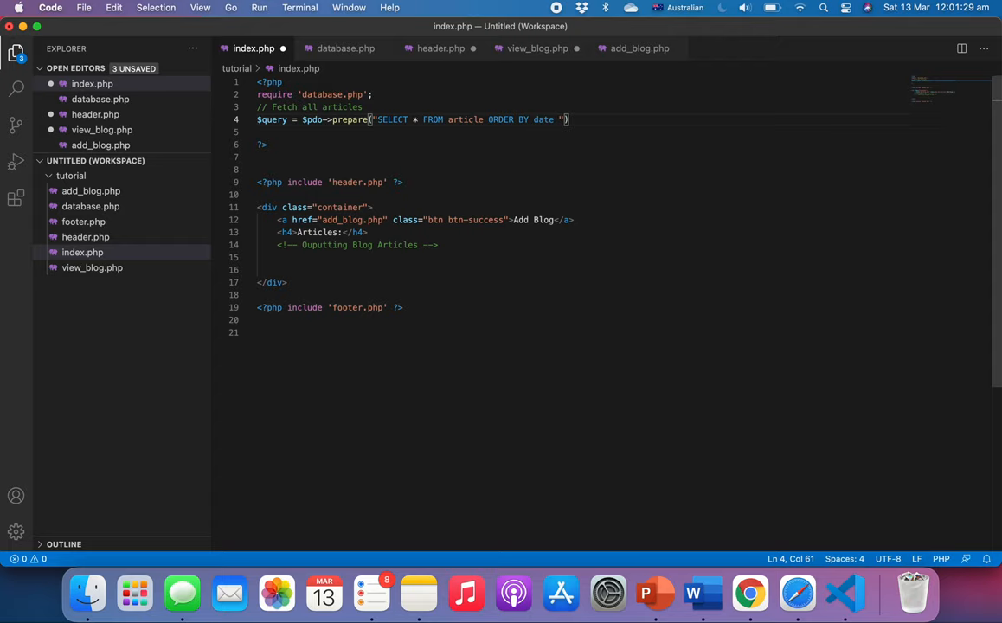
type("DESC")
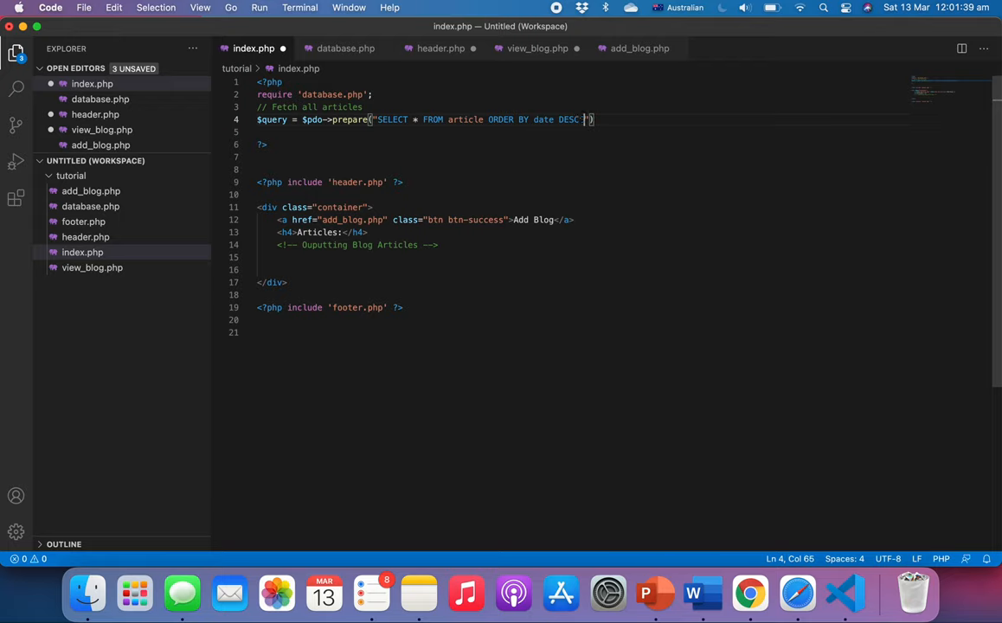
type("LIMIT")
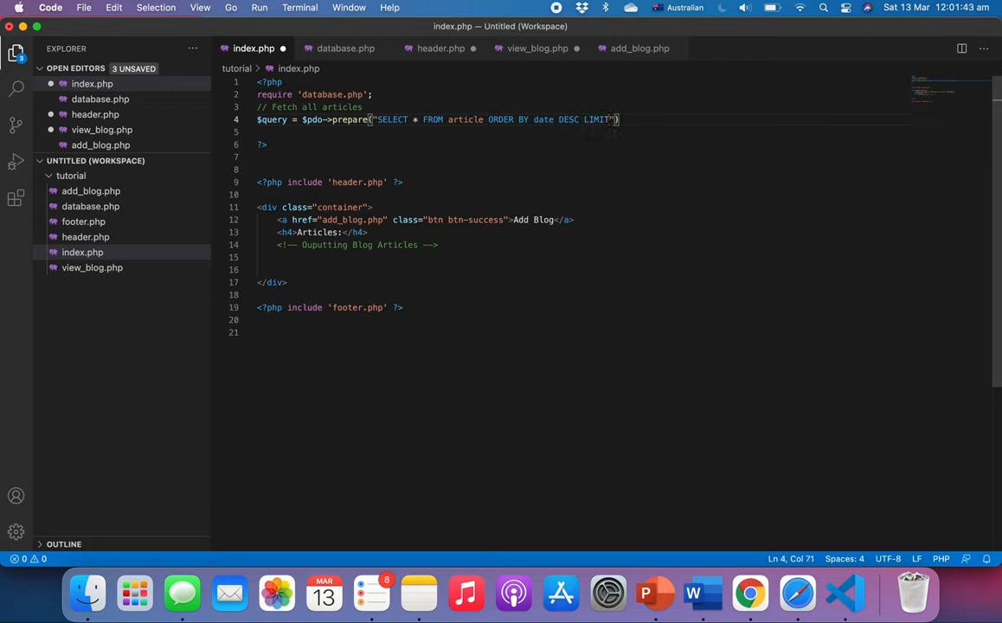
type("5")
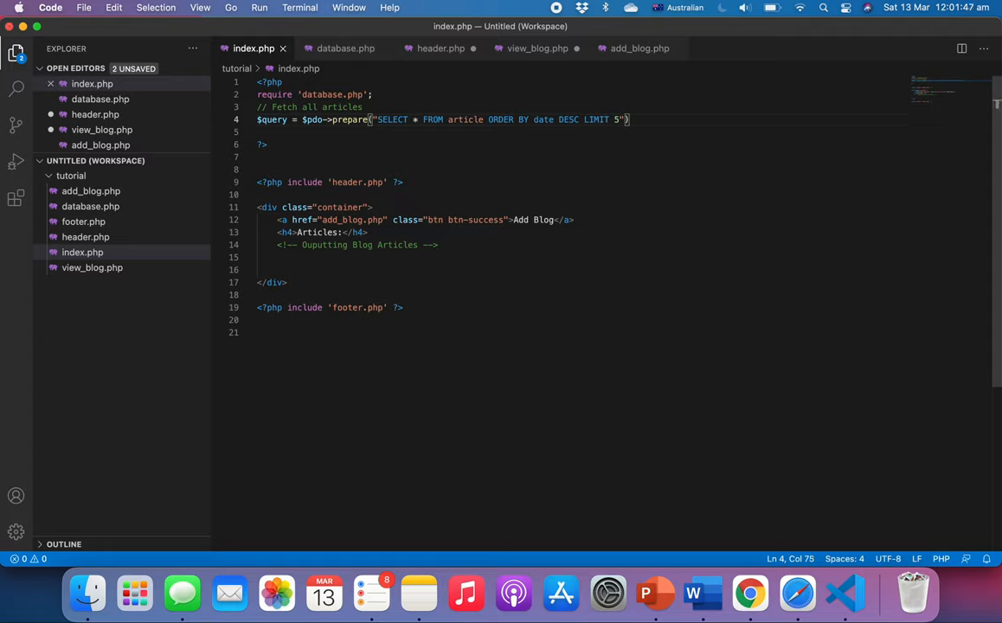
mouse_move(453, 225)
type(";")
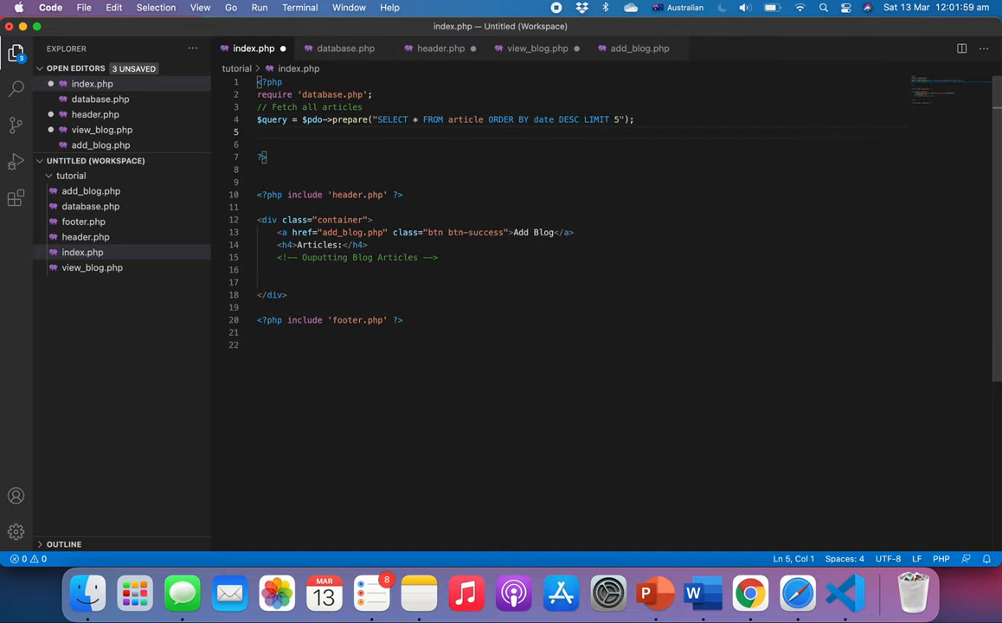
Add $query->execute(); below the prepare line
type("$")
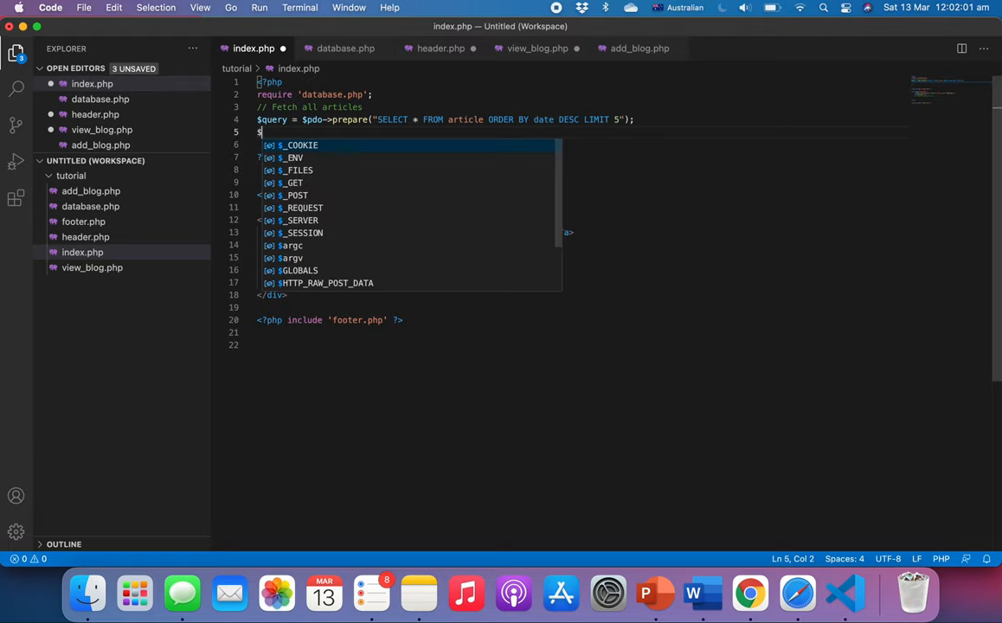
type("query")
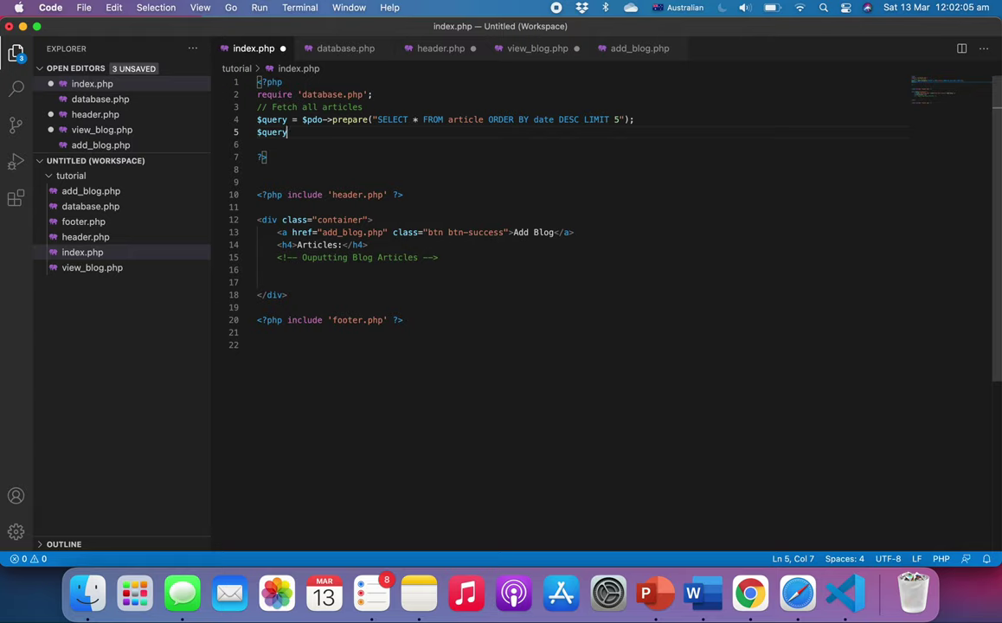
type("->execut")
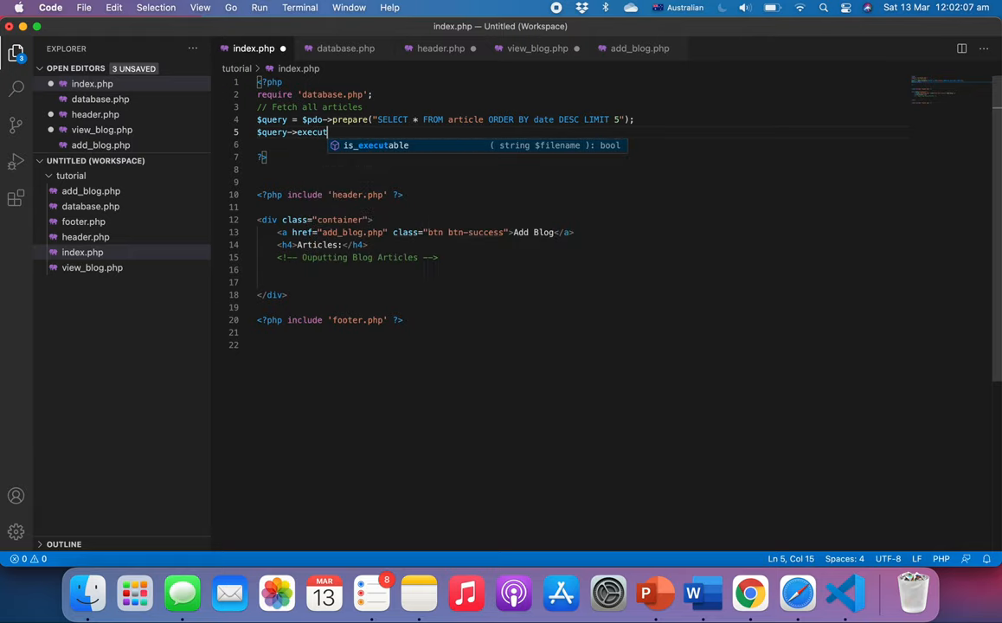
type("e();")
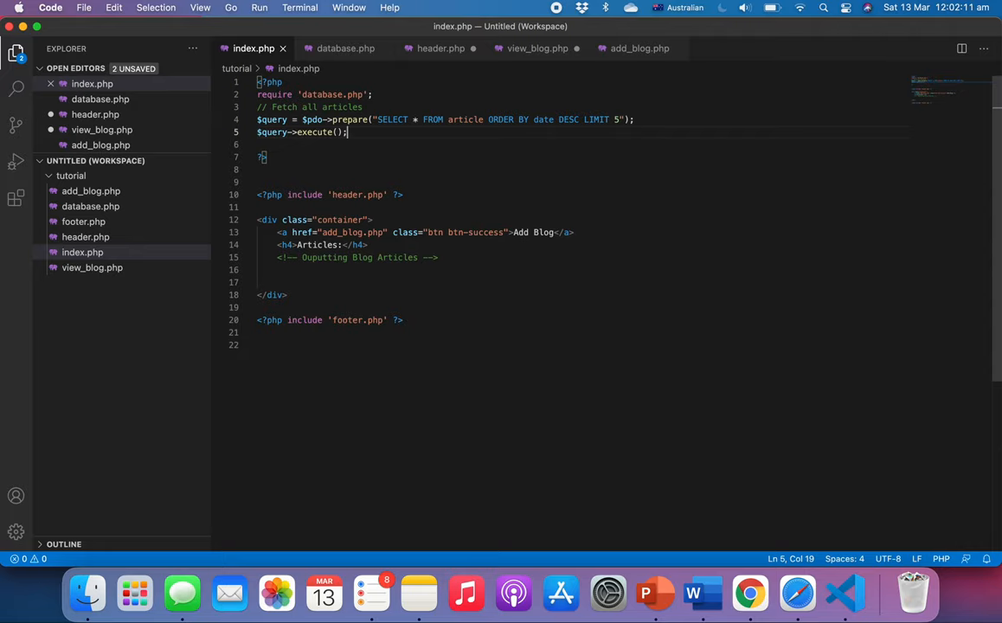
key("Enter")
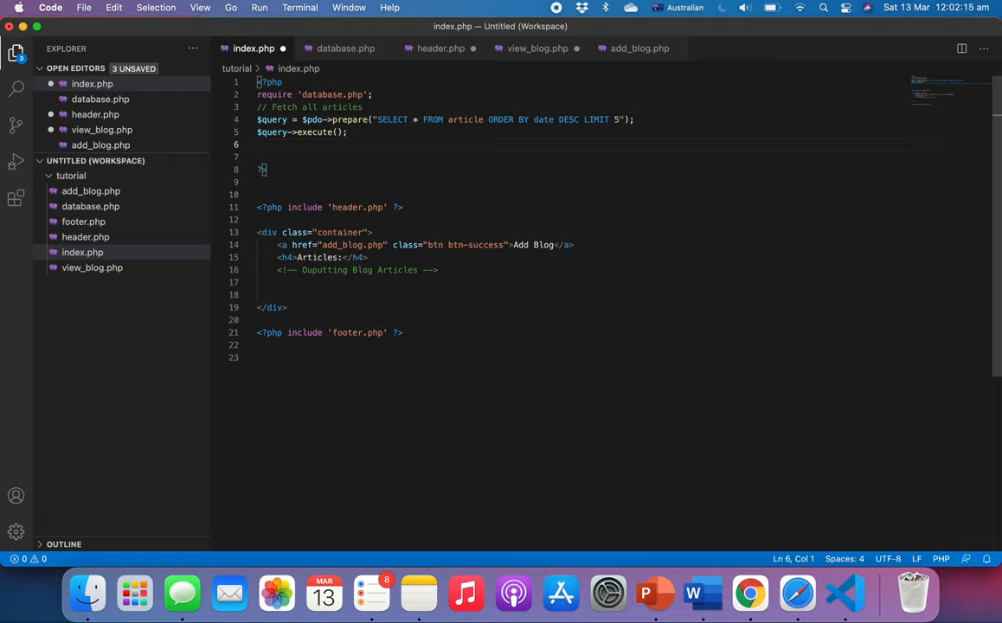
Add $articles = $query->fetchAll(); and save index.php
type("$artic")
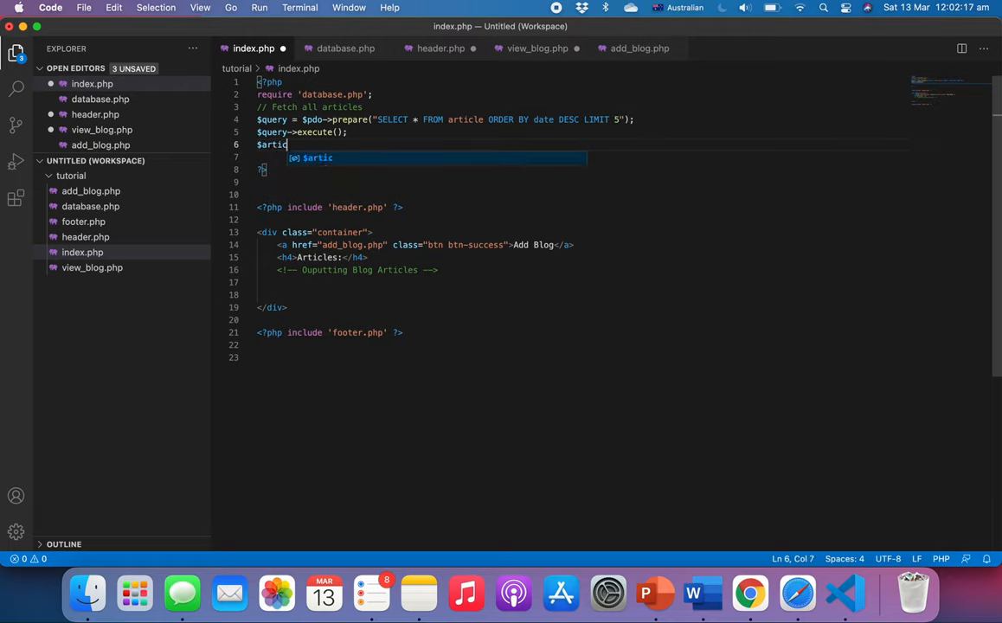
type("les =")
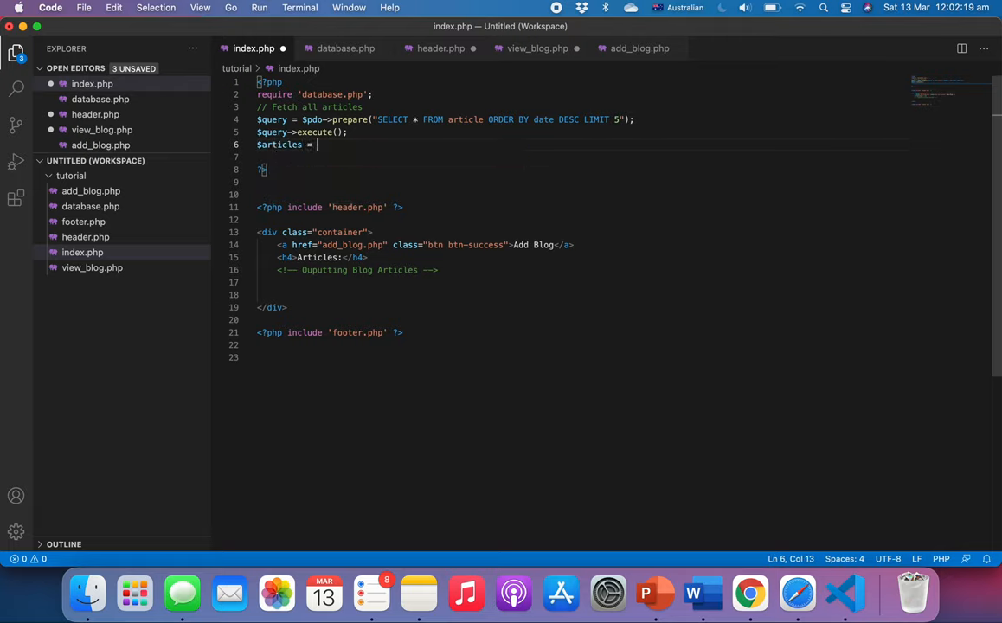
type("$query")
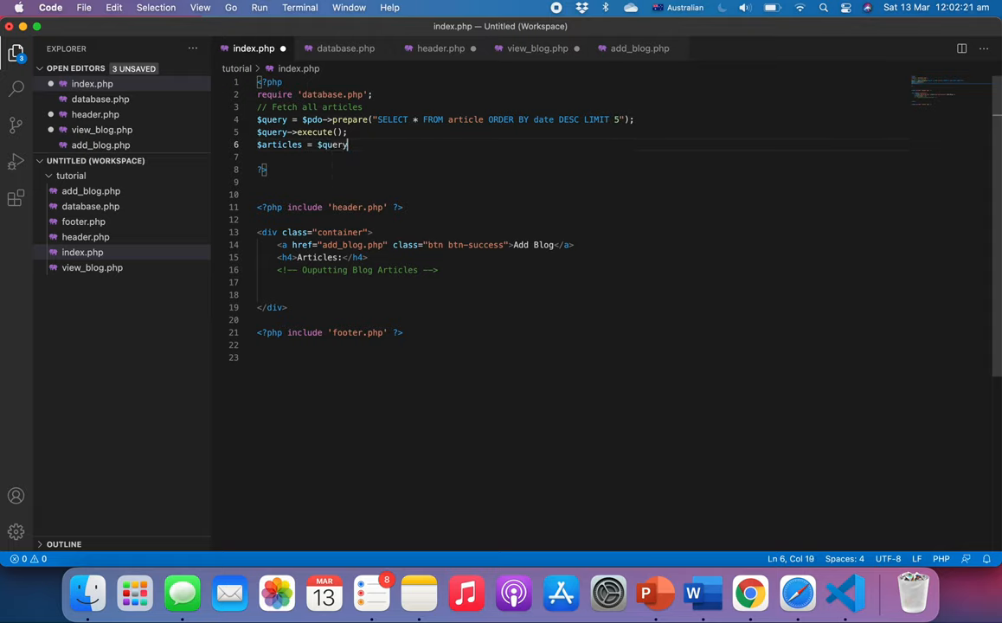
type("->f")
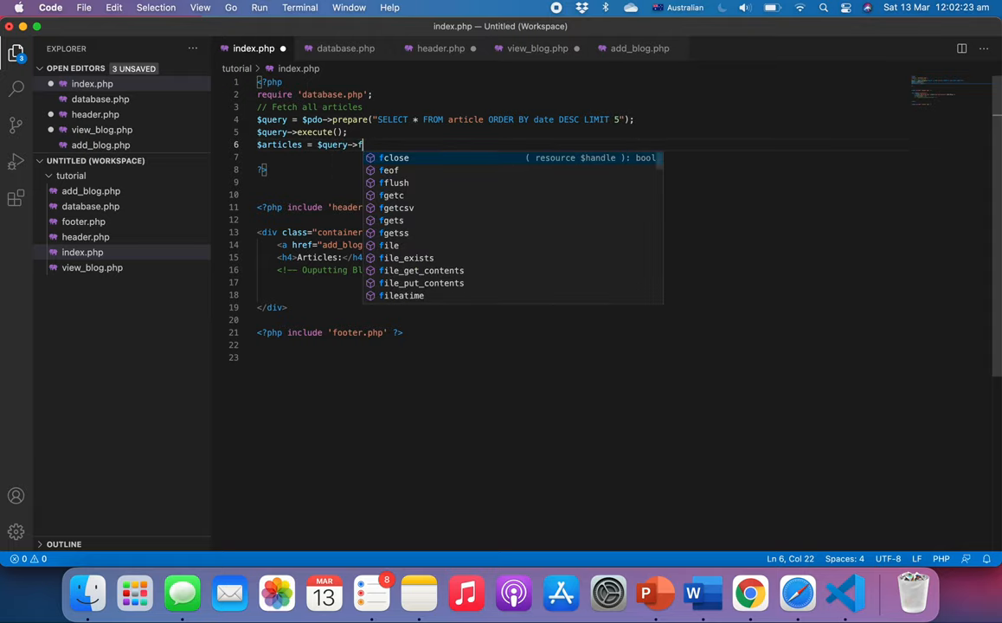
type("et")
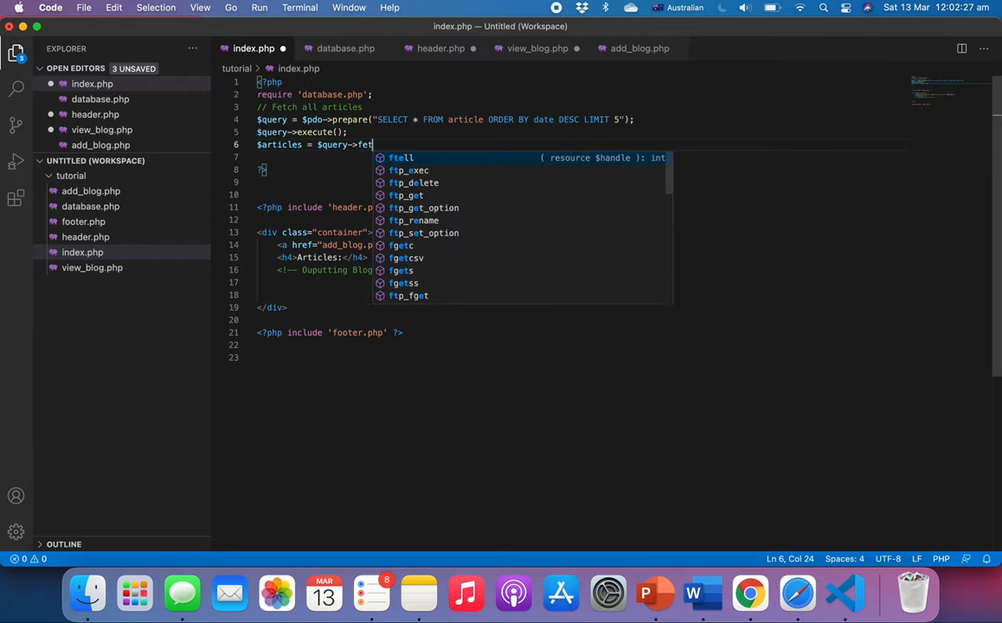
type("chAll")
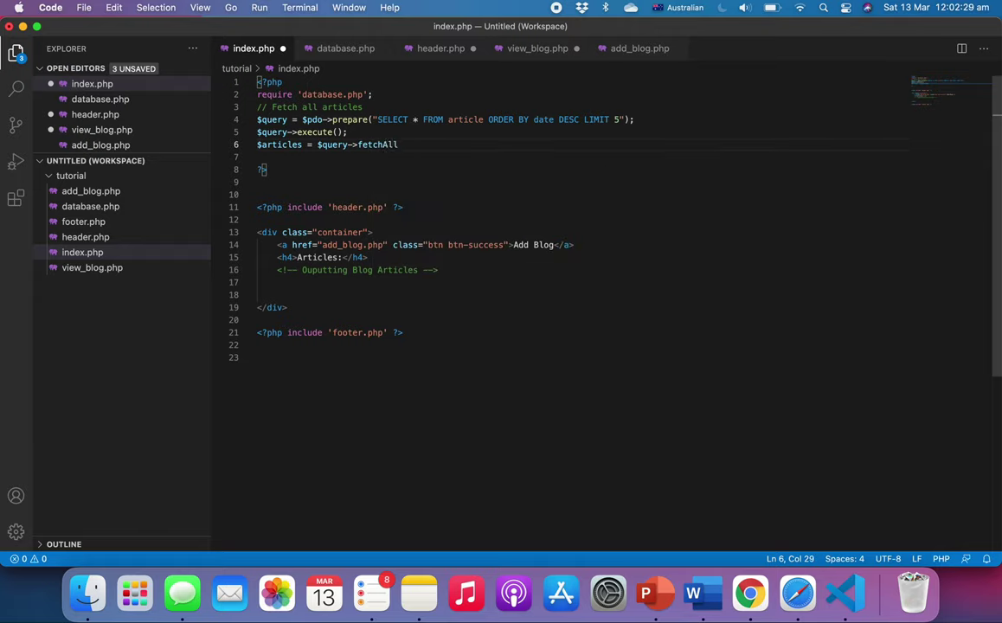
type(";")
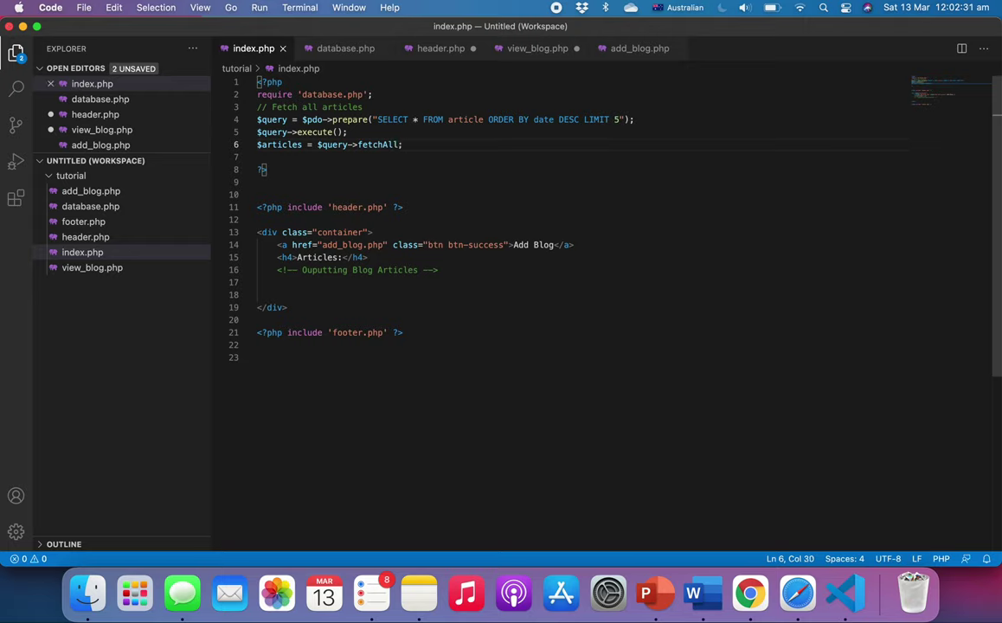
type("()")
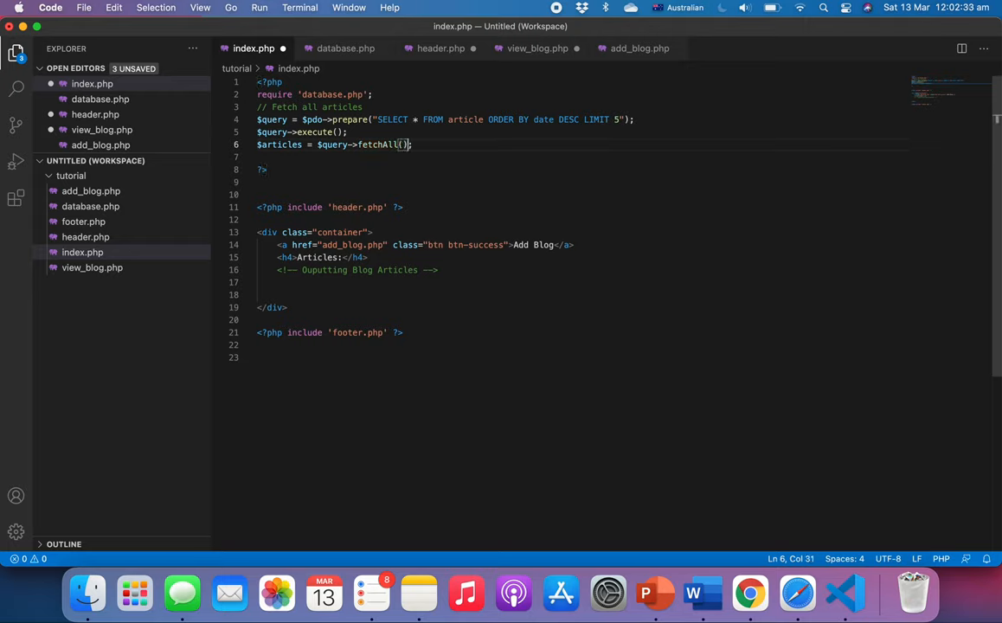
key("cmd+s")
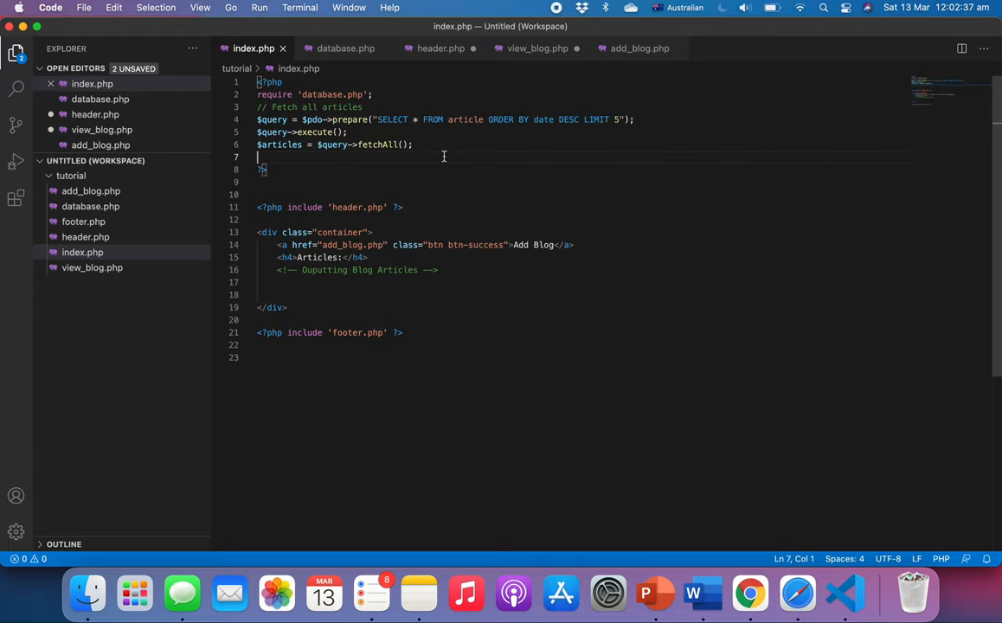
Add print_r($articles); after the fetchAll call
type("print_r(")
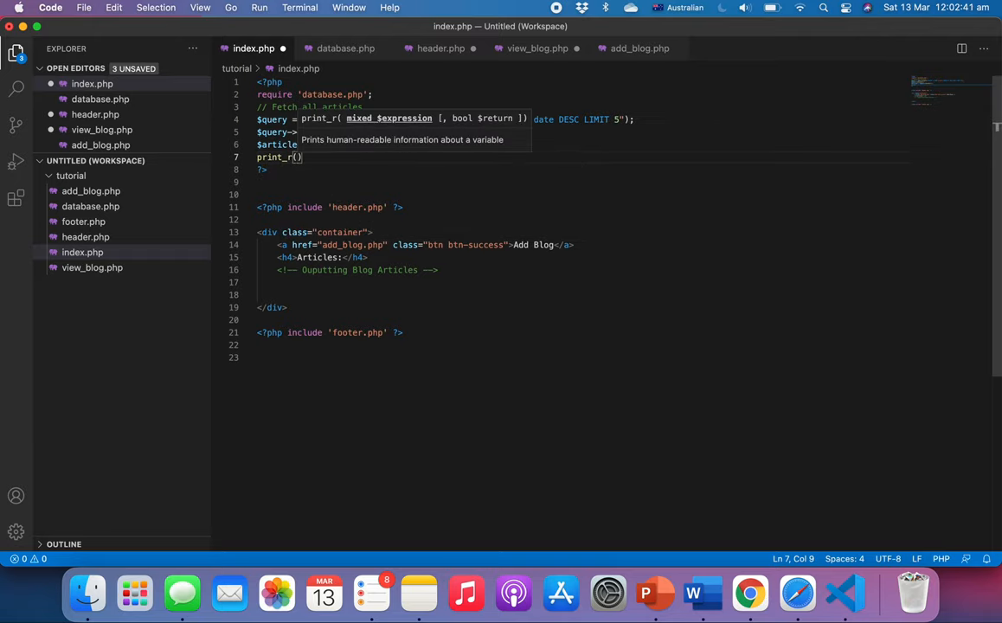
type("$articles")
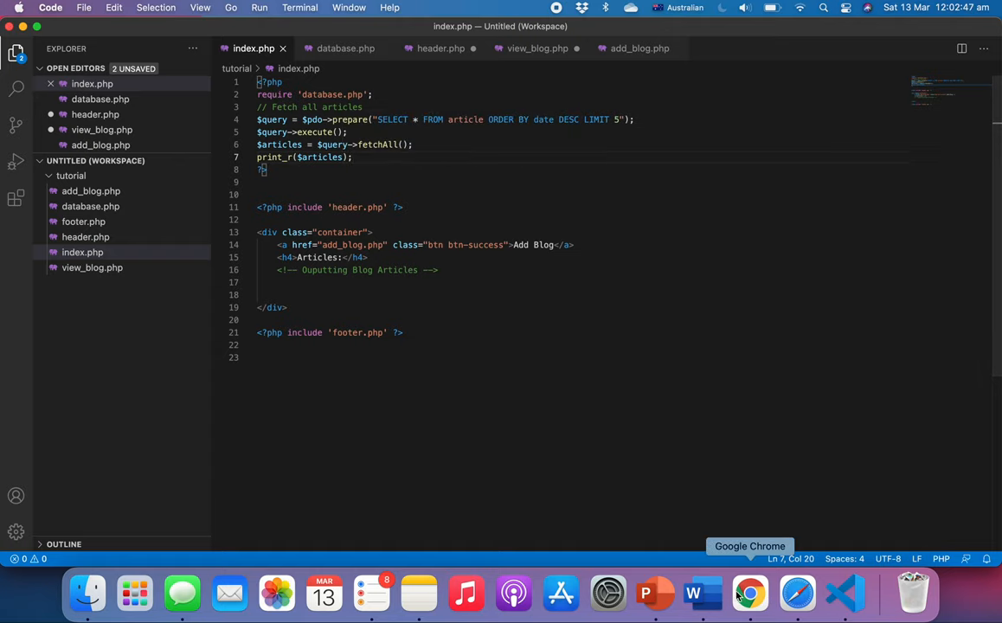
View the dumped four-article array in Chrome, then remove the print_r line and save index.php
left_click(747, 594)
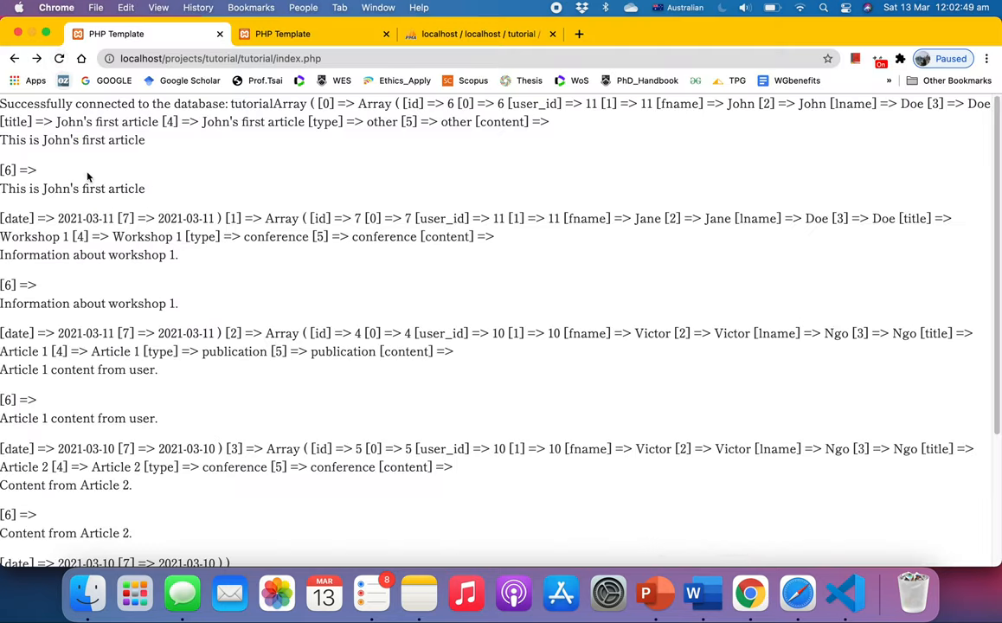
scroll("down", 3)
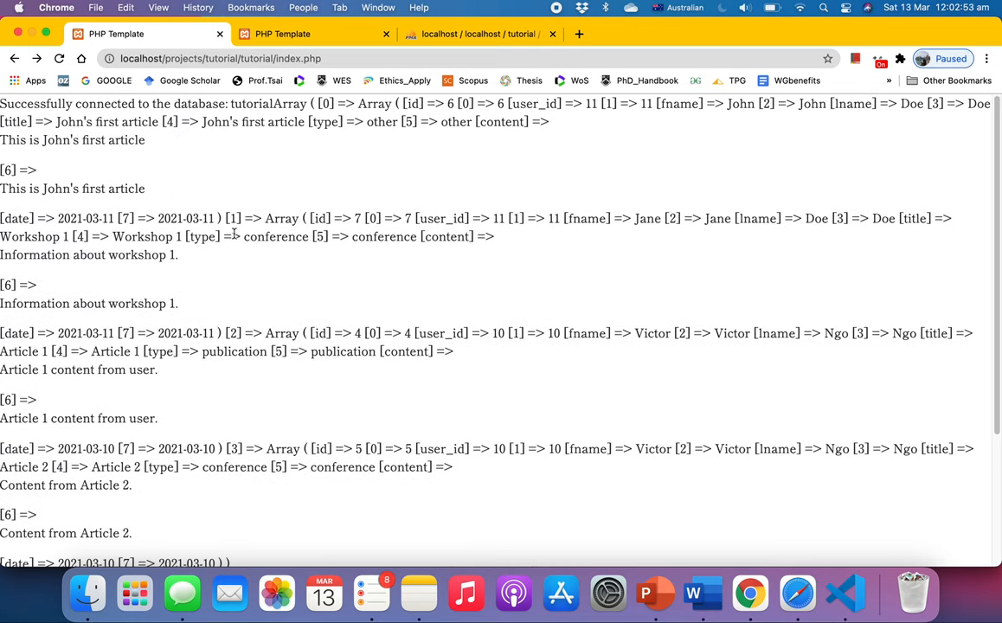
scroll("down", 3)
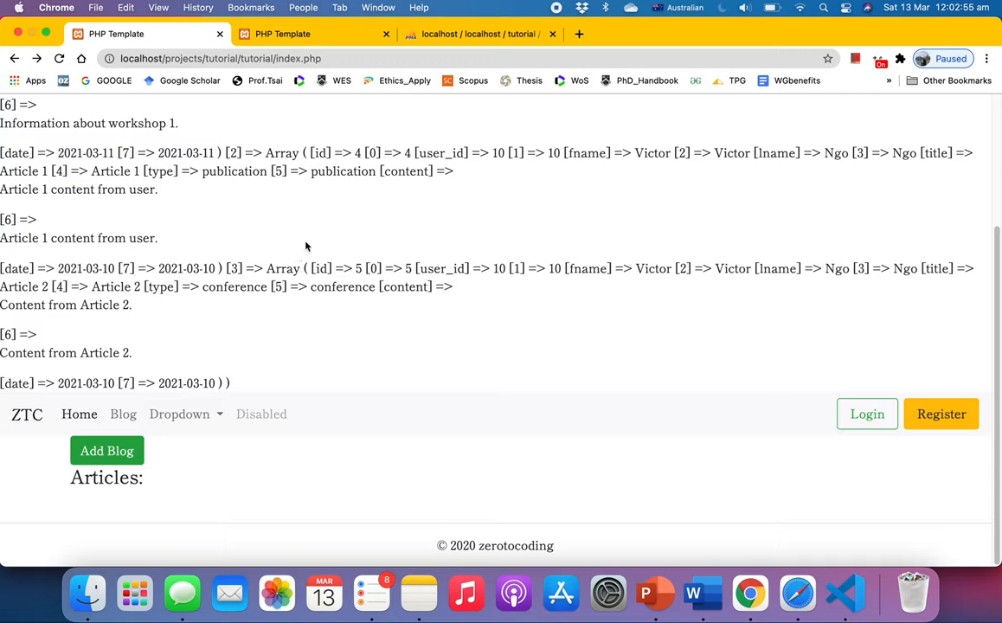
mouse_move(102, 501)
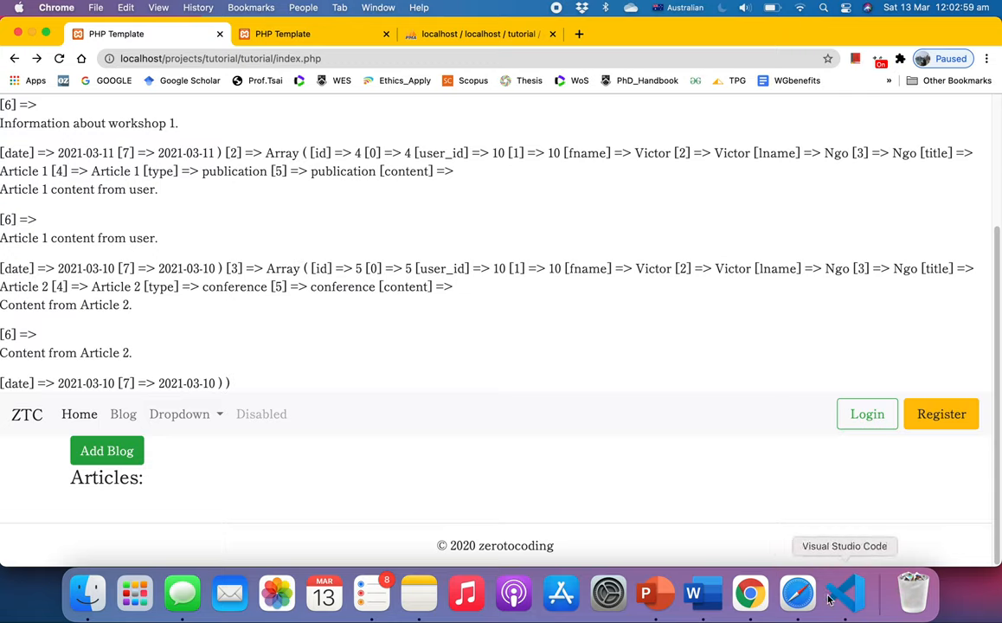
mouse_move(845, 599)
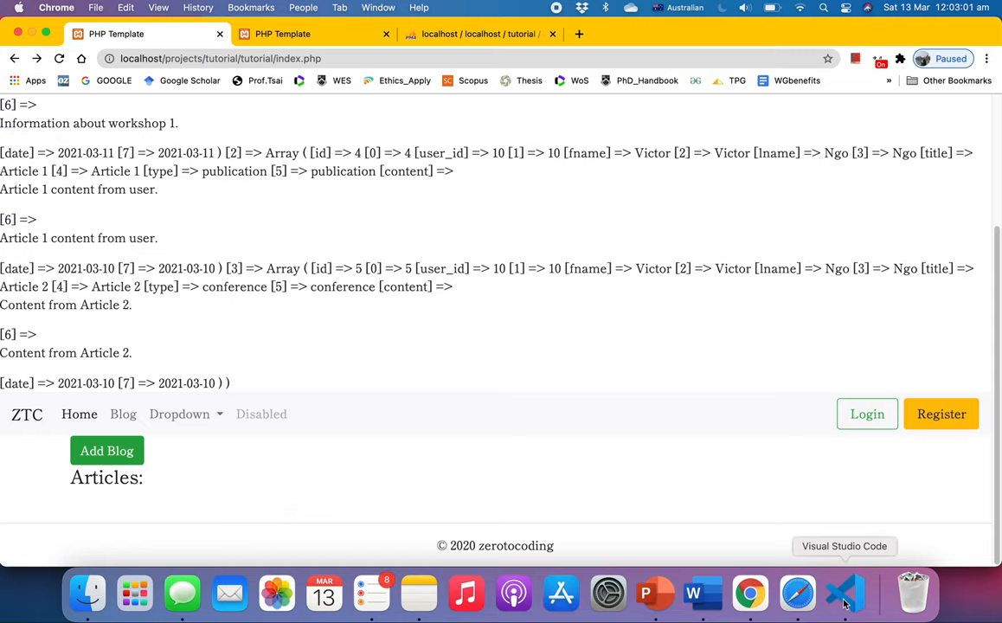
left_click(844, 594)
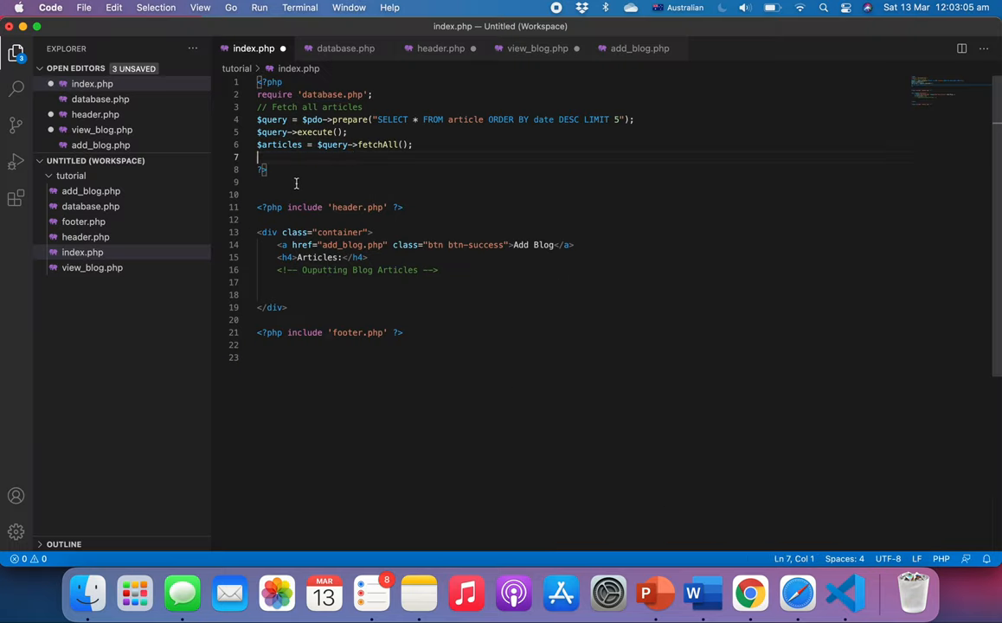
key("cmd+s")
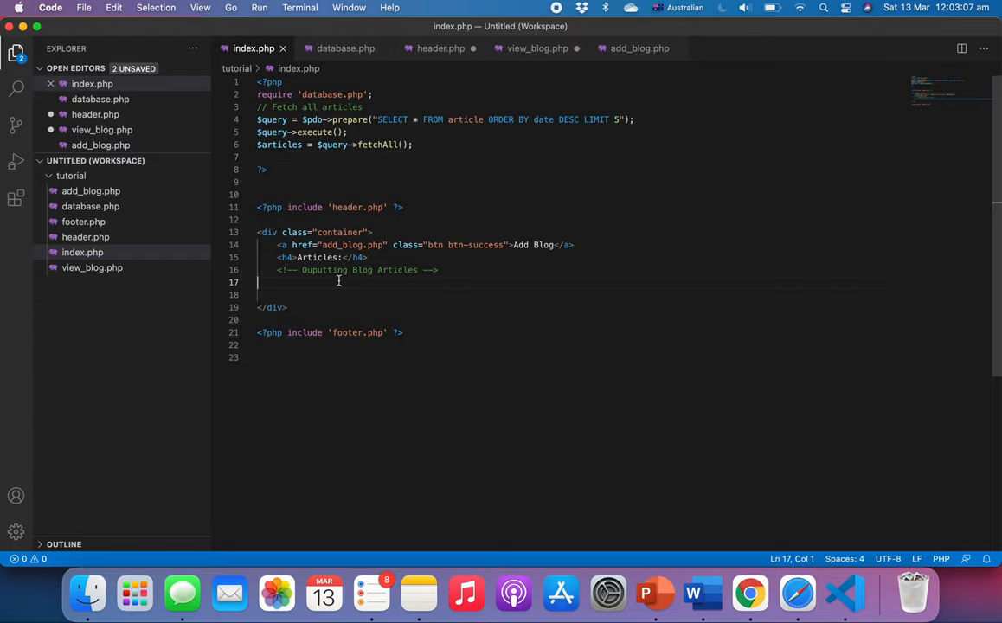